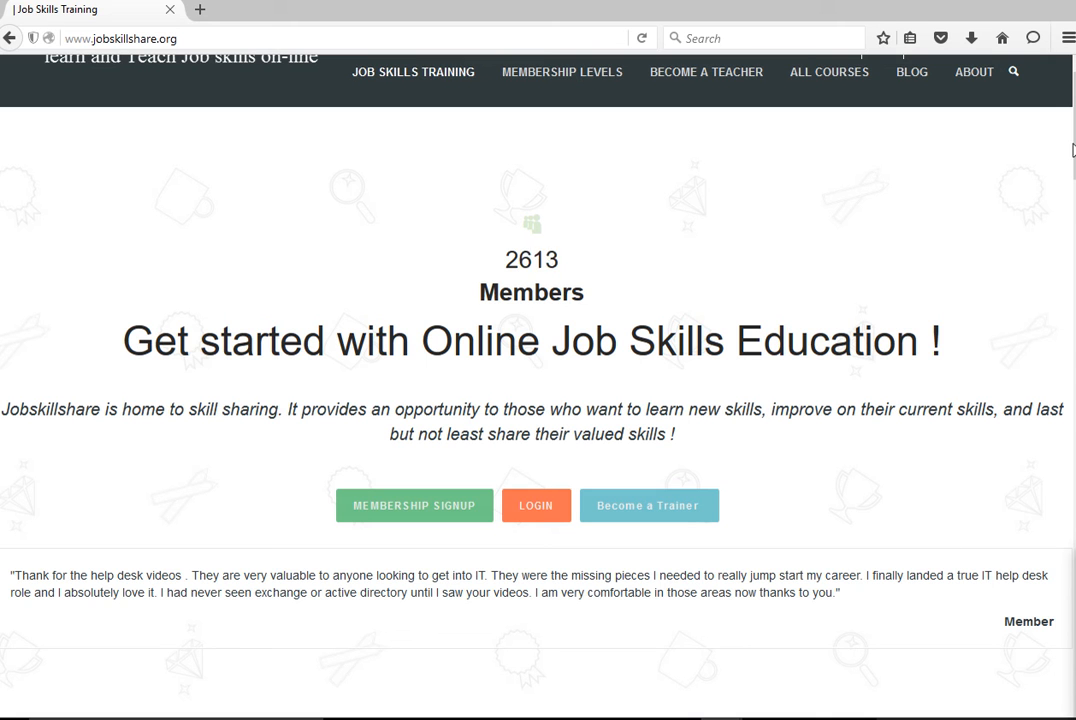
- Open the Help Desk Support course and expand Advance Troubleshooting to its Microsoft lesson
{"action": "scroll", "scroll_direction": "down", "scroll_amount": 3}
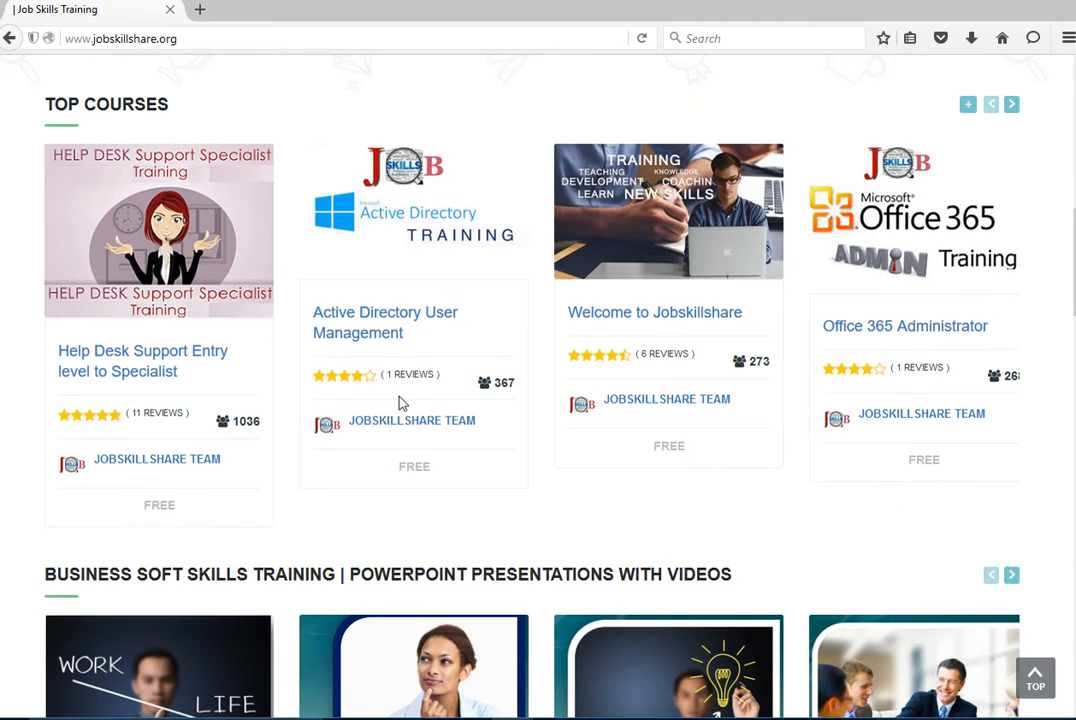
{"action": "mouse_move", "coordinate": [184, 364]}
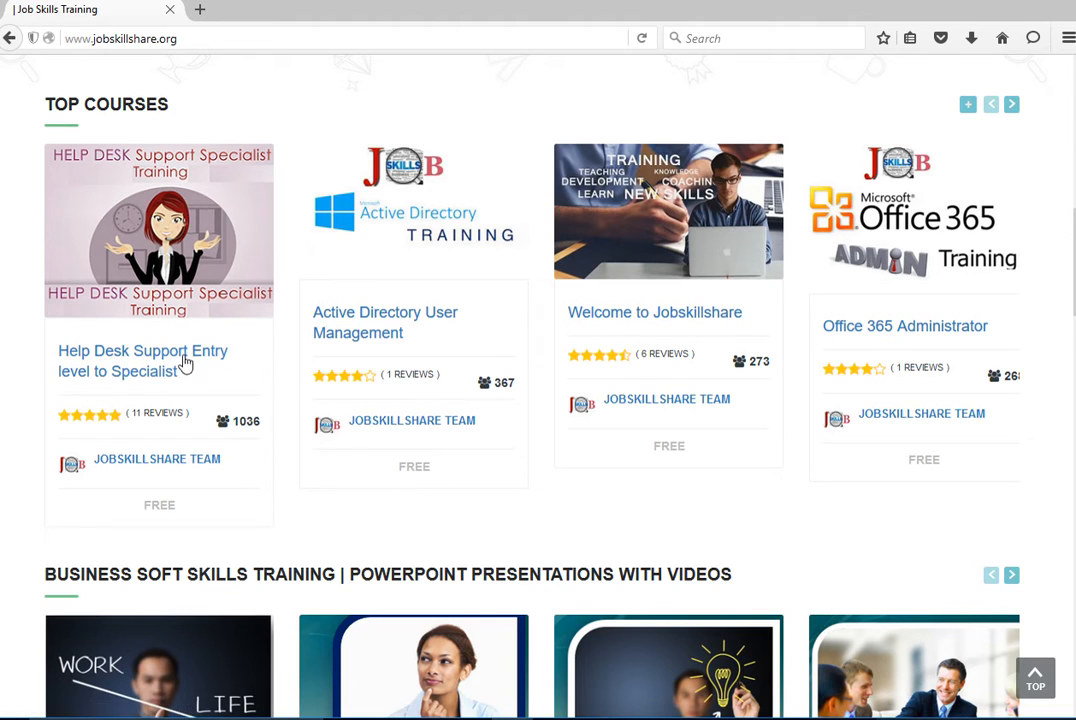
{"action": "left_click", "coordinate": [142, 360]}
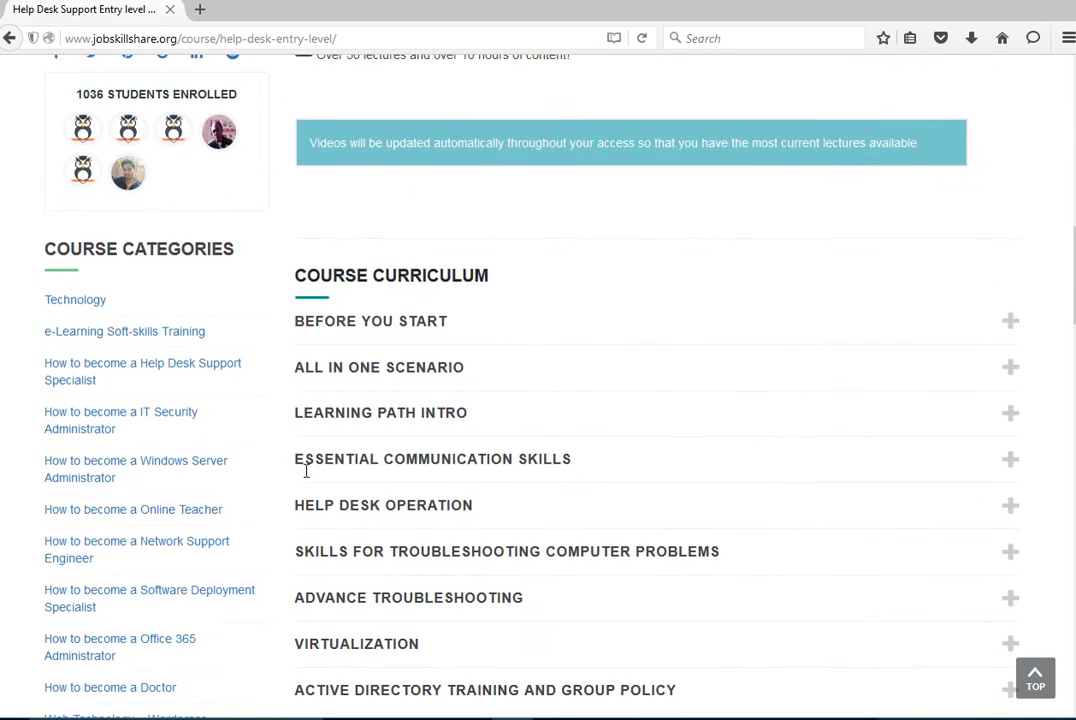
{"action": "scroll", "scroll_direction": "down", "scroll_amount": 3}
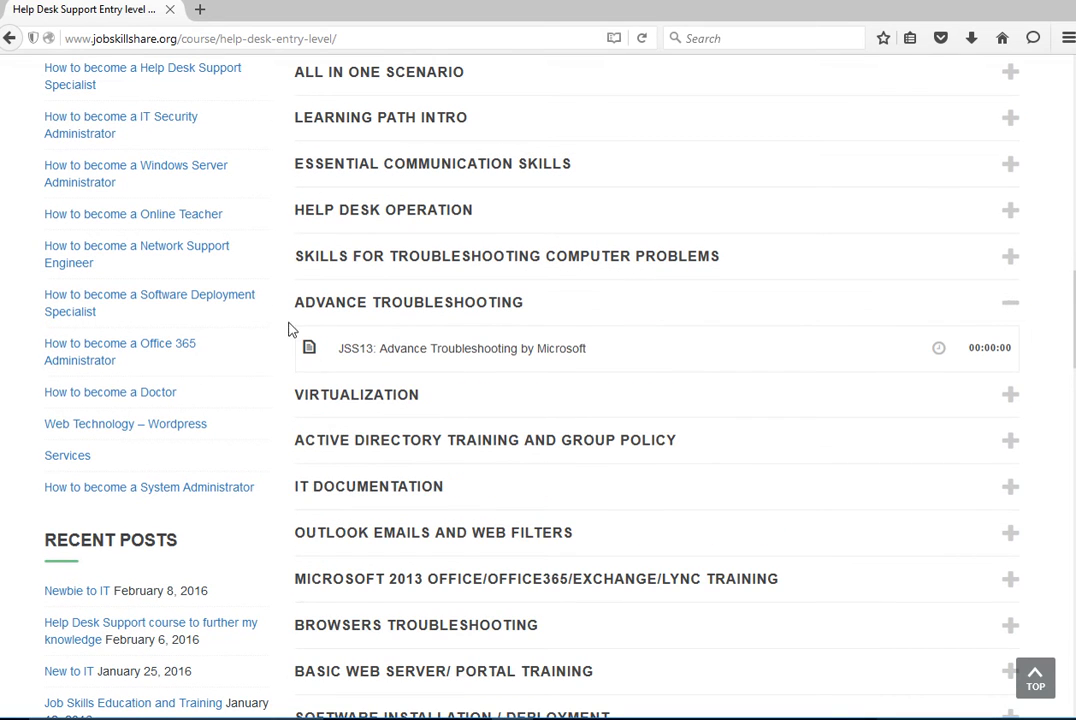
{"action": "mouse_move", "coordinate": [380, 356]}
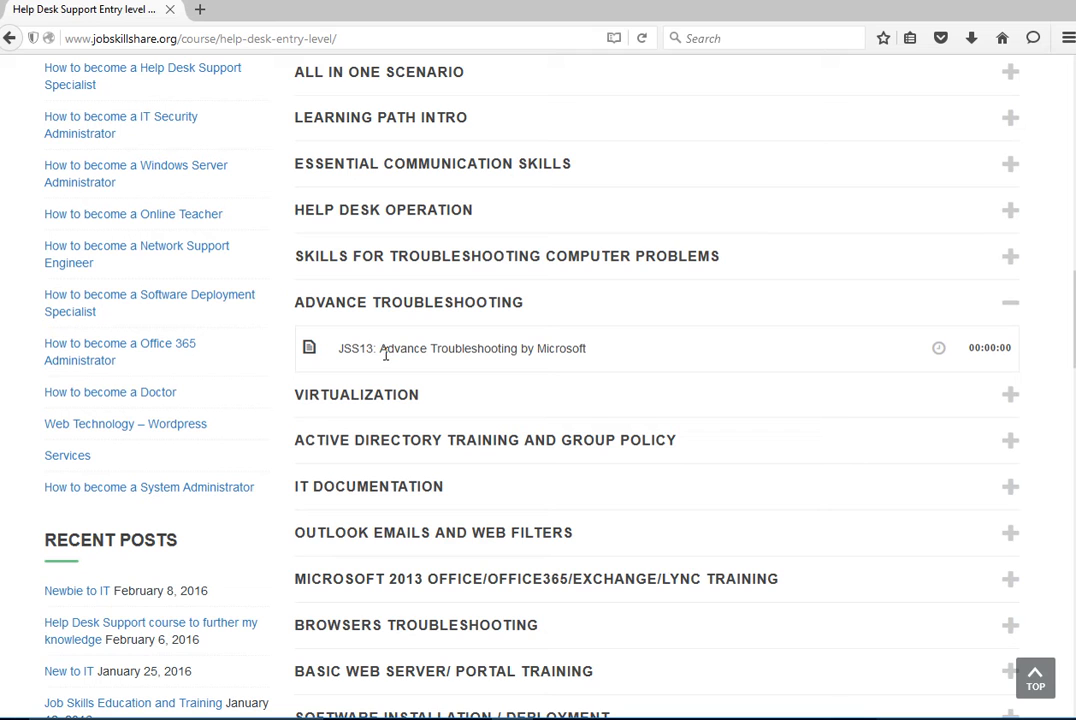
{"action": "double_click", "coordinate": [484, 348]}
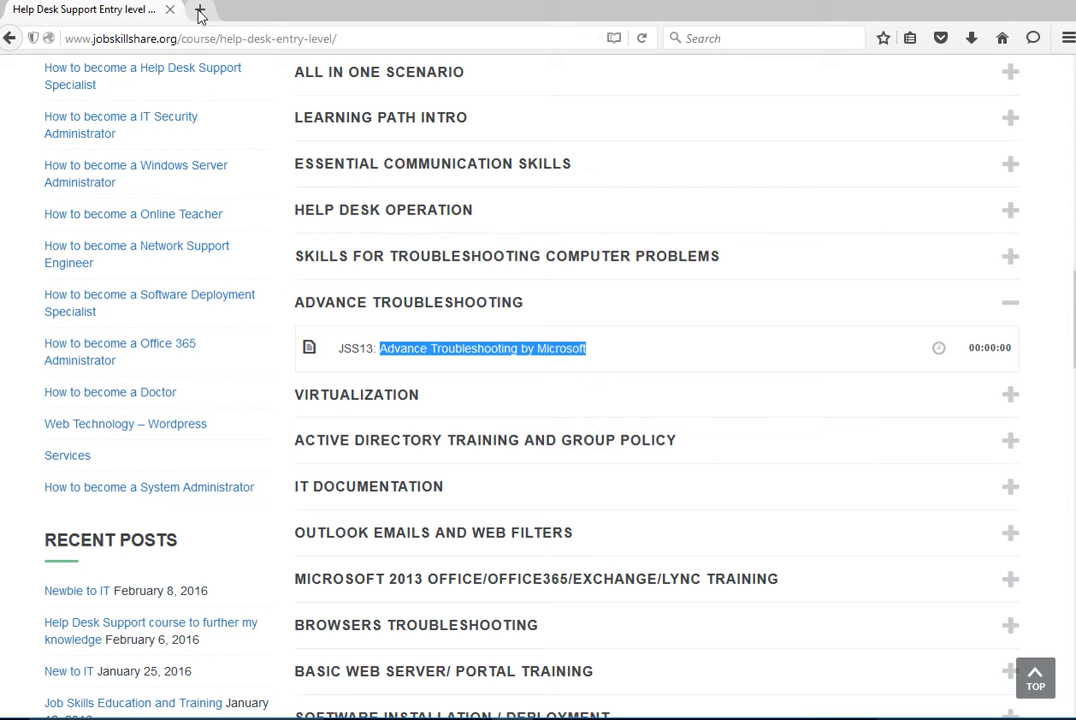
- Search Google for 'windows inspection tool set' in a new tab and open the SourceForge result
{"action": "left_click", "coordinate": [198, 8]}
{"action": "type", "text": "google."}
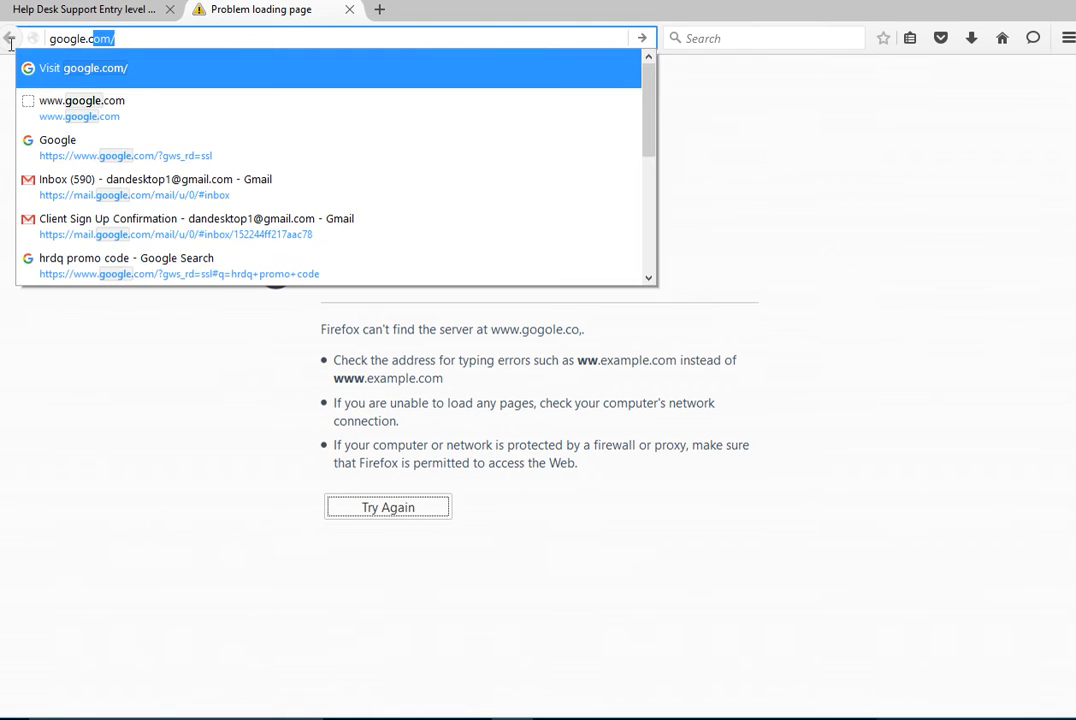
{"action": "left_click", "coordinate": [56, 140]}
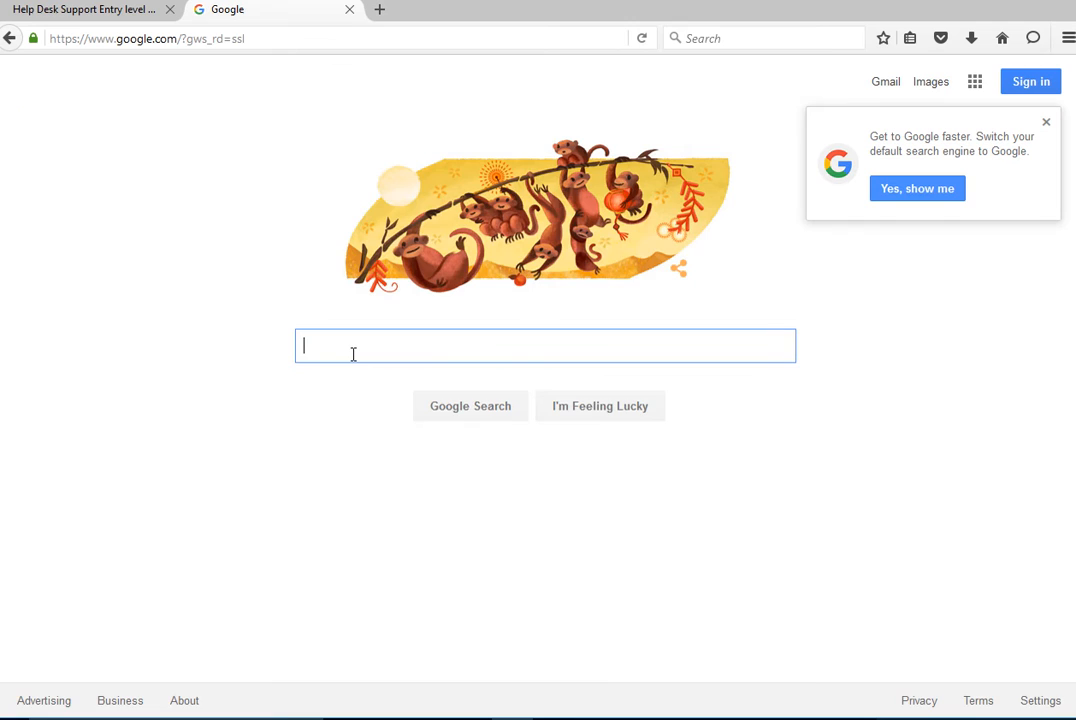
{"action": "type", "text": "windows ins"}
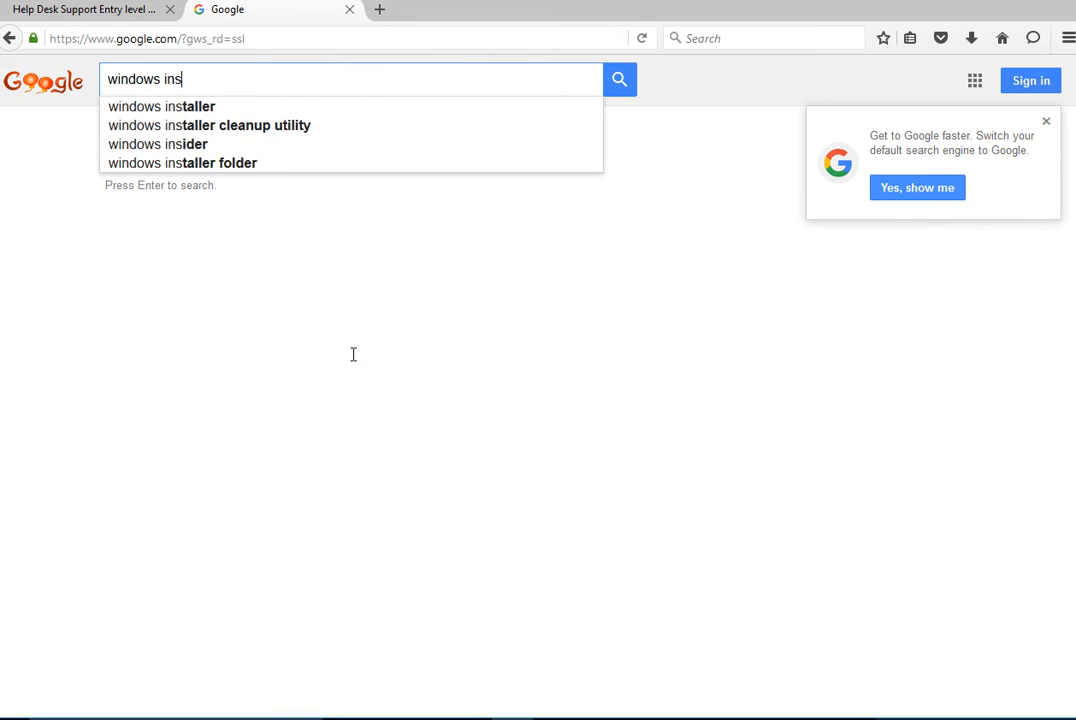
{"action": "type", "text": "pection"}
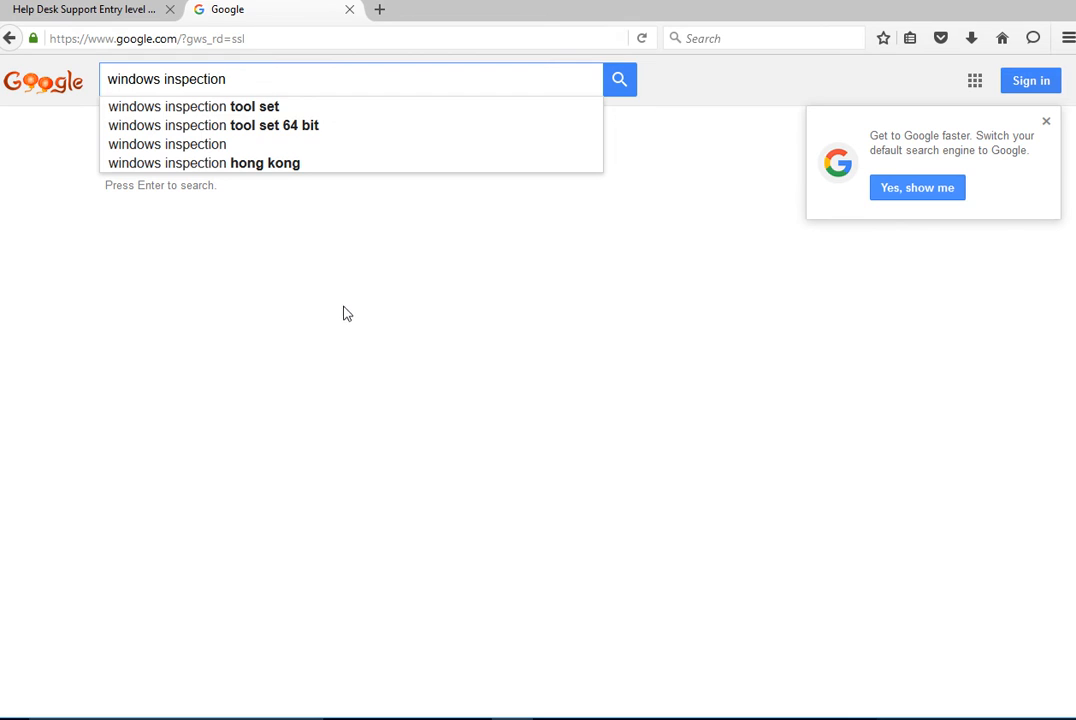
{"action": "left_click", "coordinate": [192, 106]}
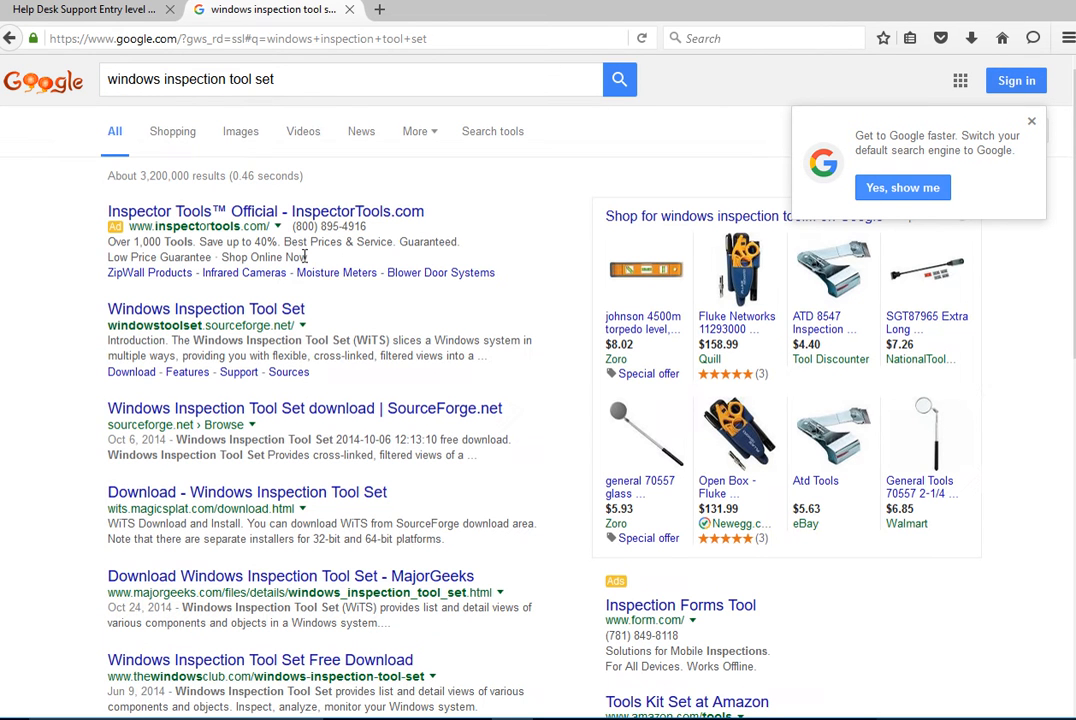
{"action": "mouse_move", "coordinate": [156, 436]}
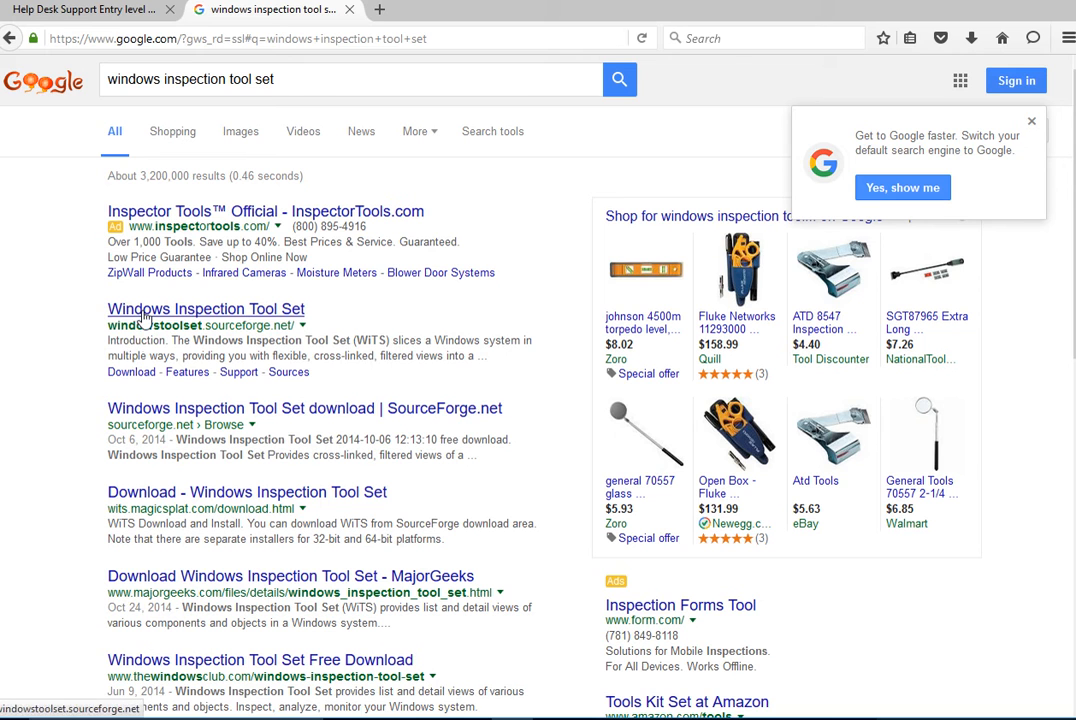
{"action": "left_click", "coordinate": [204, 308]}
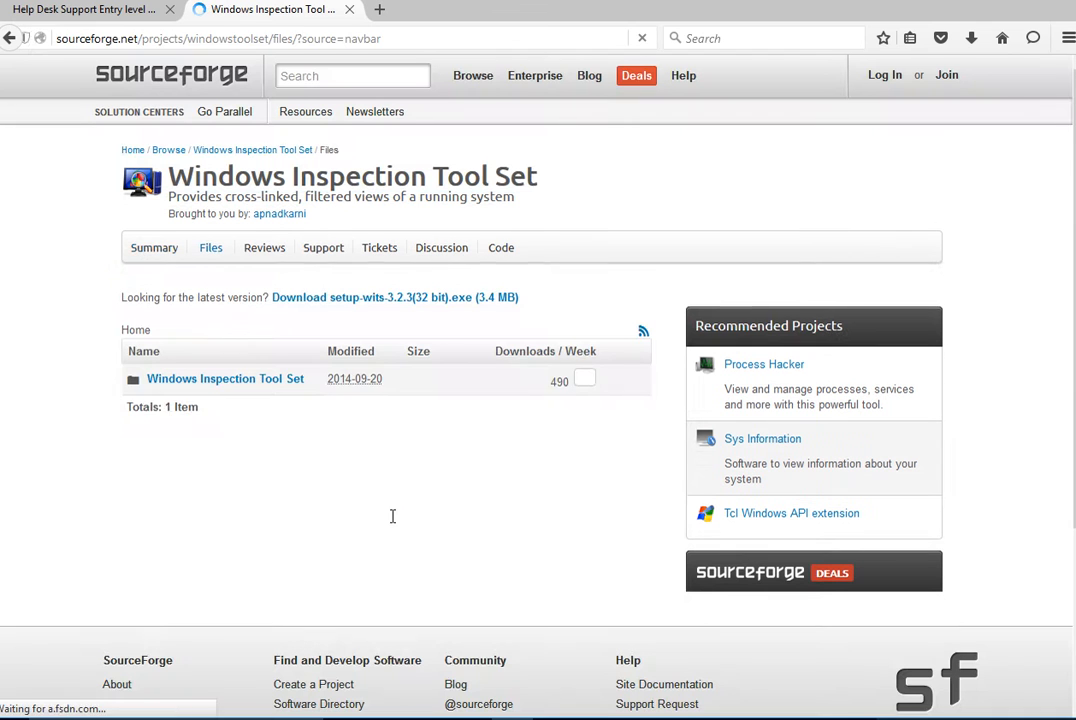
{"action": "mouse_move", "coordinate": [190, 404]}
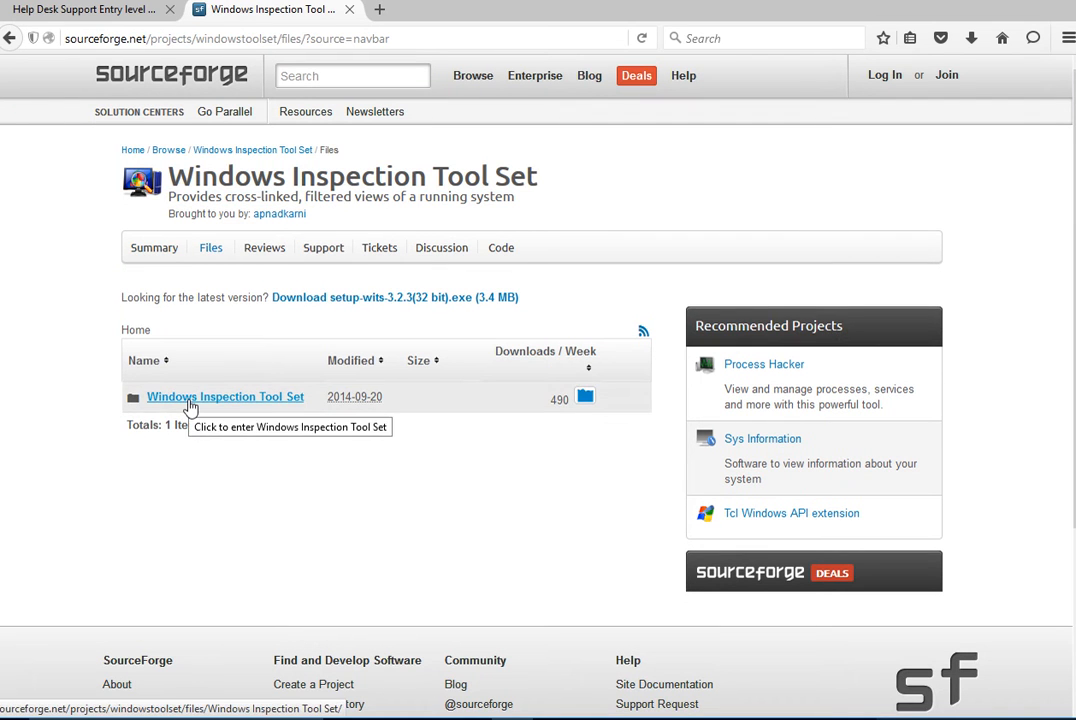
- Navigate into the Windows Inspection Tool Set files and its 3.2.2 (Release) folder of setup installers
{"action": "left_click", "coordinate": [224, 396]}
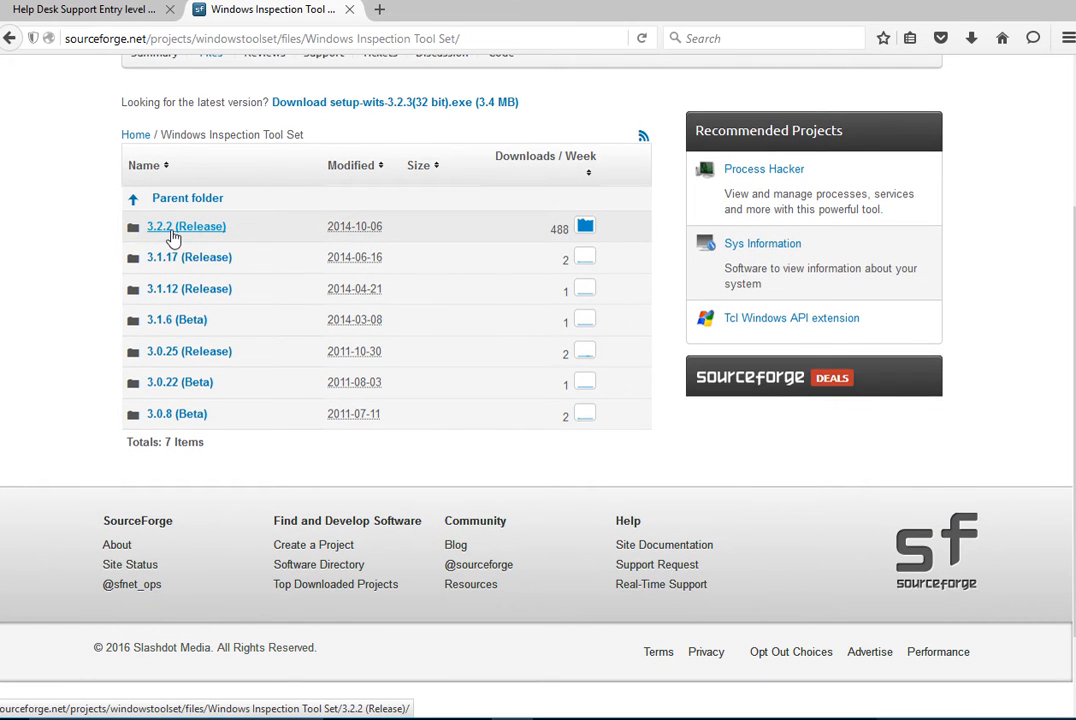
{"action": "left_click", "coordinate": [184, 226]}
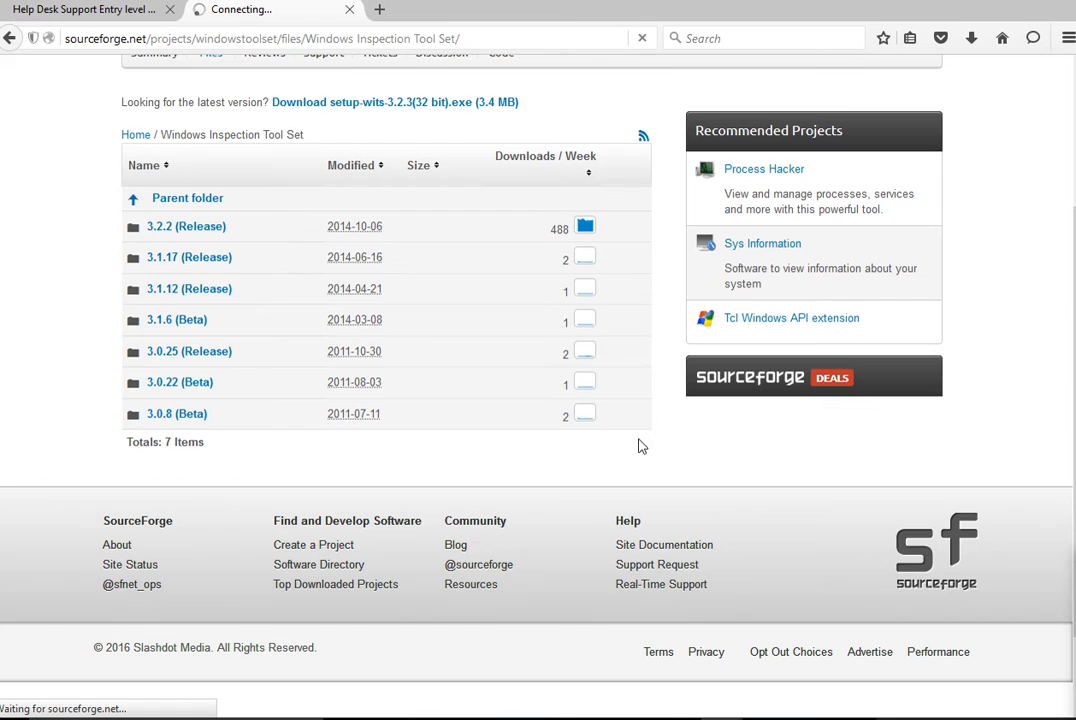
{"action": "mouse_move", "coordinate": [170, 256]}
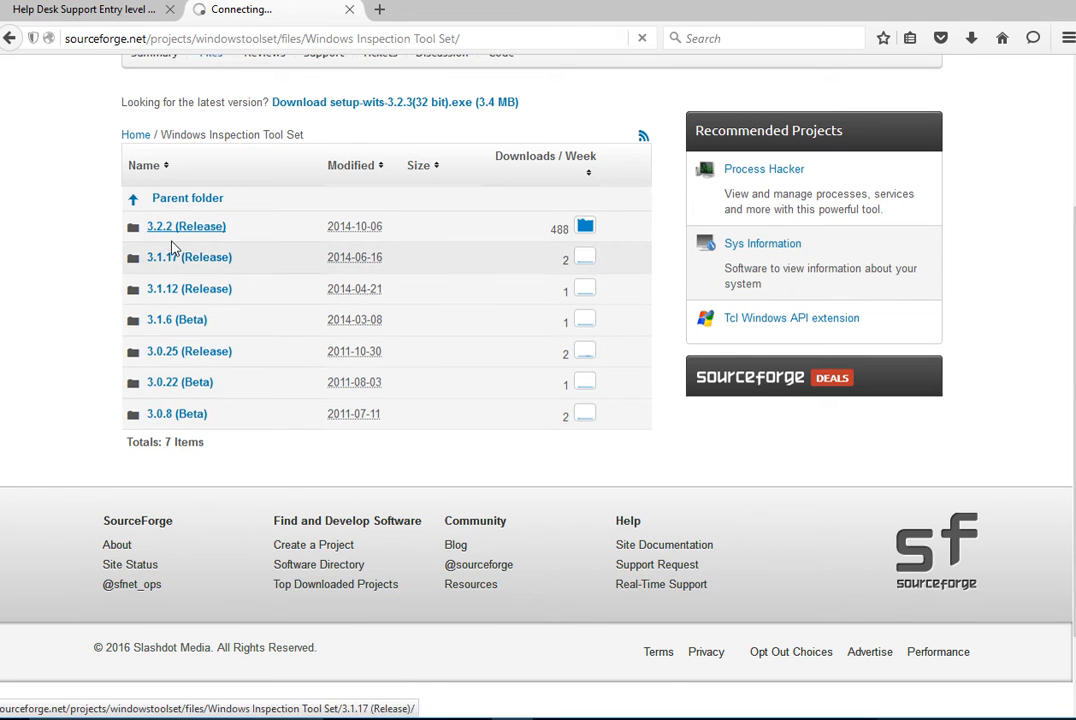
{"action": "left_click", "coordinate": [186, 226]}
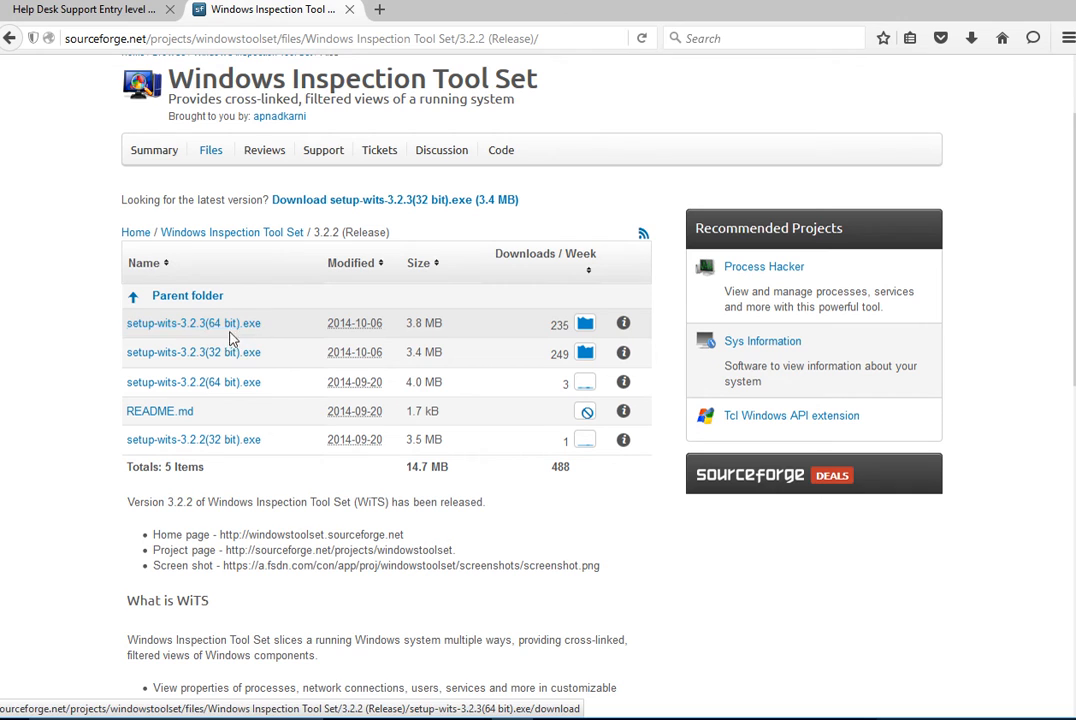
{"action": "mouse_move", "coordinate": [228, 364]}
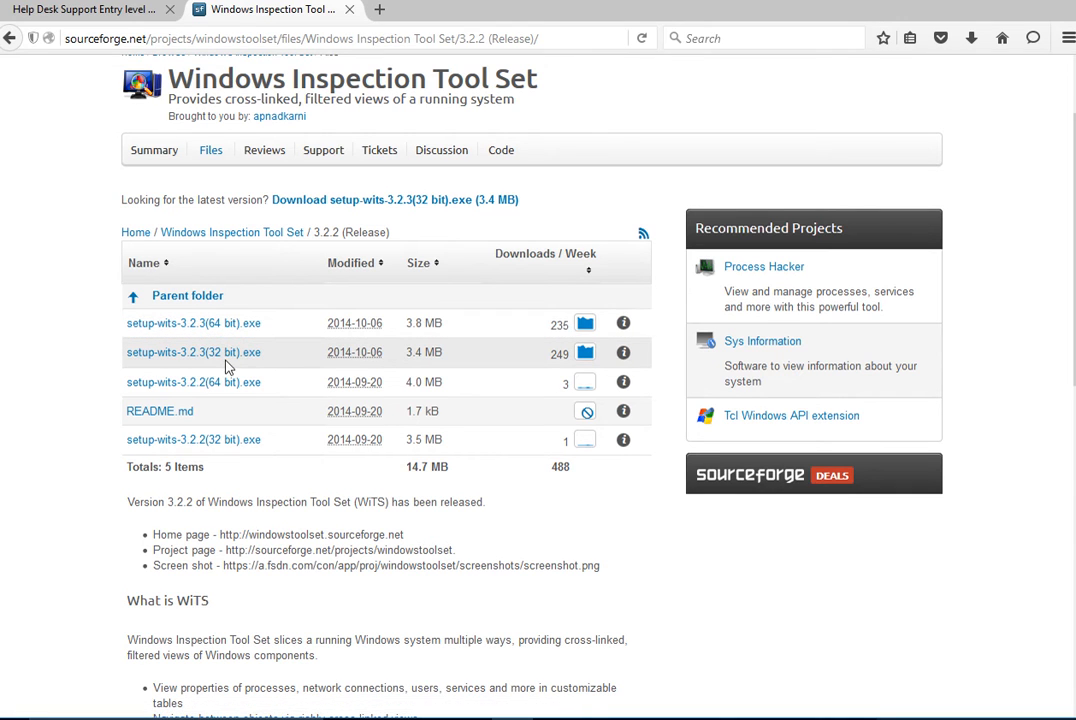
{"action": "mouse_move", "coordinate": [290, 364]}
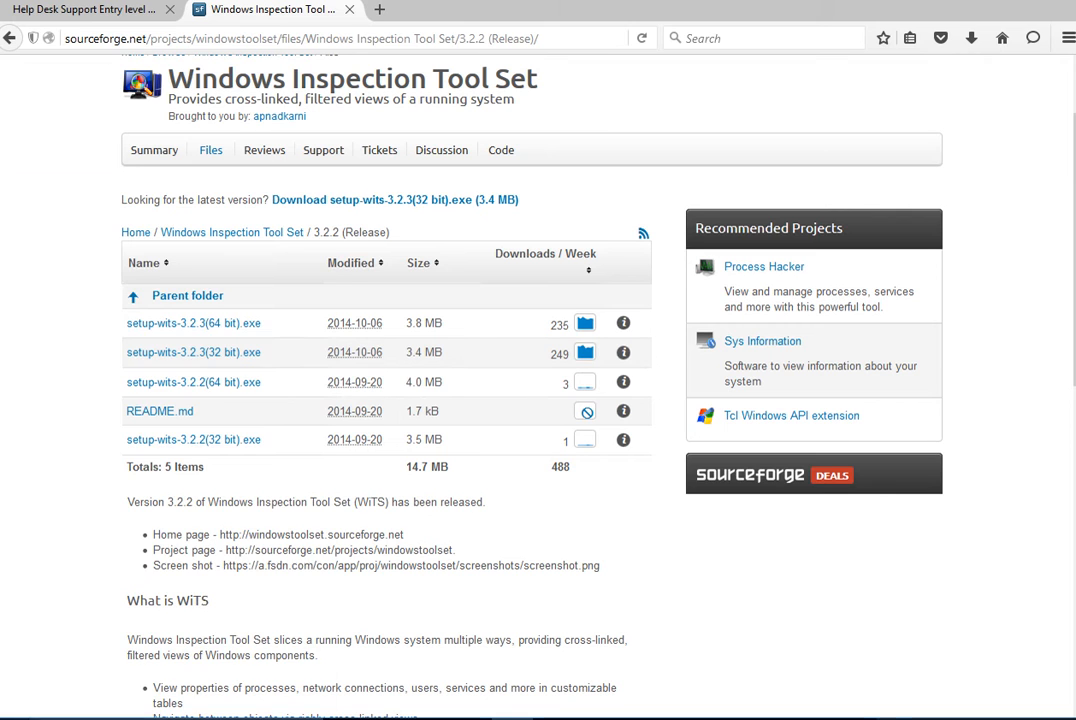
{"action": "right_click", "coordinate": [228, 408]}
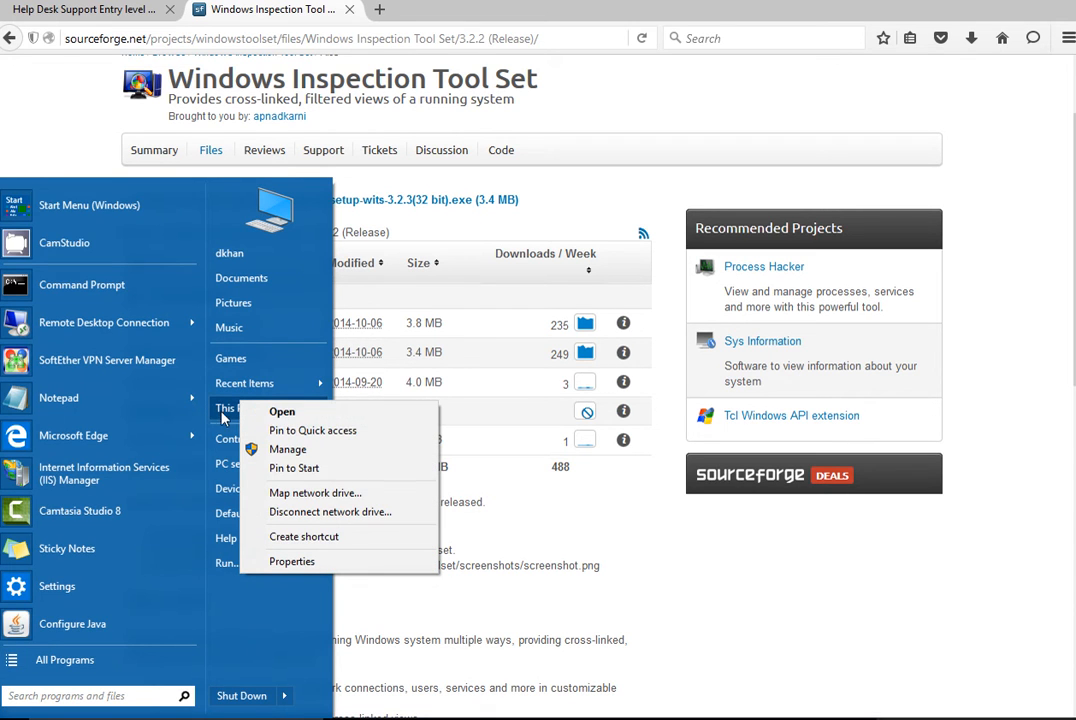
{"action": "mouse_move", "coordinate": [262, 556]}
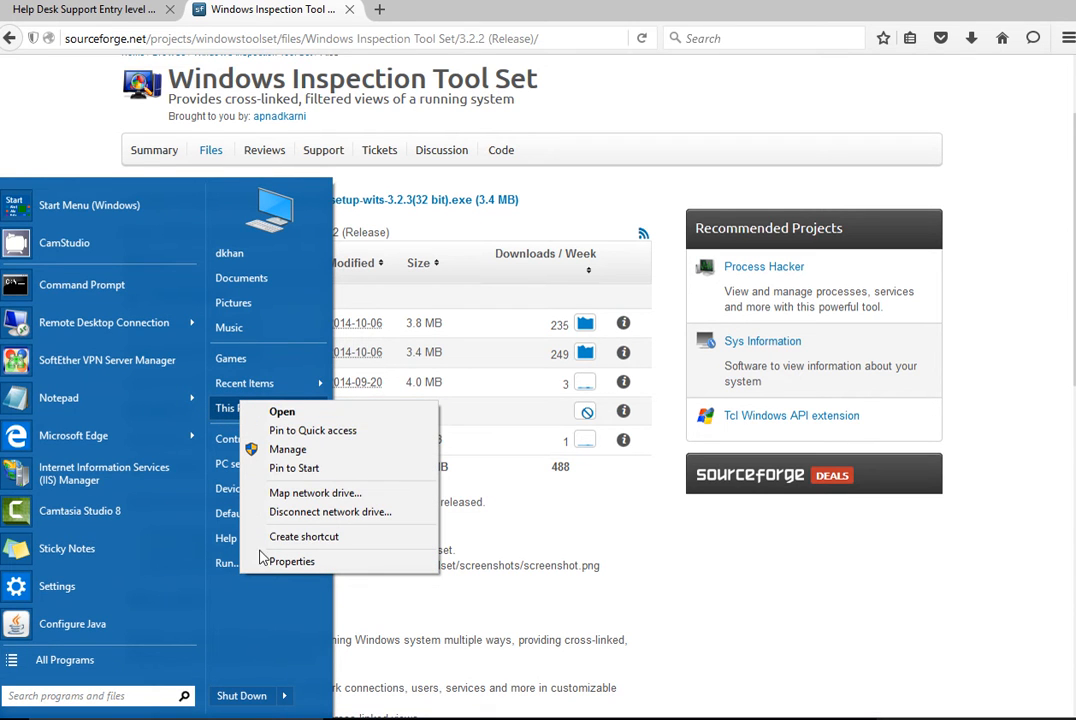
{"action": "left_click", "coordinate": [292, 560]}
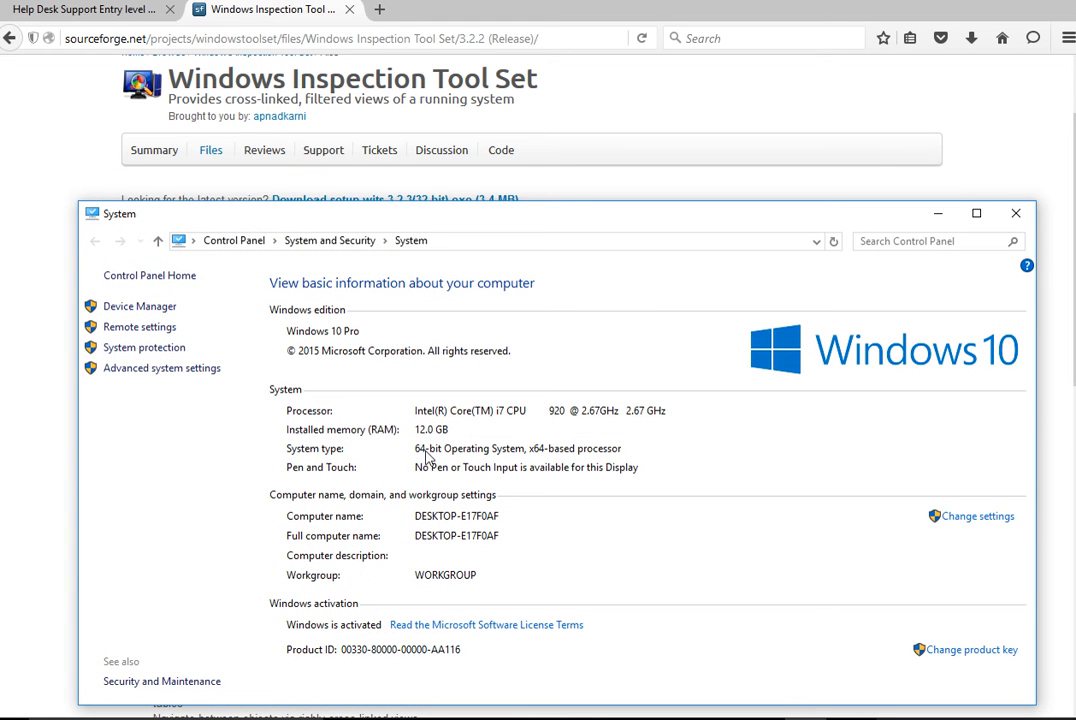
{"action": "mouse_move", "coordinate": [408, 452]}
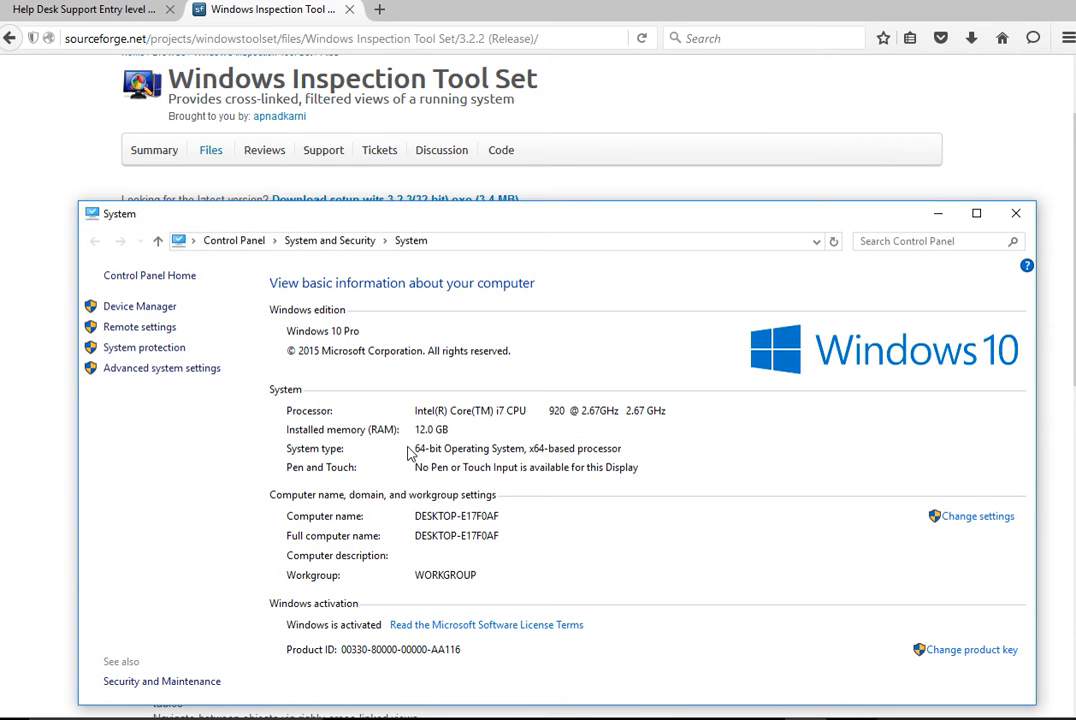
{"action": "mouse_move", "coordinate": [676, 404]}
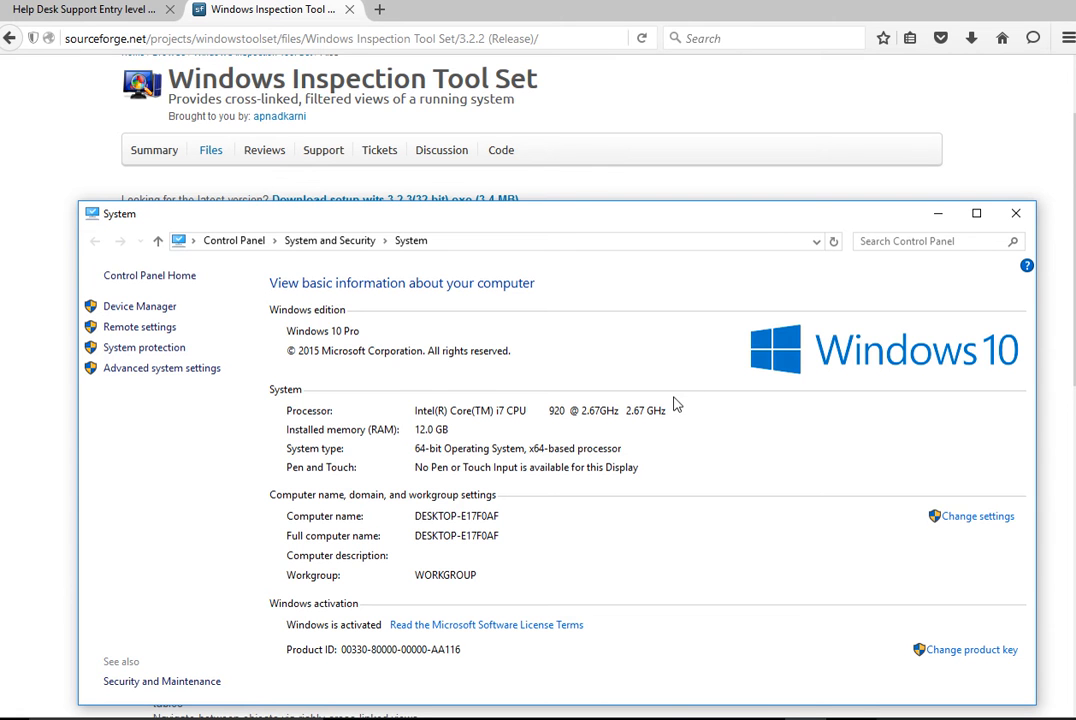
{"action": "mouse_move", "coordinate": [984, 212]}
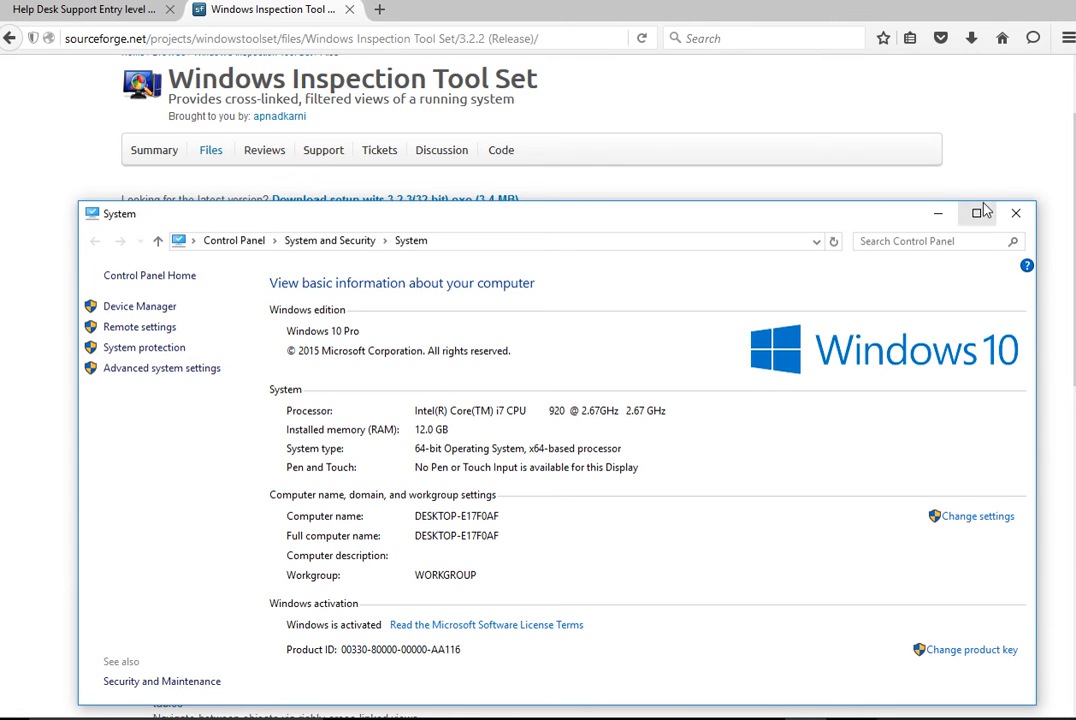
{"action": "left_click", "coordinate": [1016, 212]}
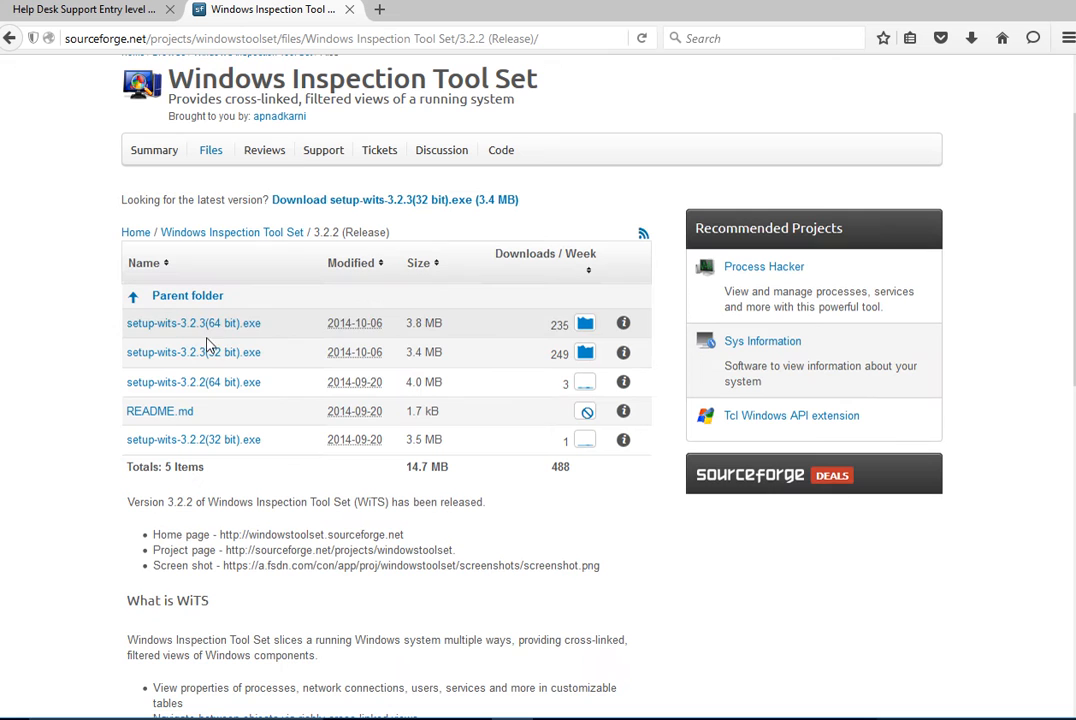
{"action": "mouse_move", "coordinate": [210, 324]}
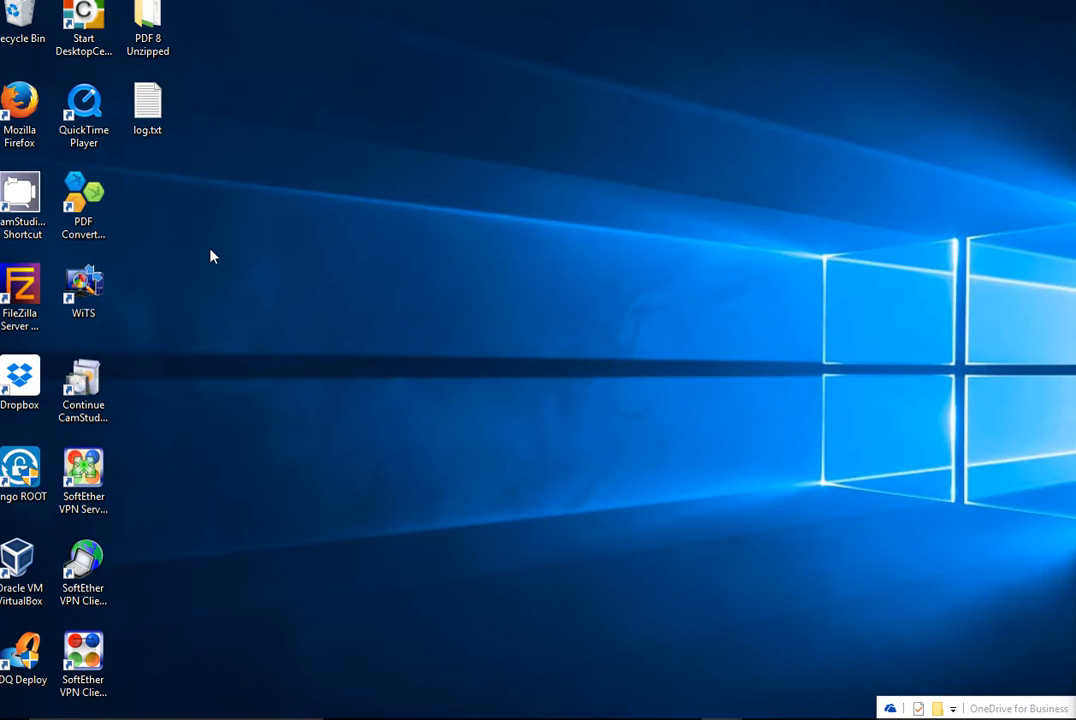
- Move the WITS shortcut to the desktop centre and launch Windows Inspection Tool Set
{"action": "left_click_drag", "start_coordinate": [84, 290], "coordinate": [404, 290]}
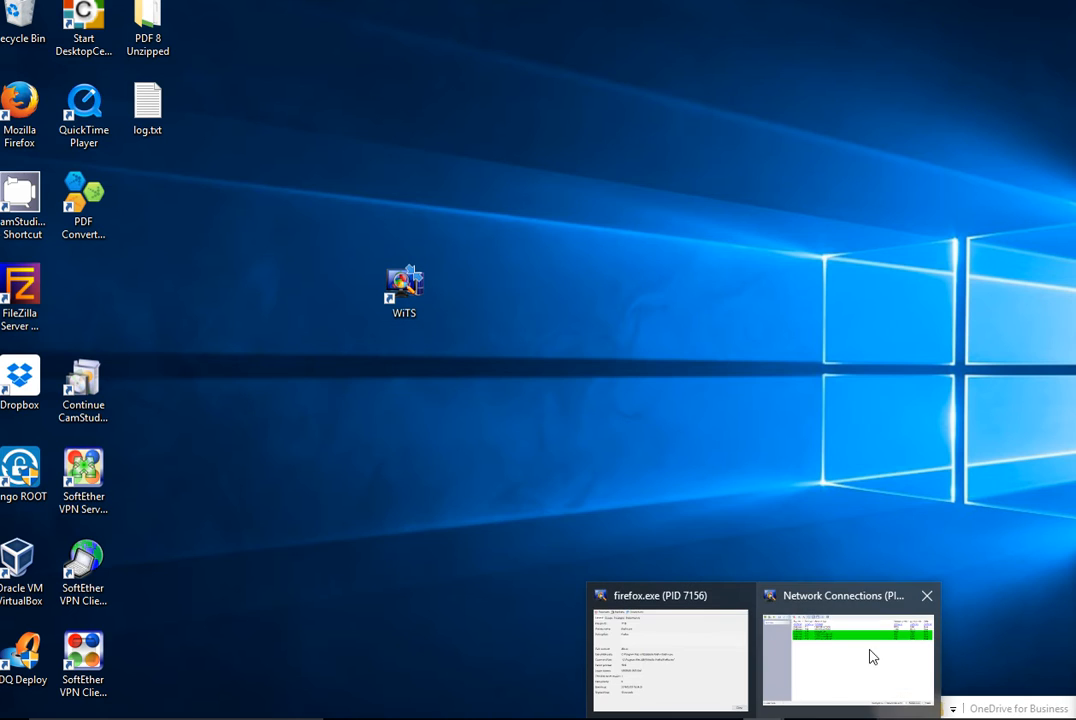
{"action": "mouse_move", "coordinate": [824, 608]}
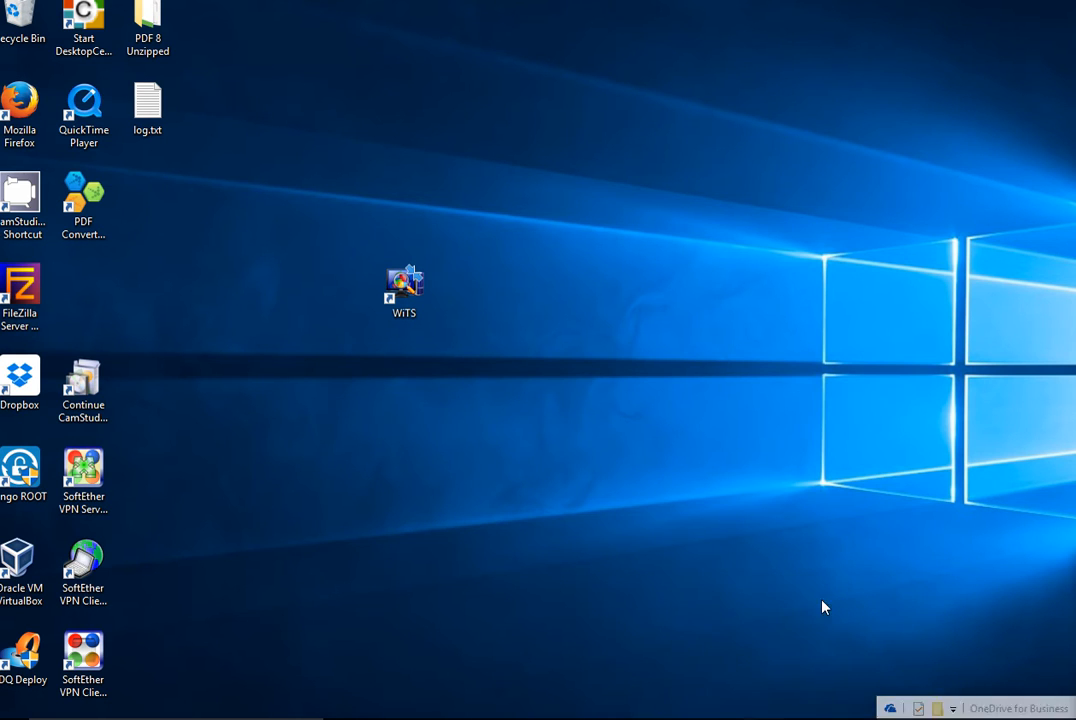
{"action": "double_click", "coordinate": [404, 284]}
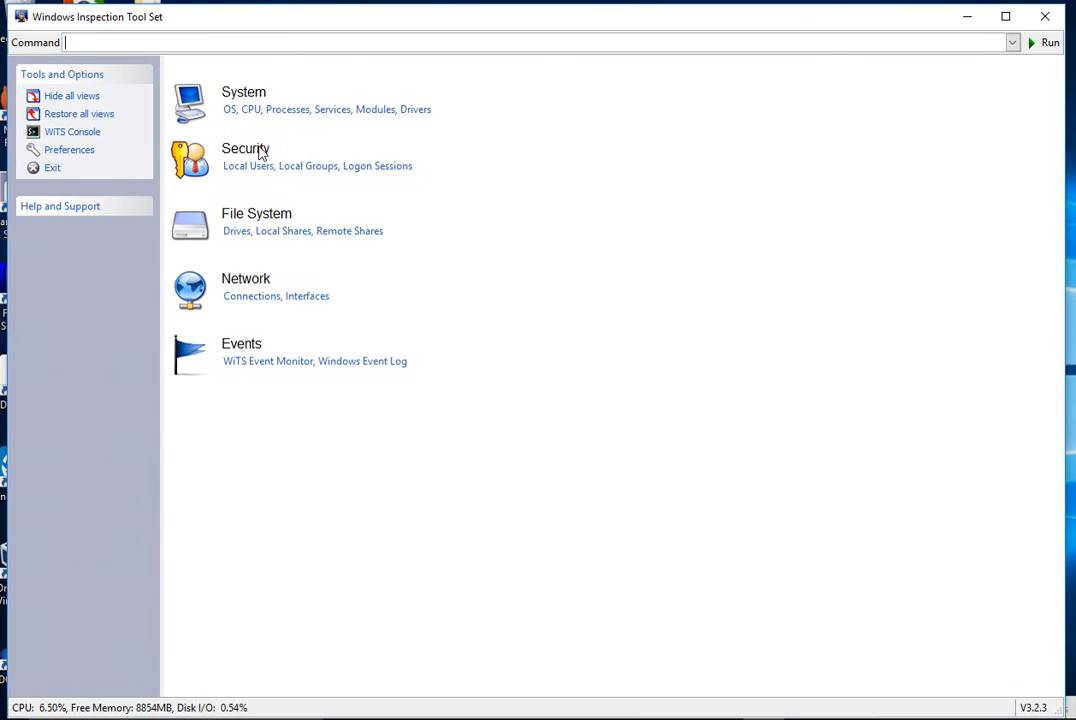
{"action": "mouse_move", "coordinate": [336, 360]}
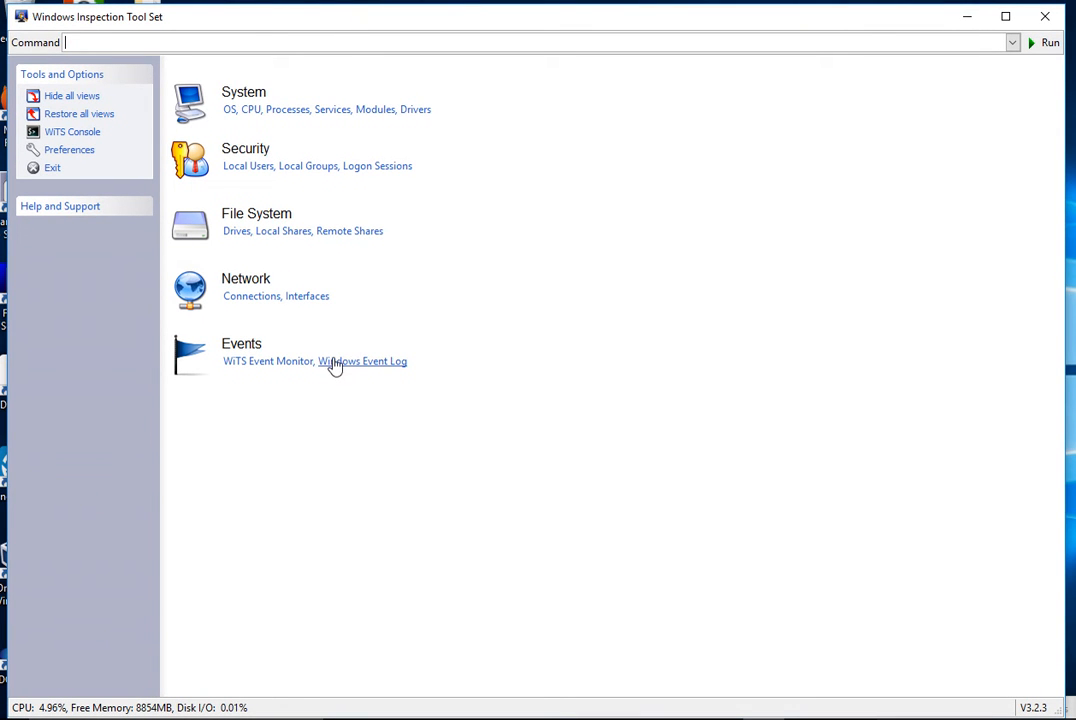
{"action": "mouse_move", "coordinate": [252, 162]}
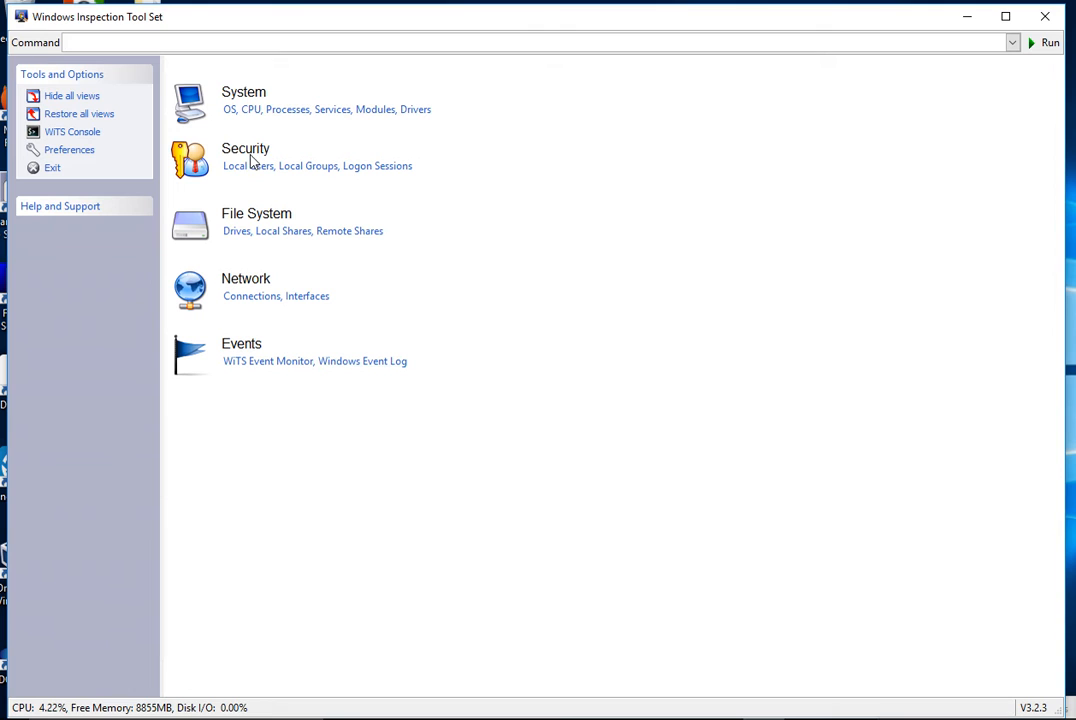
{"action": "mouse_move", "coordinate": [242, 130]}
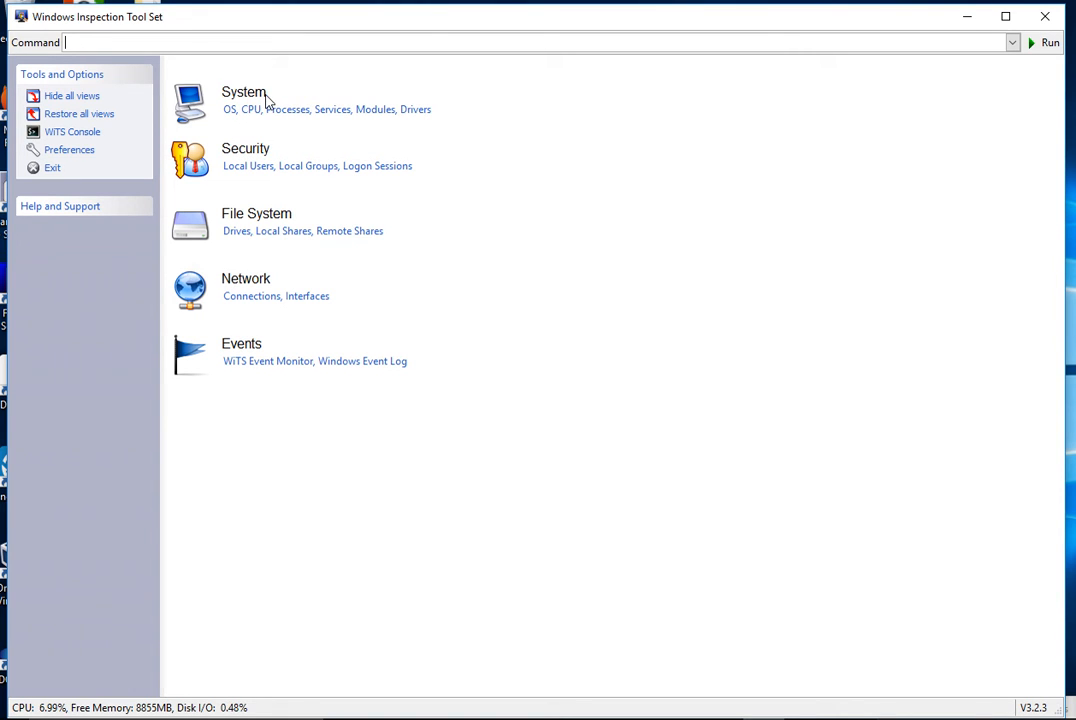
{"action": "mouse_move", "coordinate": [330, 198]}
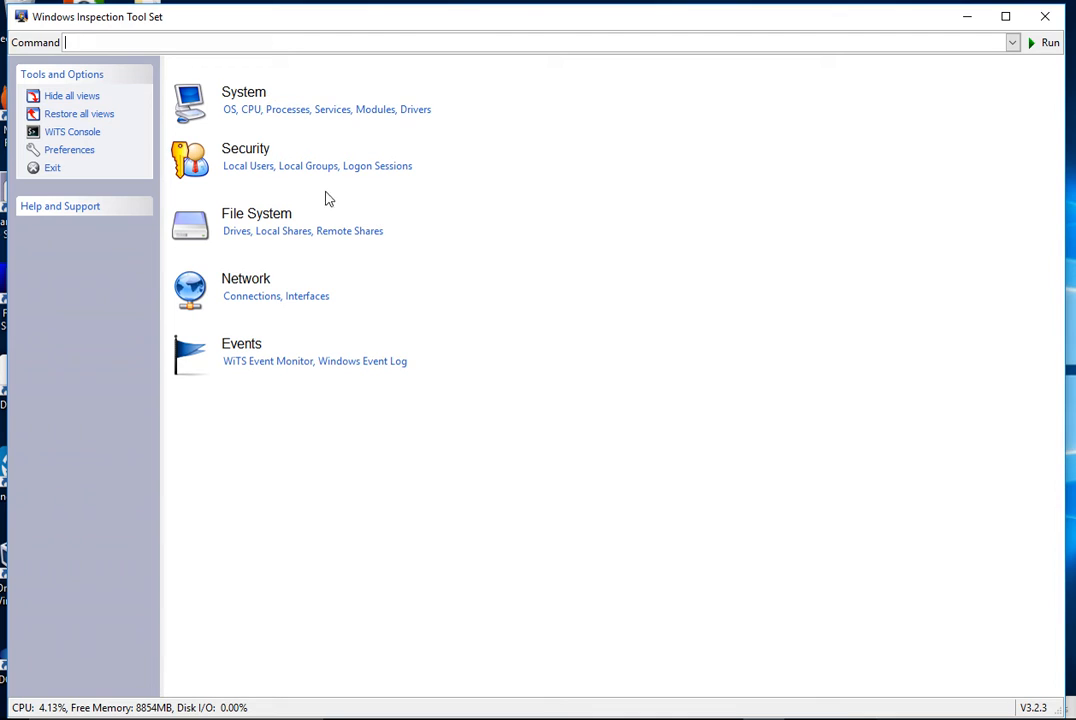
{"action": "mouse_move", "coordinate": [204, 112]}
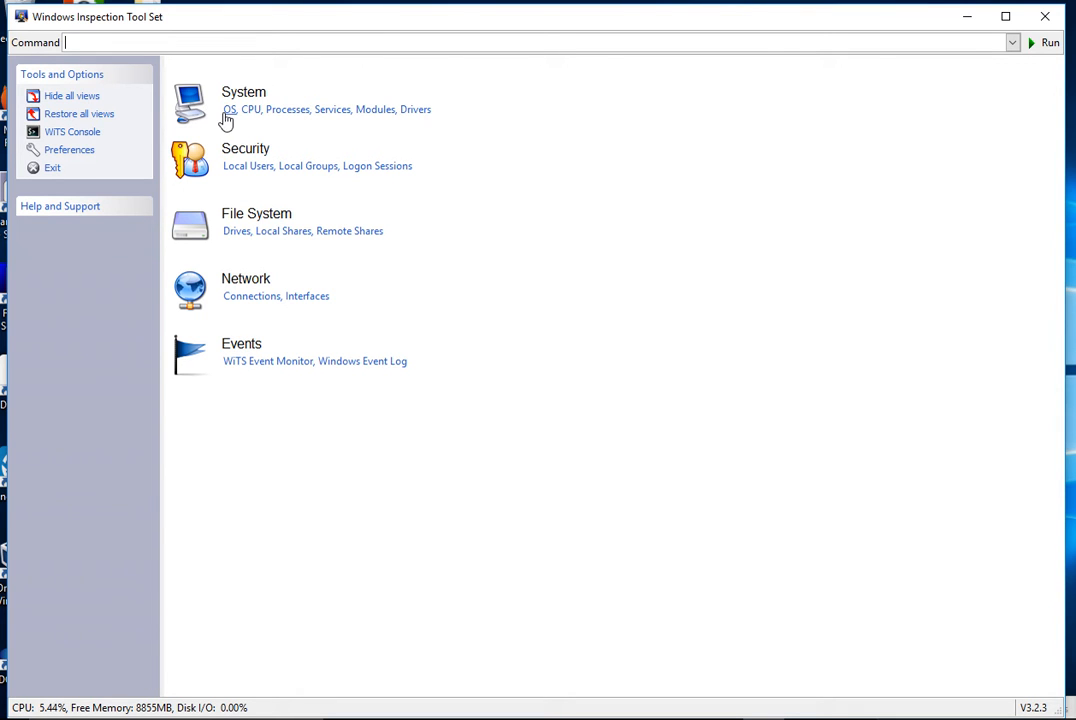
- View the OS details through General, Kernel, Memory and BIOS (Alienware, SMBIOS 2.5)
{"action": "left_click", "coordinate": [228, 108]}
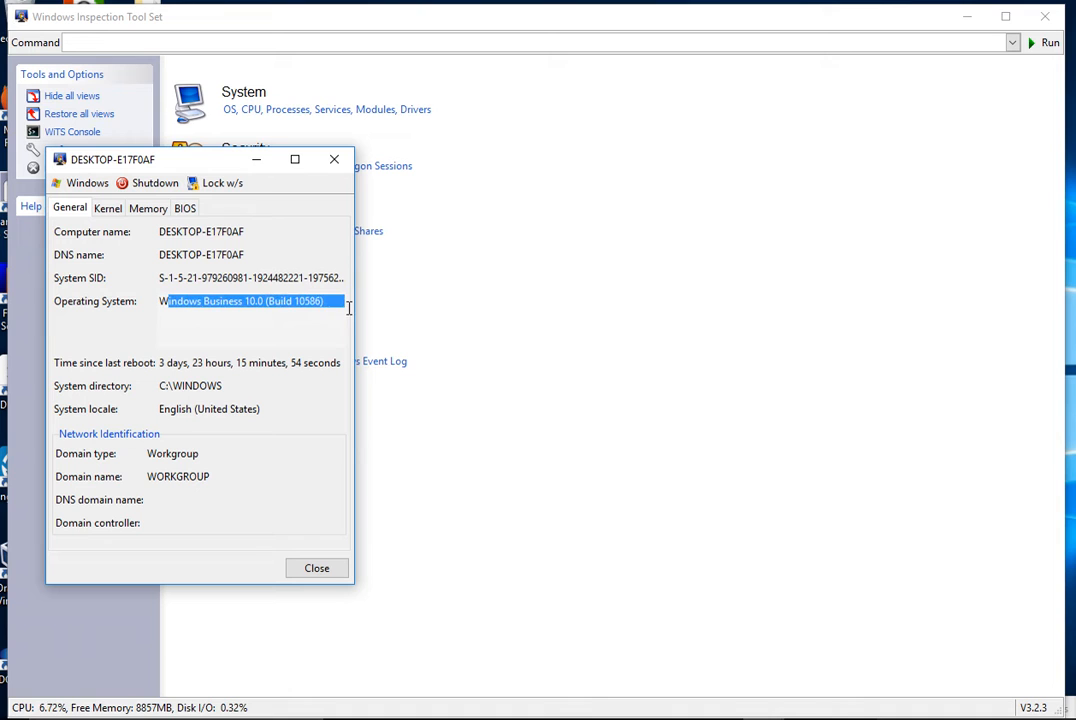
{"action": "mouse_move", "coordinate": [136, 190]}
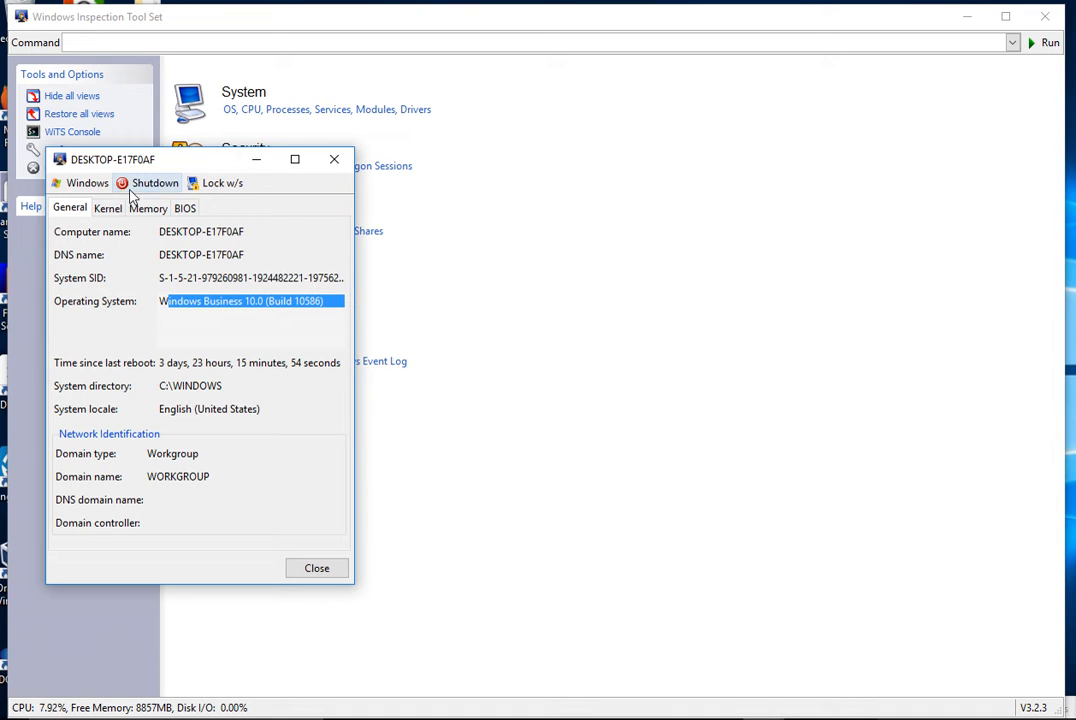
{"action": "mouse_move", "coordinate": [200, 224]}
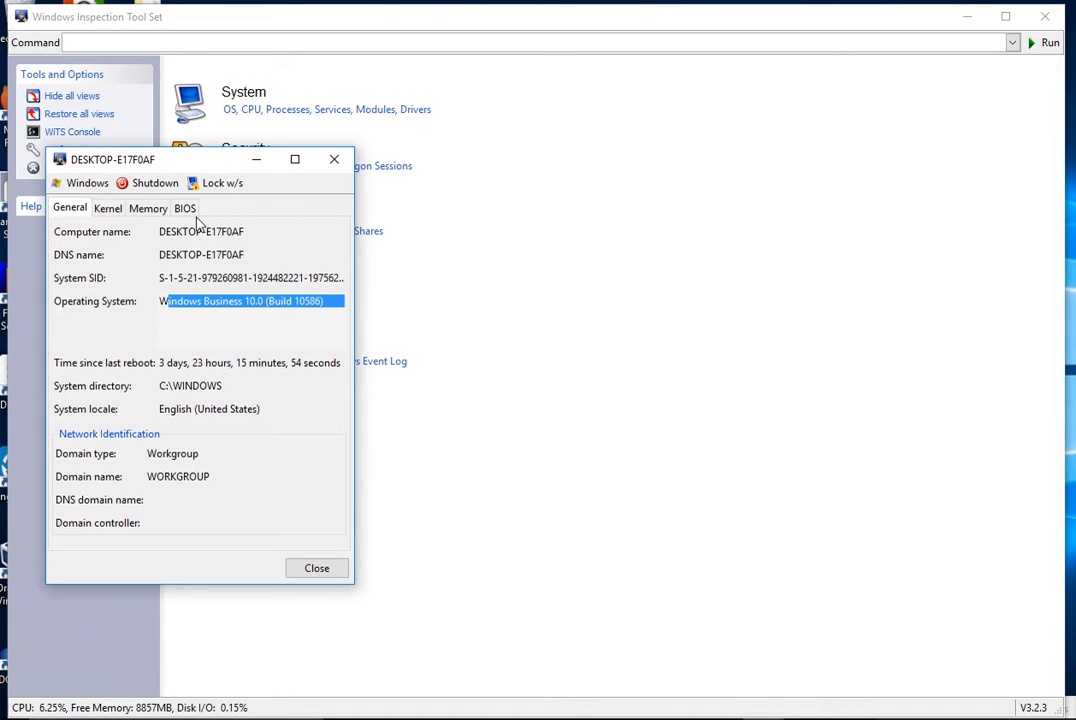
{"action": "left_click", "coordinate": [108, 208]}
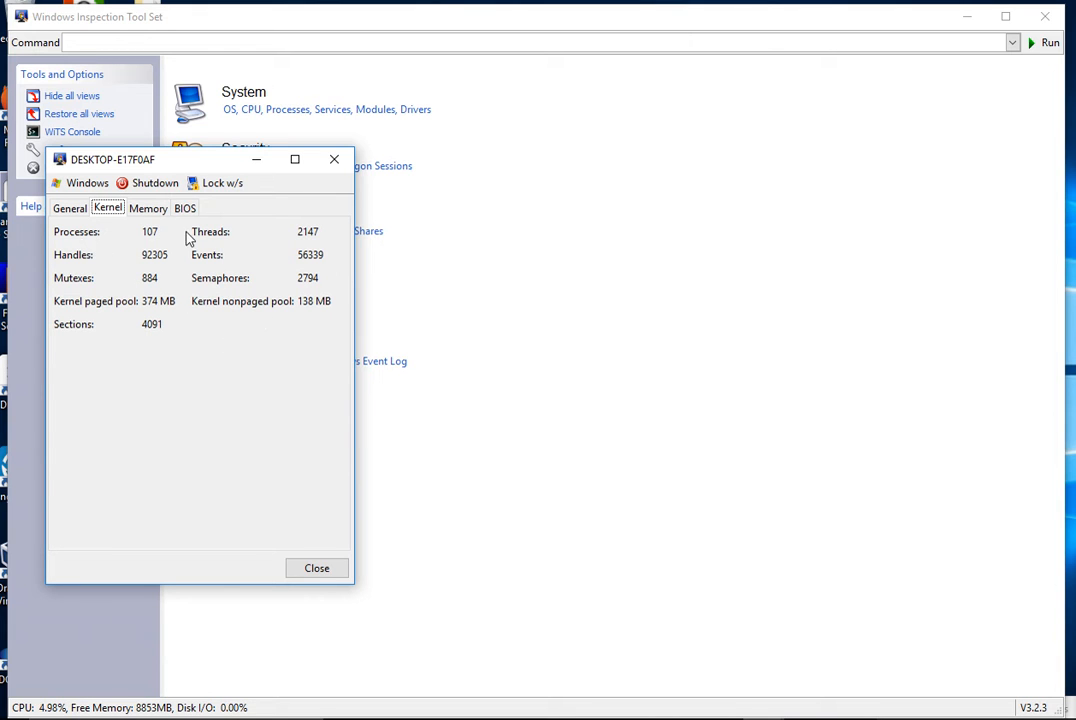
{"action": "left_click", "coordinate": [148, 208]}
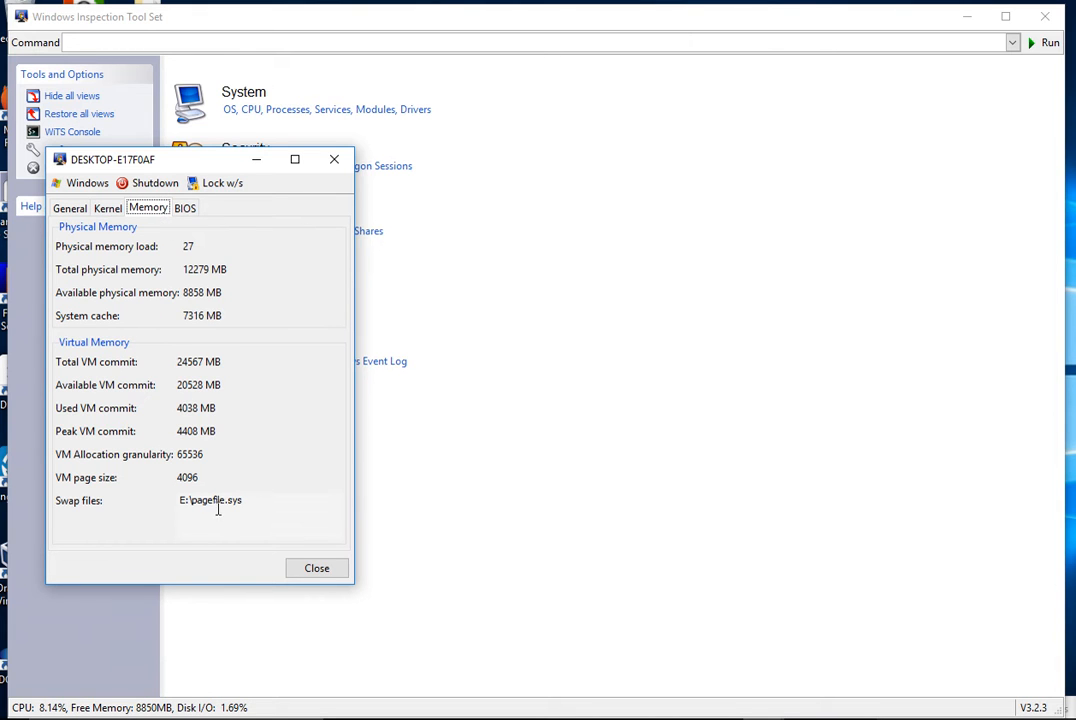
{"action": "left_click", "coordinate": [184, 206]}
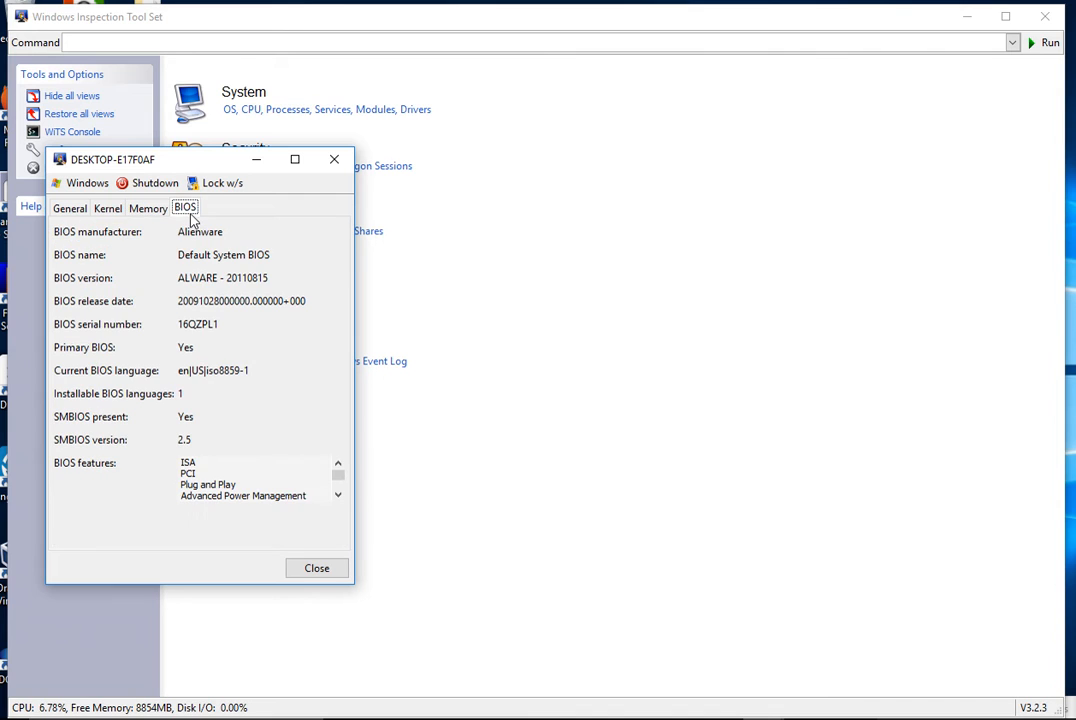
{"action": "mouse_move", "coordinate": [278, 296]}
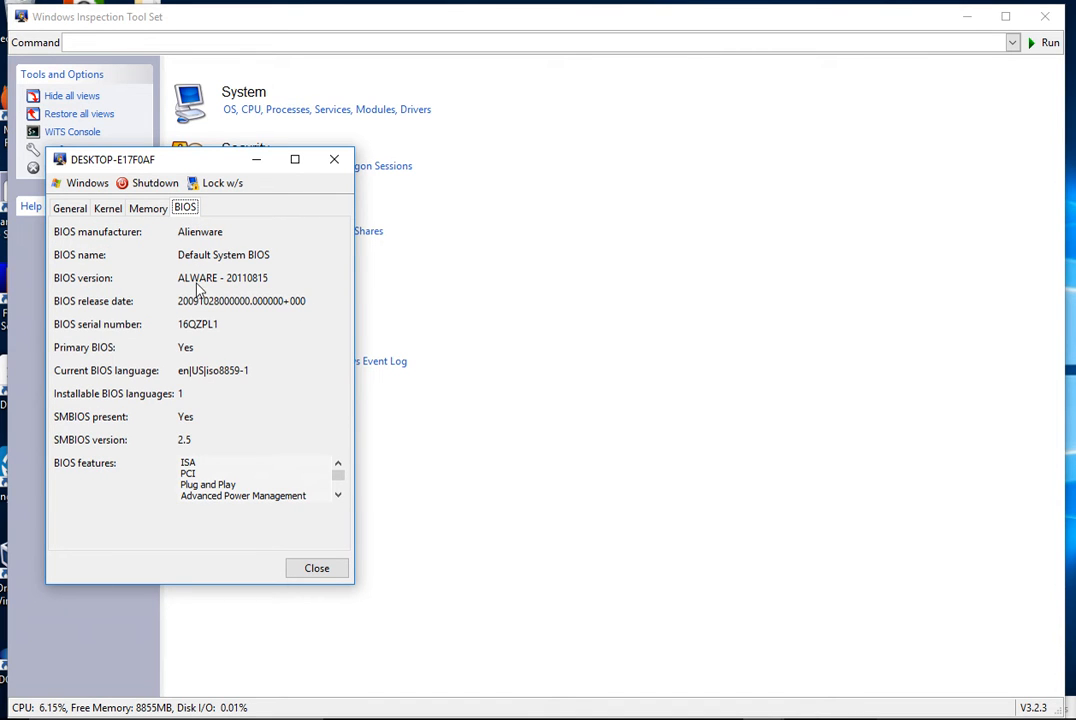
{"action": "mouse_move", "coordinate": [238, 290]}
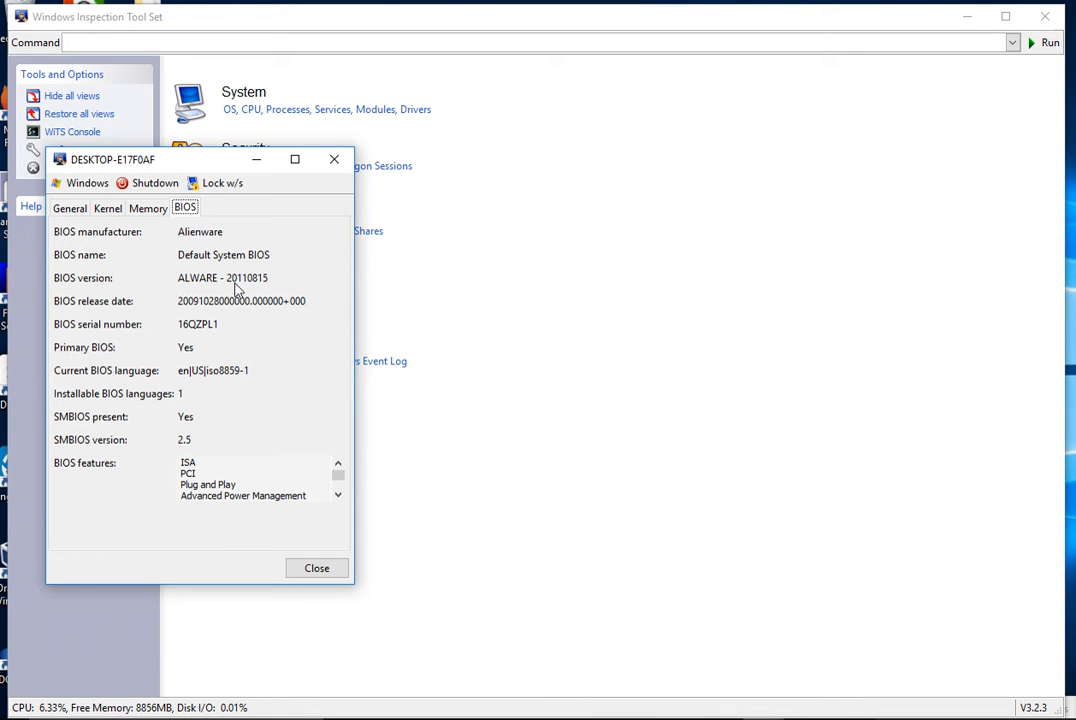
{"action": "mouse_move", "coordinate": [334, 160]}
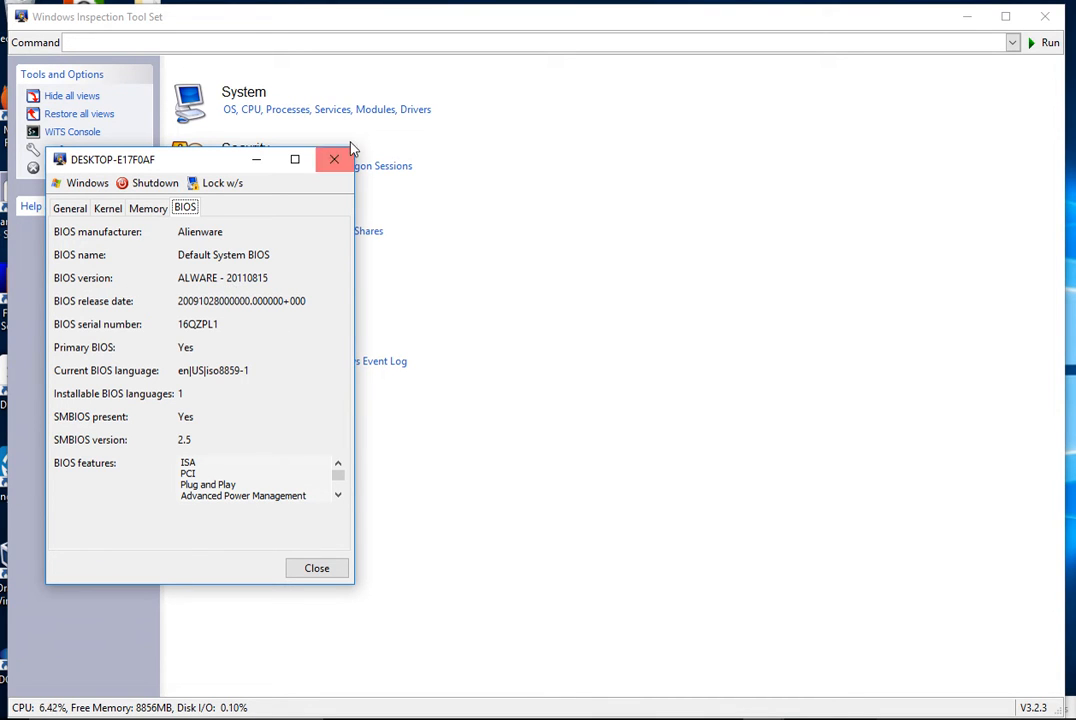
- Close the system details window and Task Manager, leaving the WiTS process list
{"action": "left_click", "coordinate": [334, 160]}
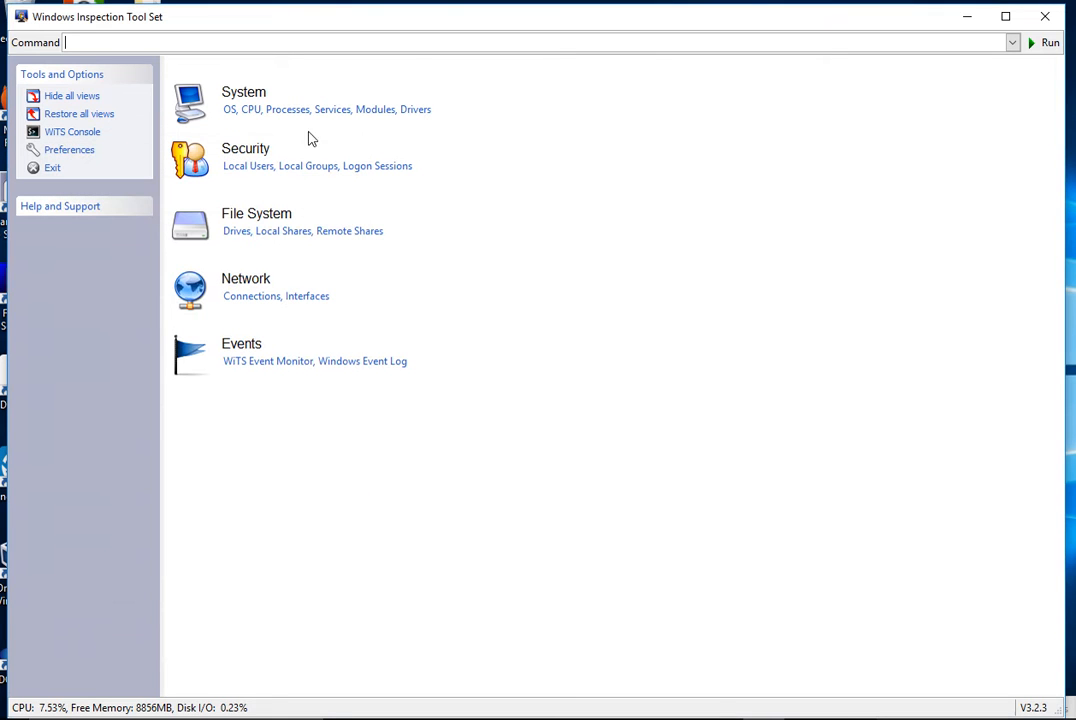
{"action": "mouse_move", "coordinate": [258, 124]}
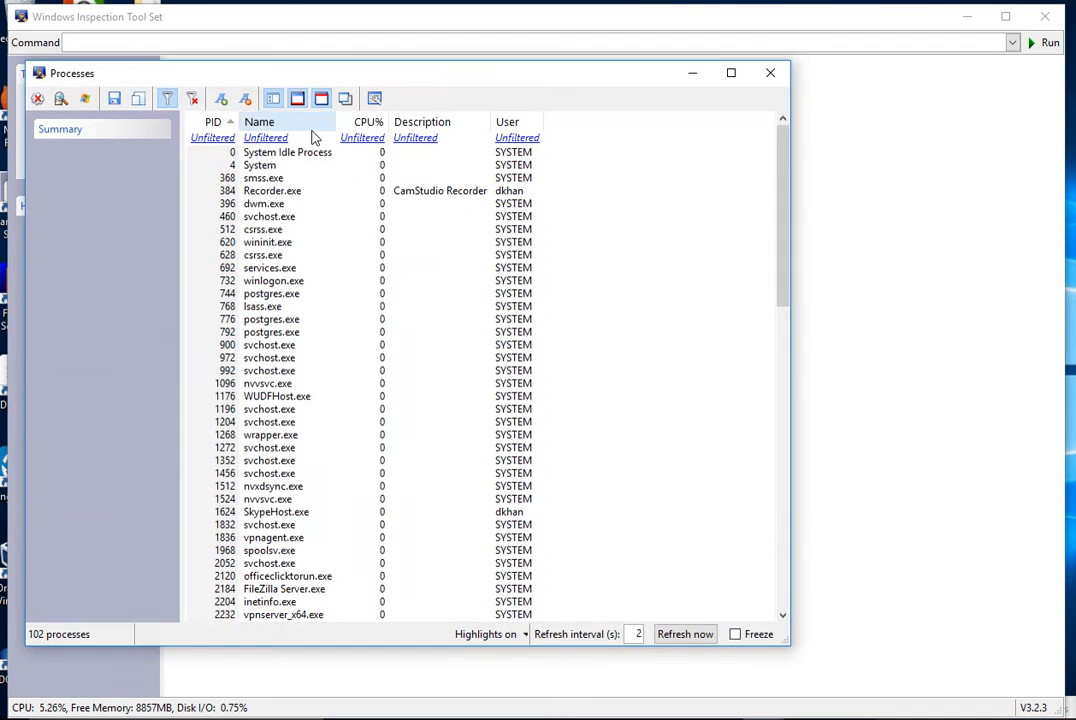
{"action": "left_click", "coordinate": [684, 632]}
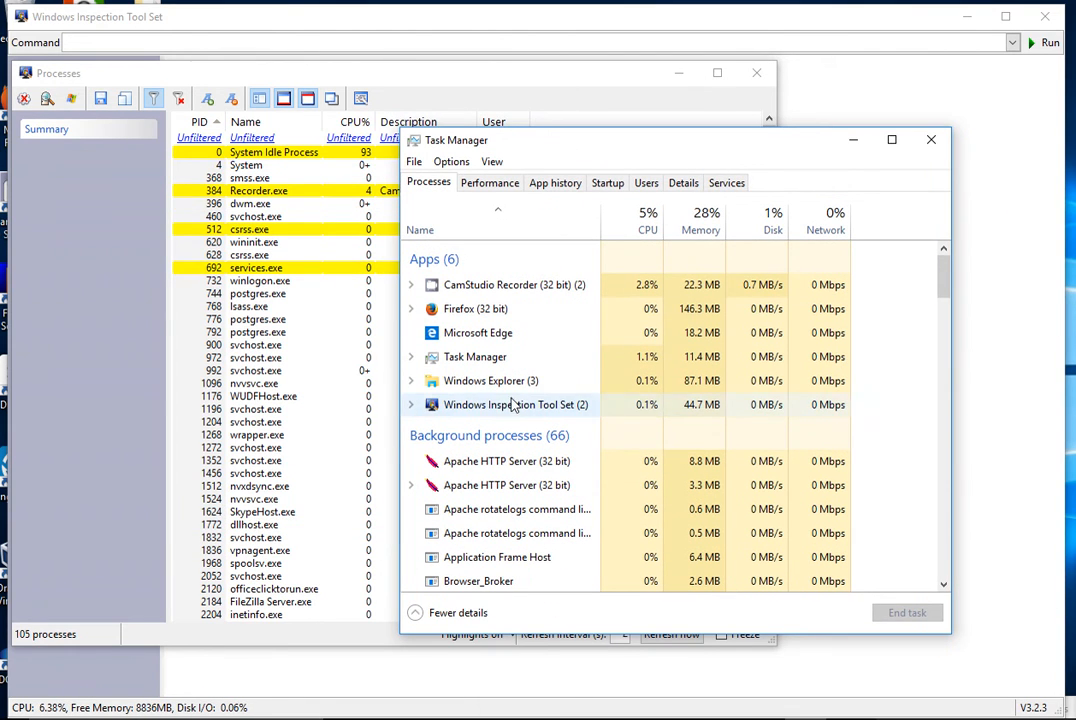
{"action": "mouse_move", "coordinate": [944, 162]}
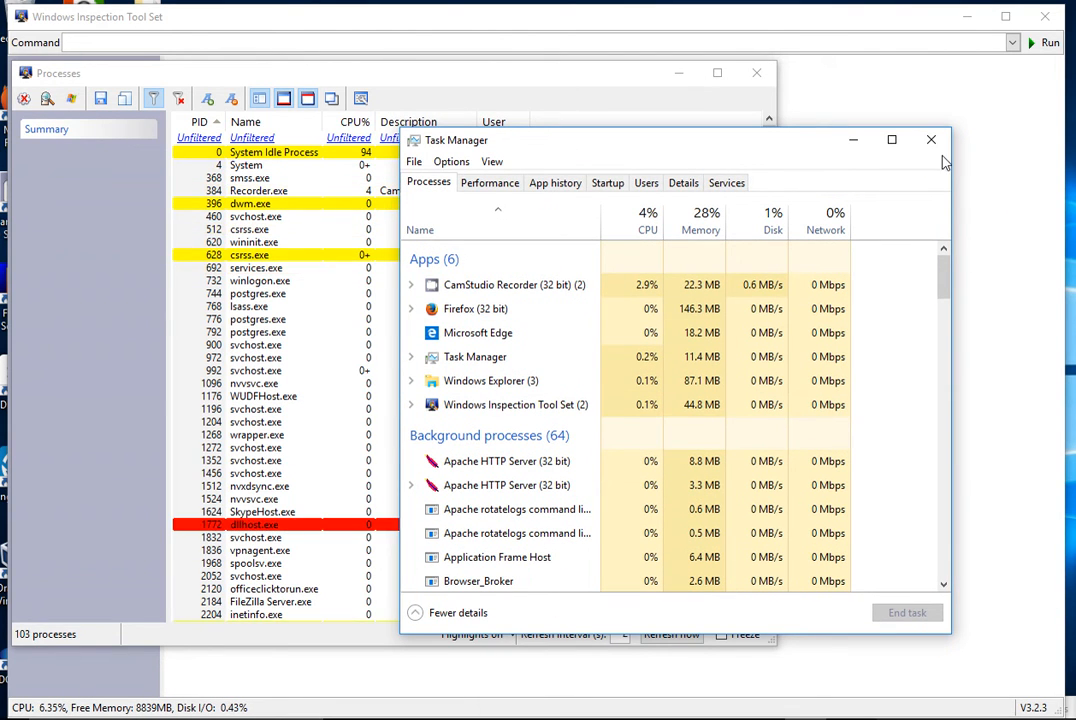
{"action": "left_click", "coordinate": [932, 140]}
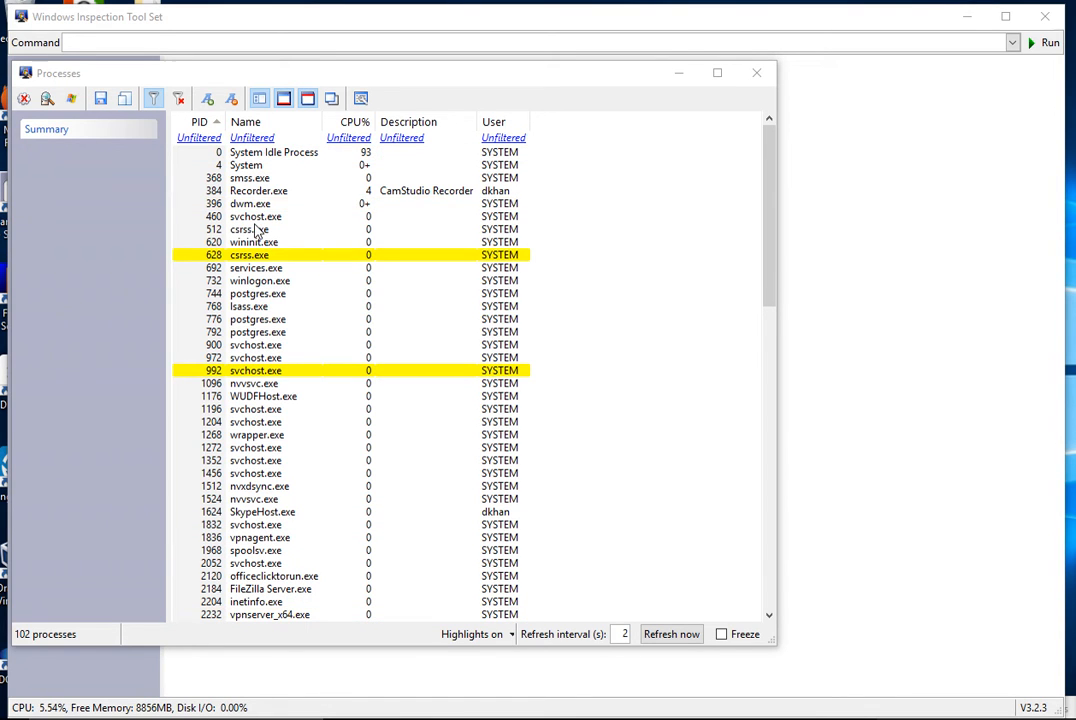
- Inspect the properties and network connections of dwm.exe (PID 396), then return to the list
{"action": "right_click", "coordinate": [250, 204]}
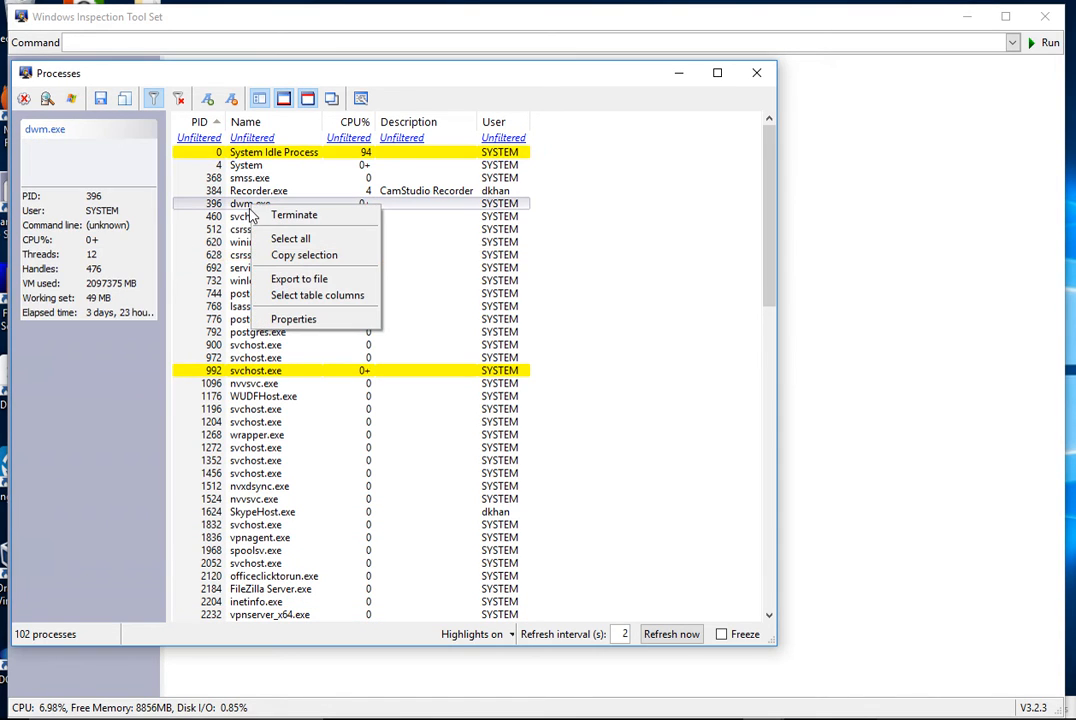
{"action": "mouse_move", "coordinate": [292, 320]}
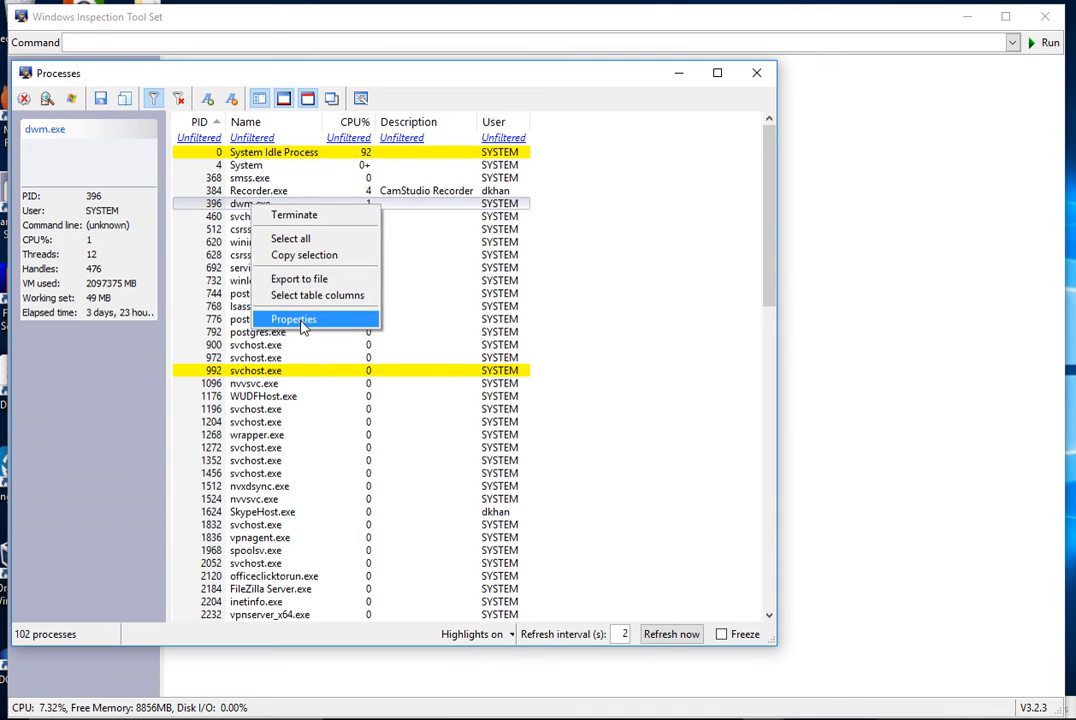
{"action": "left_click", "coordinate": [292, 320]}
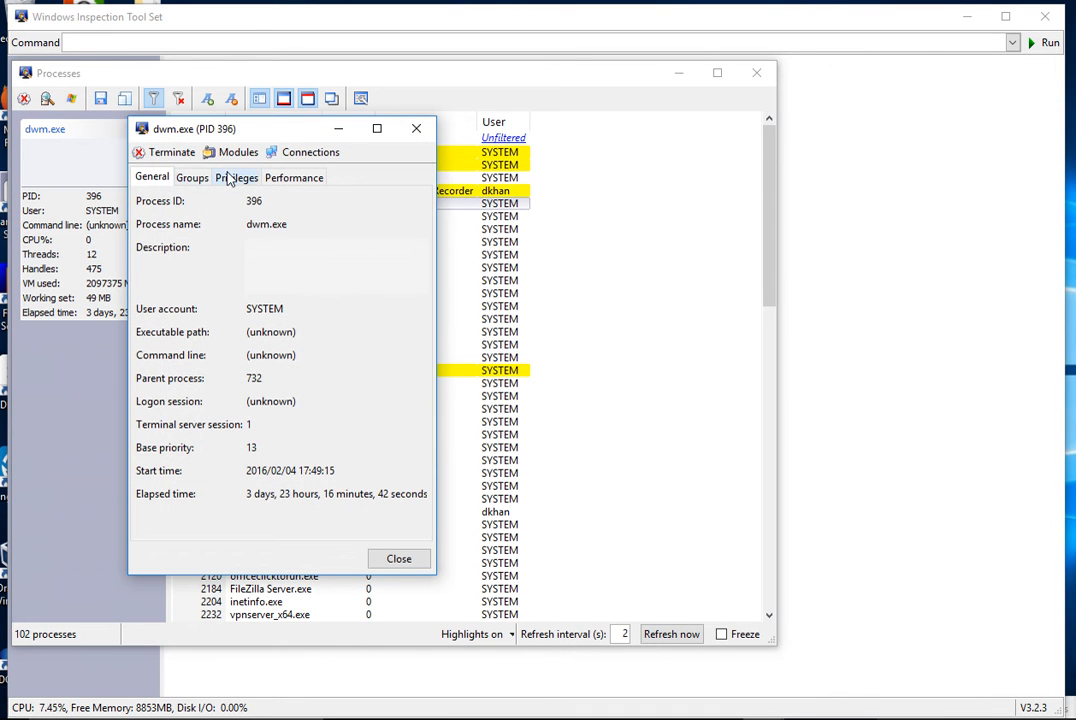
{"action": "mouse_move", "coordinate": [280, 292]}
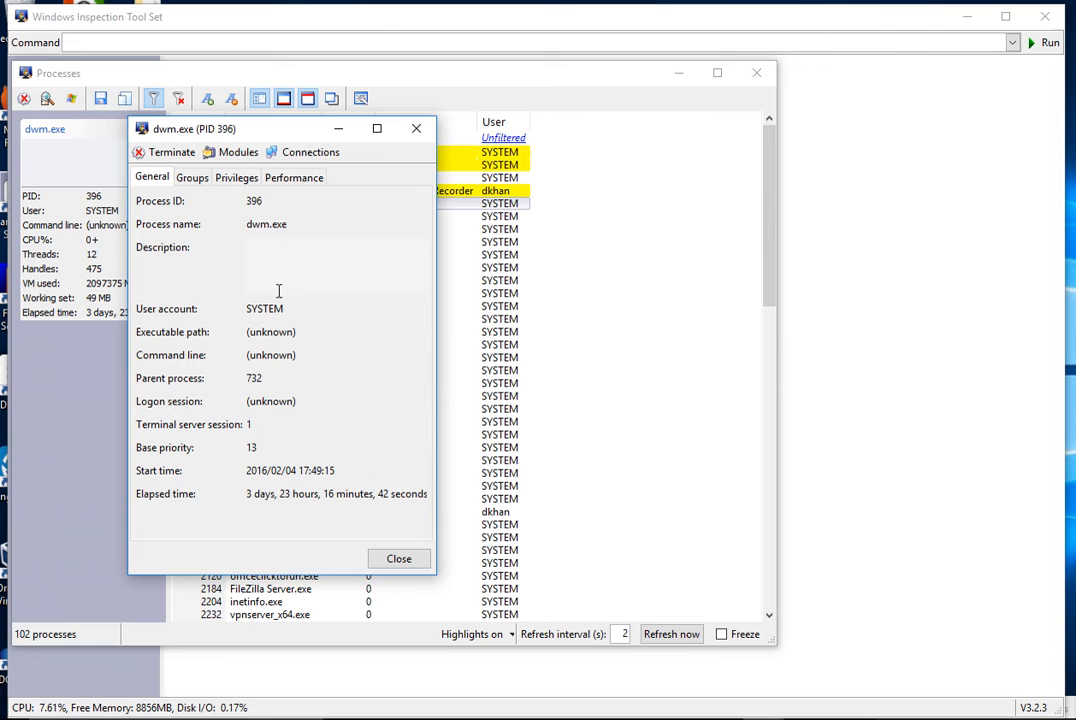
{"action": "left_click", "coordinate": [310, 152]}
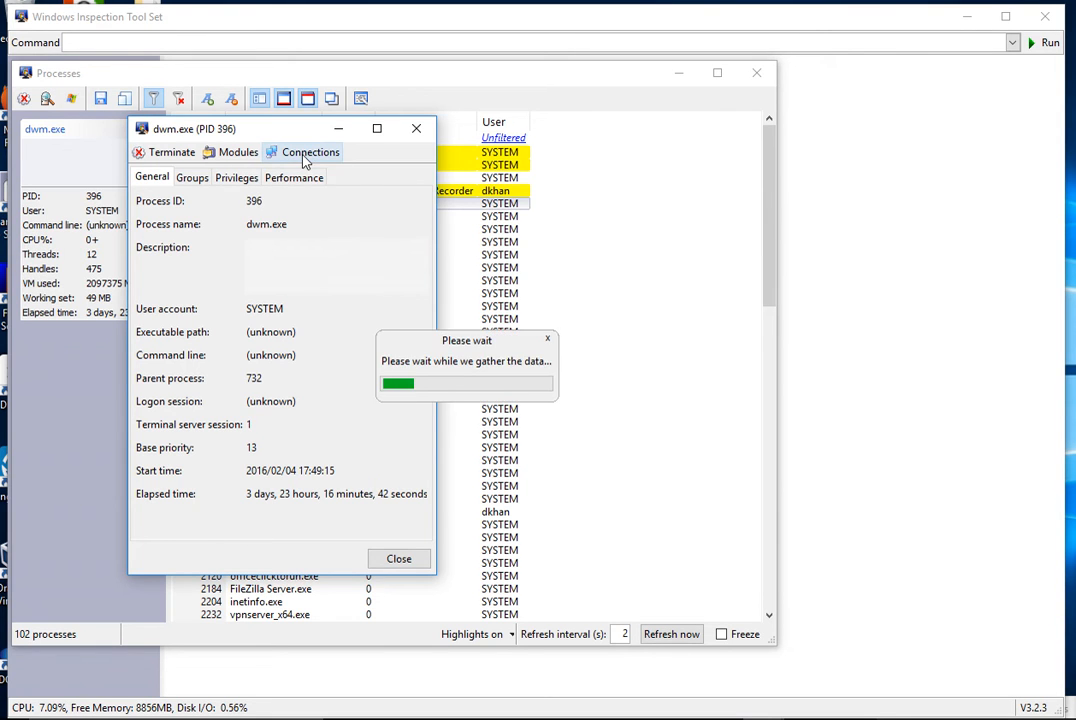
{"action": "left_click", "coordinate": [310, 152]}
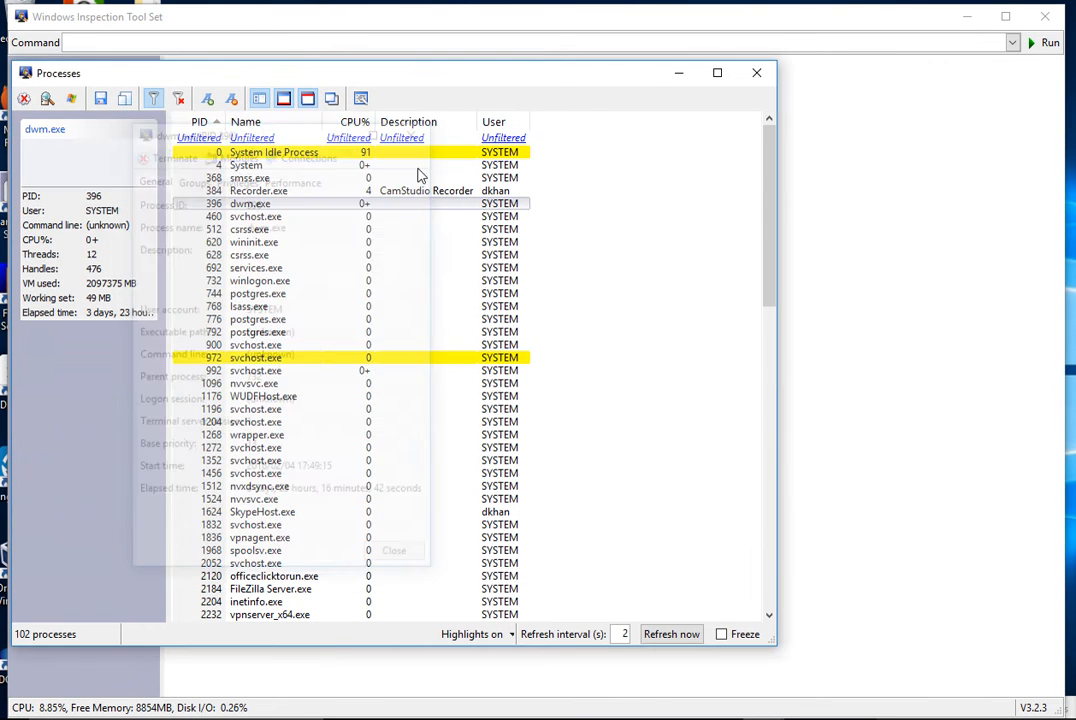
- Close the process list and browse the loaded-drivers list
{"action": "left_click", "coordinate": [756, 72]}
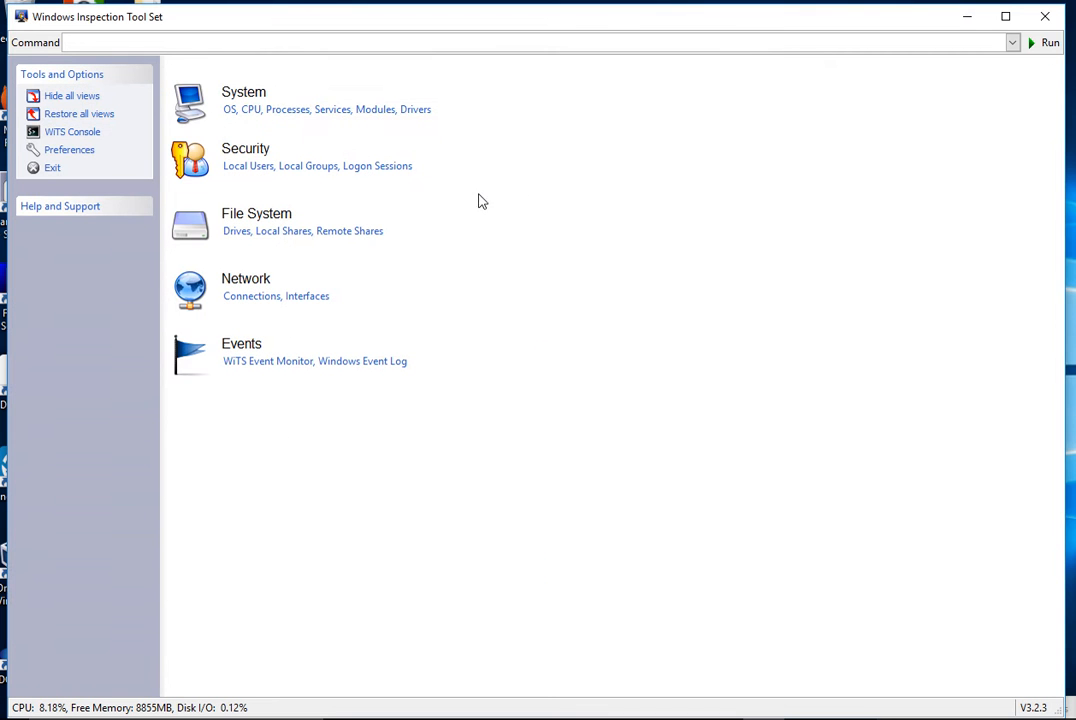
{"action": "left_click", "coordinate": [416, 108]}
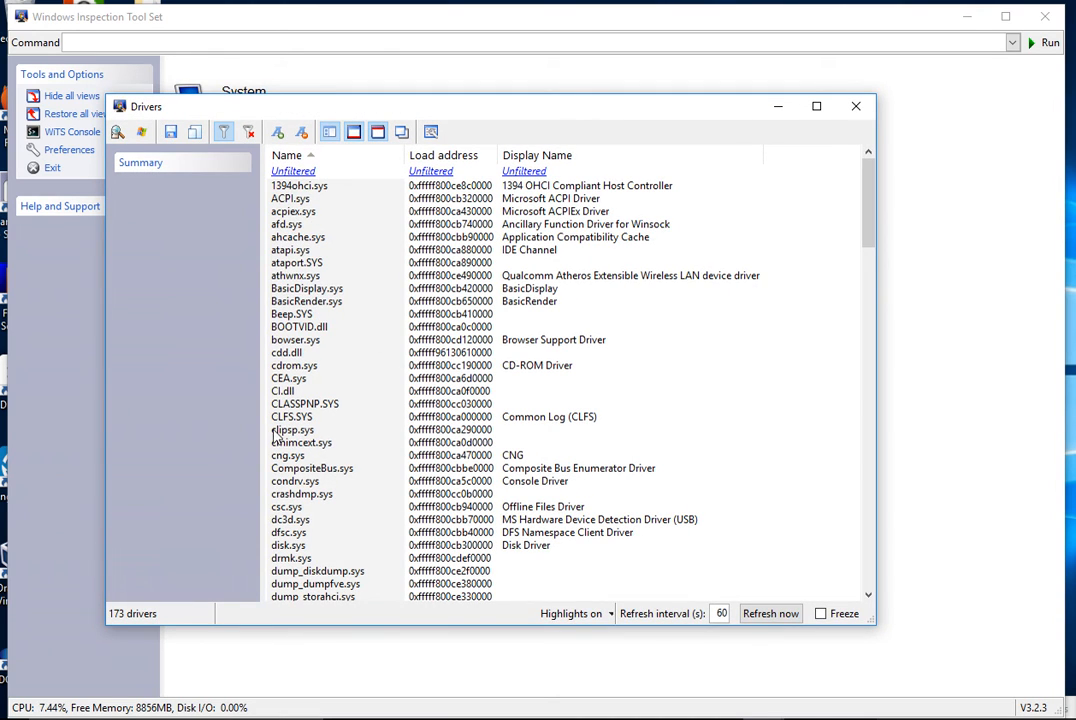
{"action": "scroll", "scroll_direction": "down", "scroll_amount": 3}
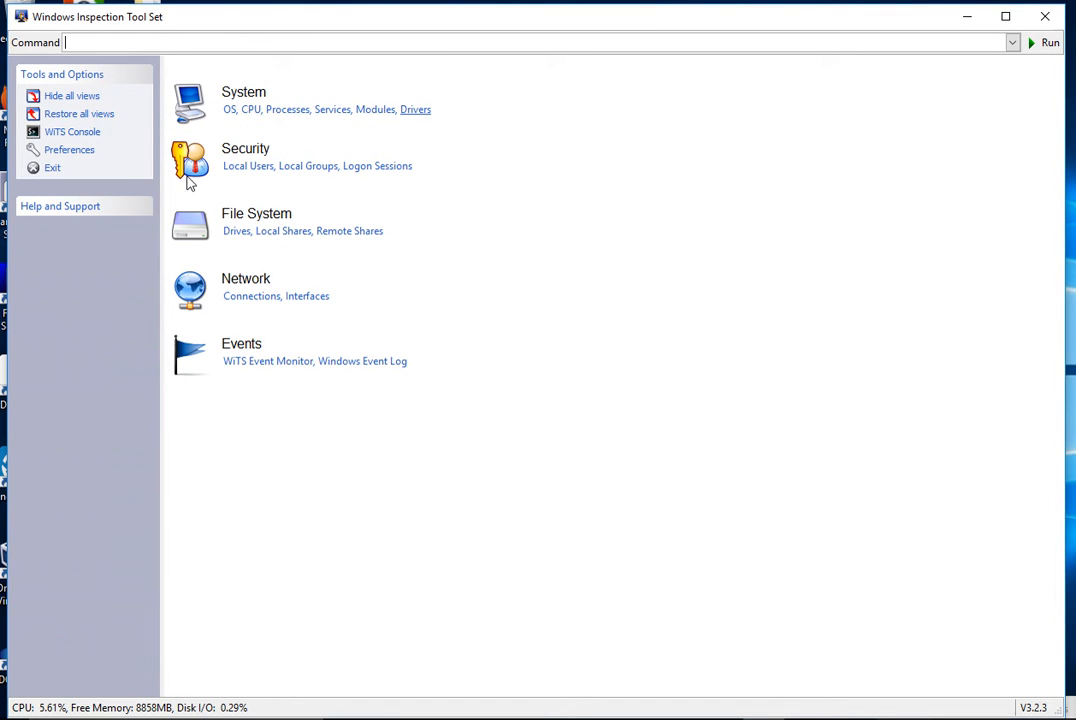
{"action": "mouse_move", "coordinate": [128, 210]}
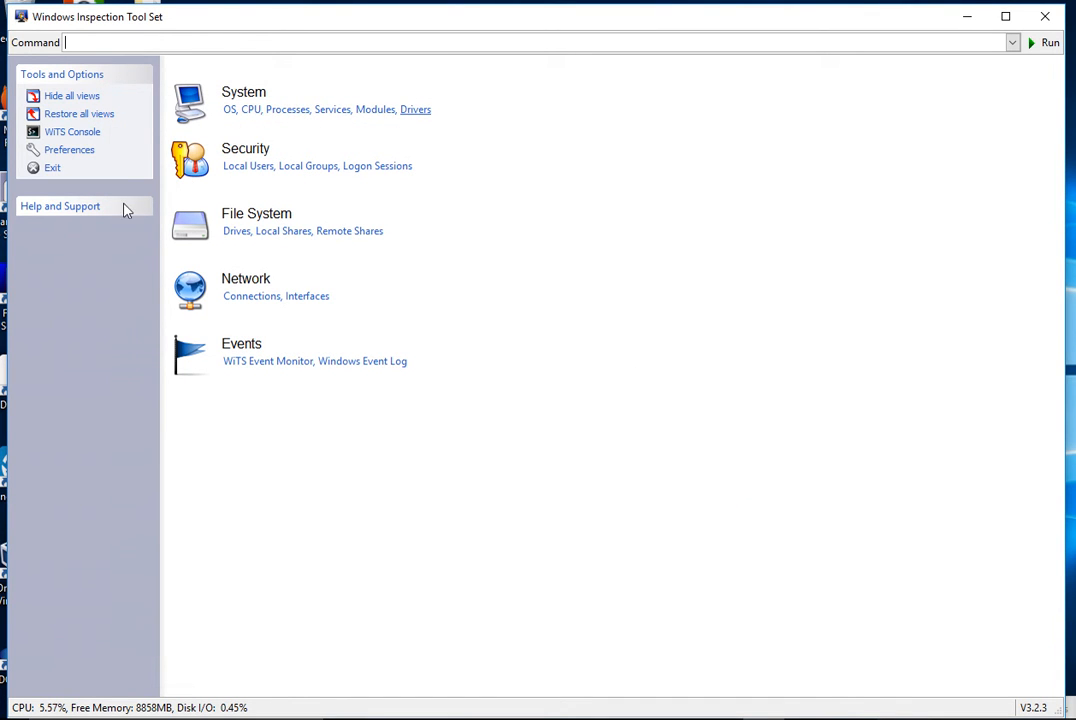
{"action": "mouse_move", "coordinate": [288, 160]}
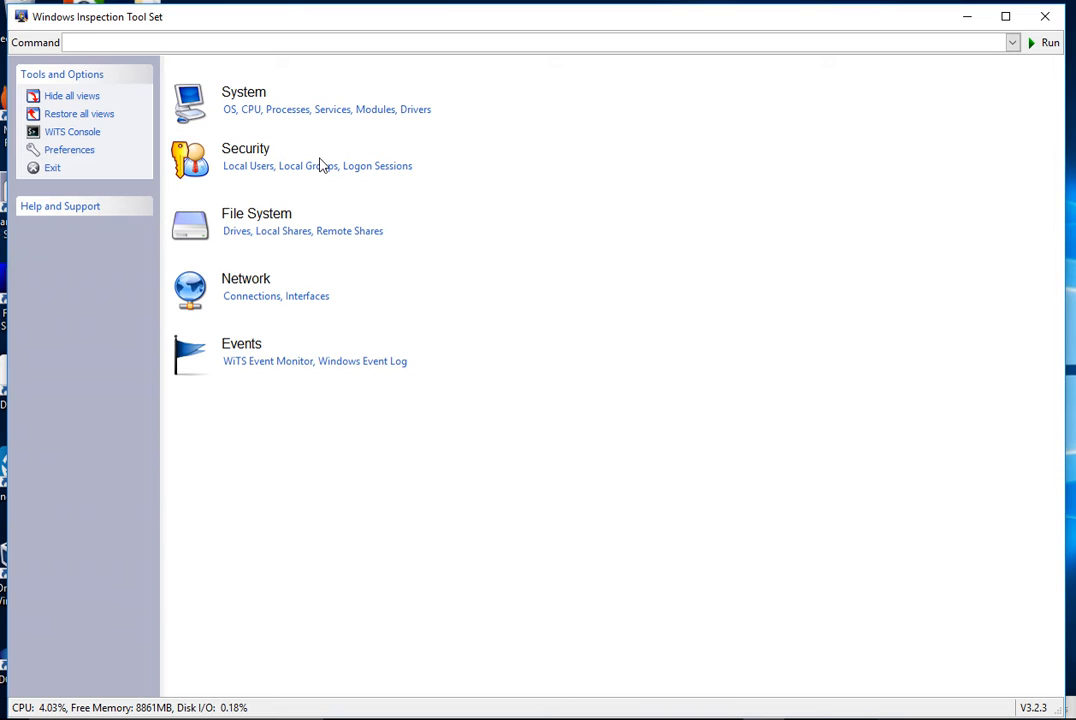
- Return to the WiTS home overview of System, Security, File System, Network and Events
{"action": "left_click", "coordinate": [500, 42]}
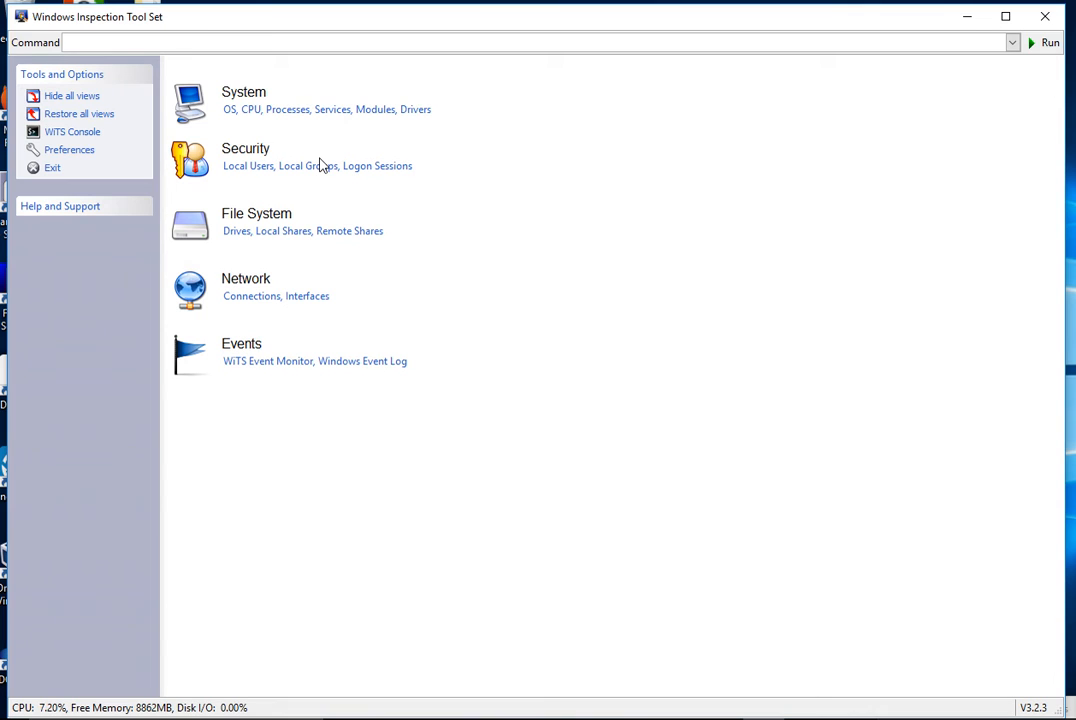
{"action": "mouse_move", "coordinate": [208, 620]}
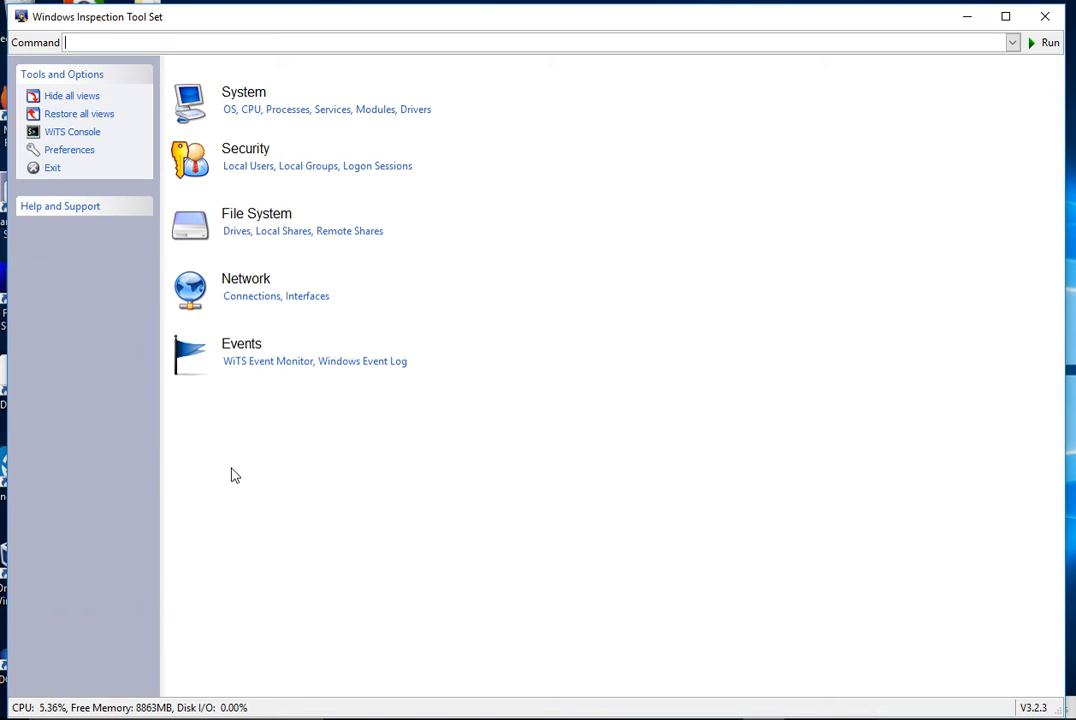
{"action": "mouse_move", "coordinate": [508, 532]}
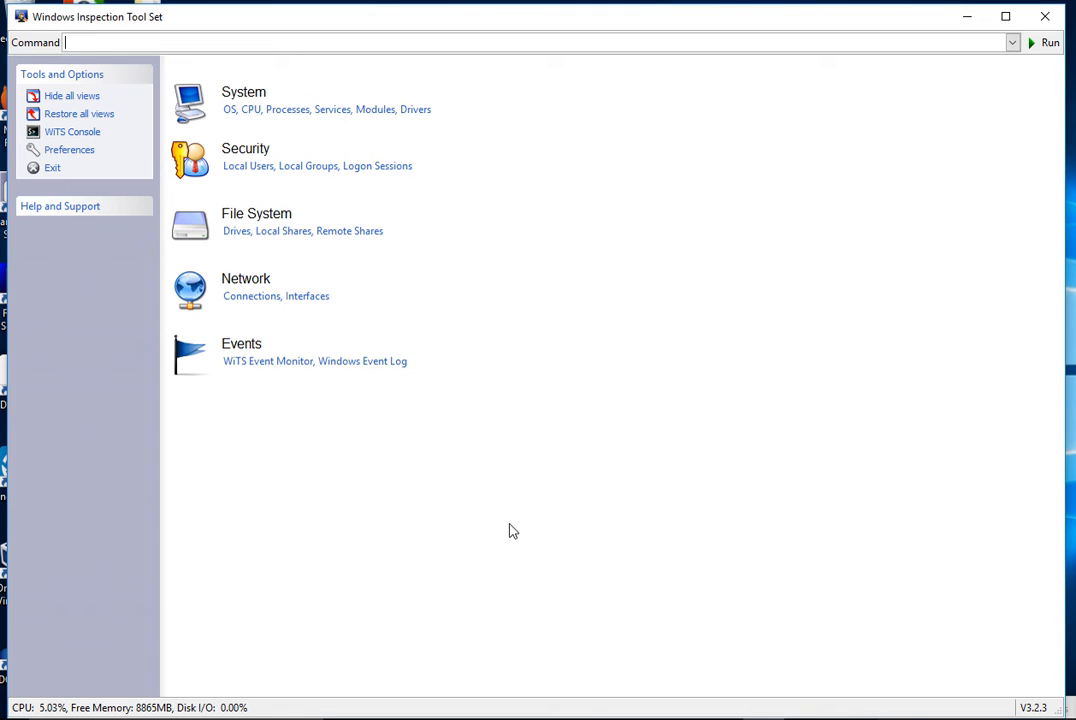
{"action": "mouse_move", "coordinate": [924, 232]}
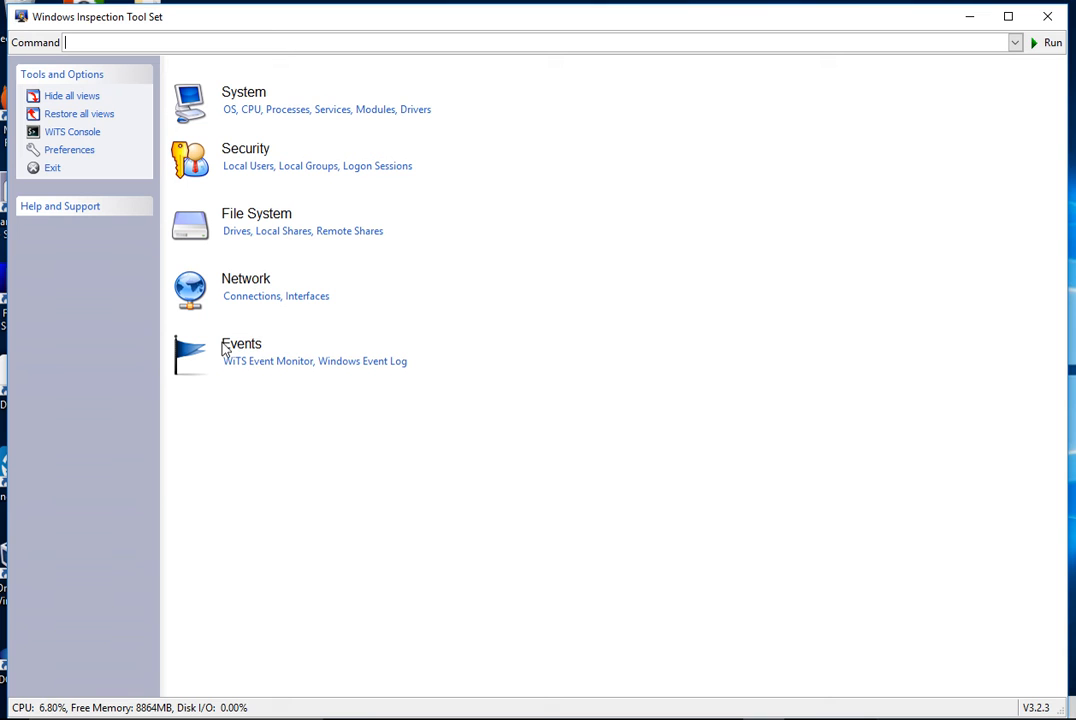
{"action": "mouse_move", "coordinate": [236, 376]}
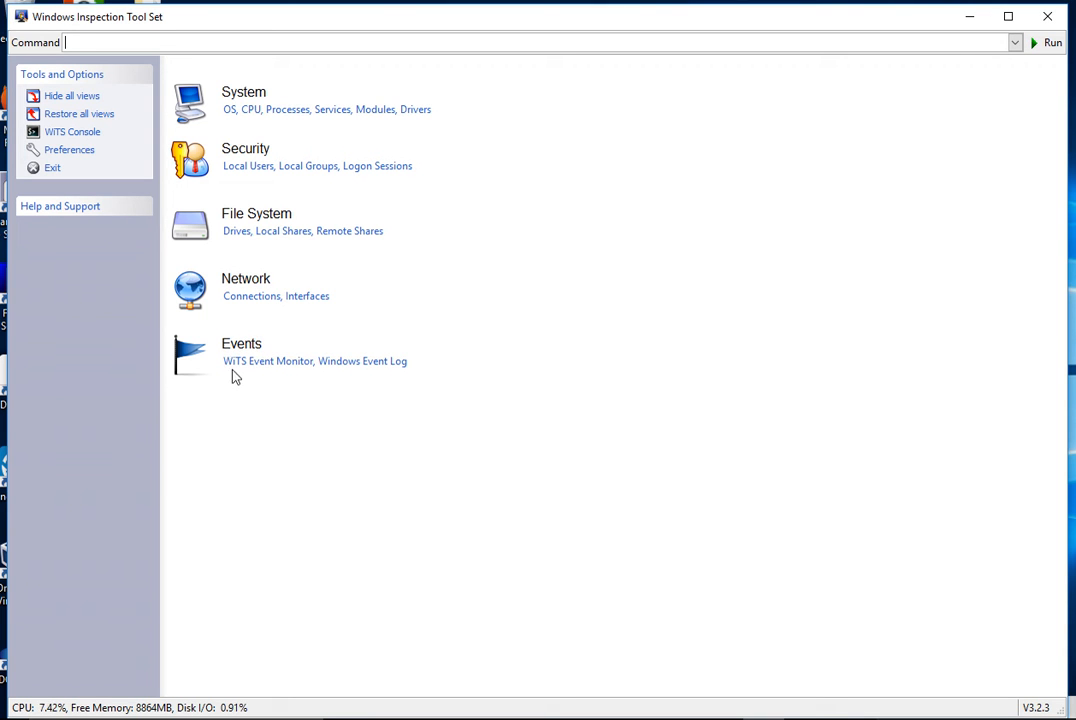
{"action": "mouse_move", "coordinate": [366, 398]}
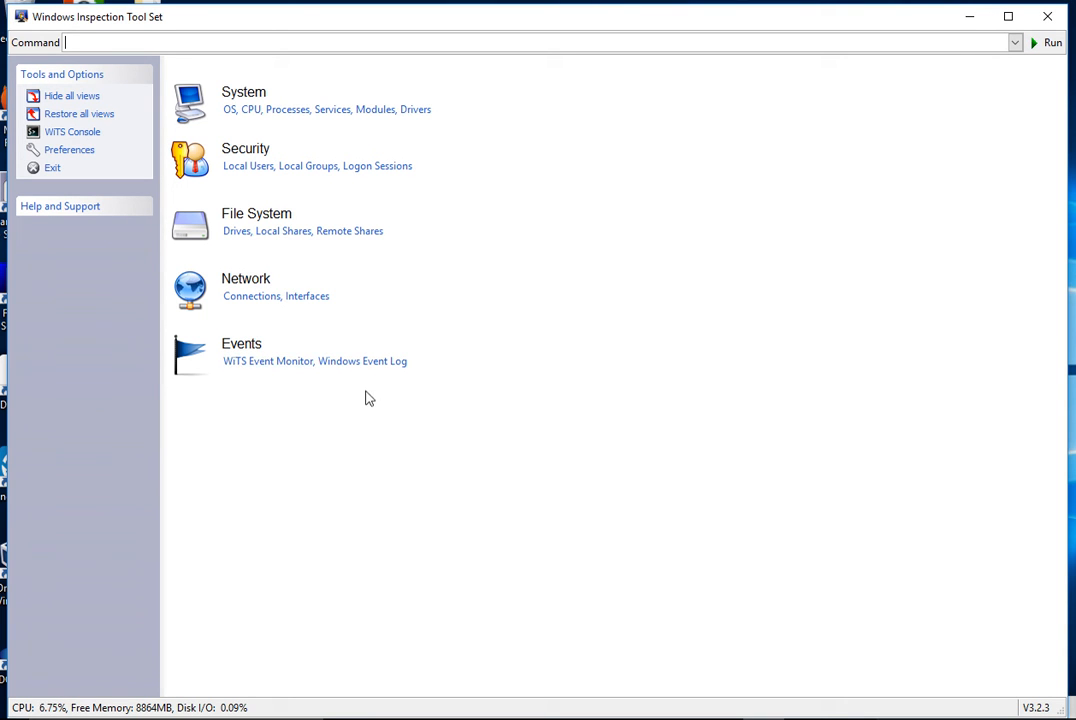
- Start the WiTS Event Monitor logging to the desktop log file and review its Event Monitor preferences
{"action": "left_click", "coordinate": [268, 360]}
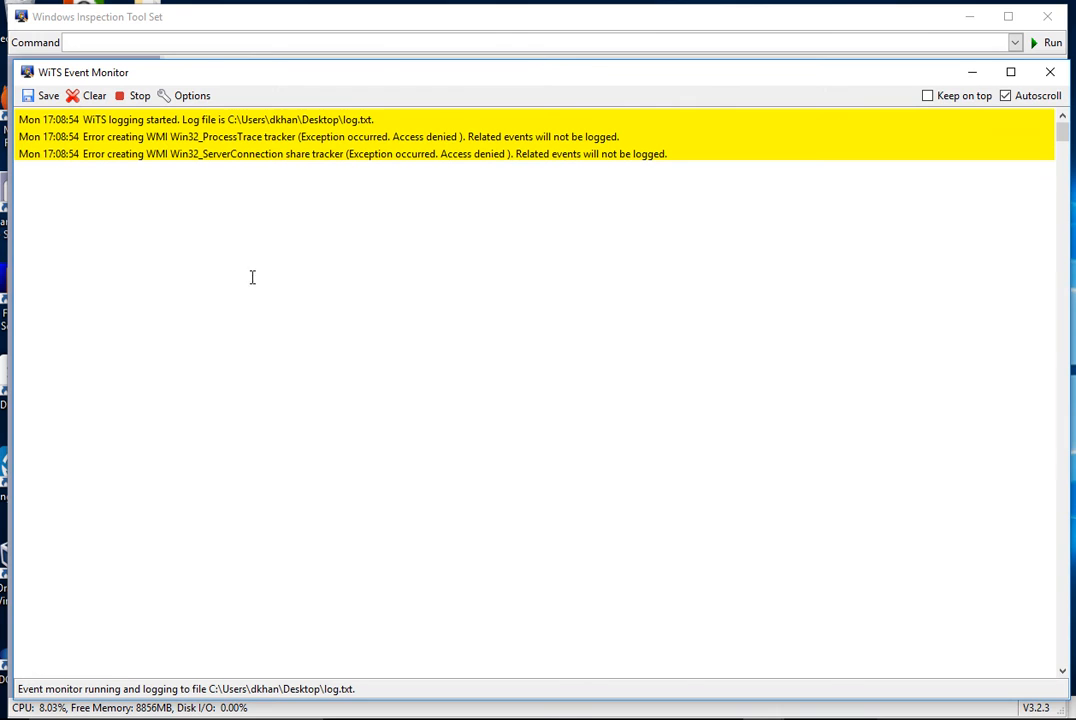
{"action": "left_click", "coordinate": [192, 96]}
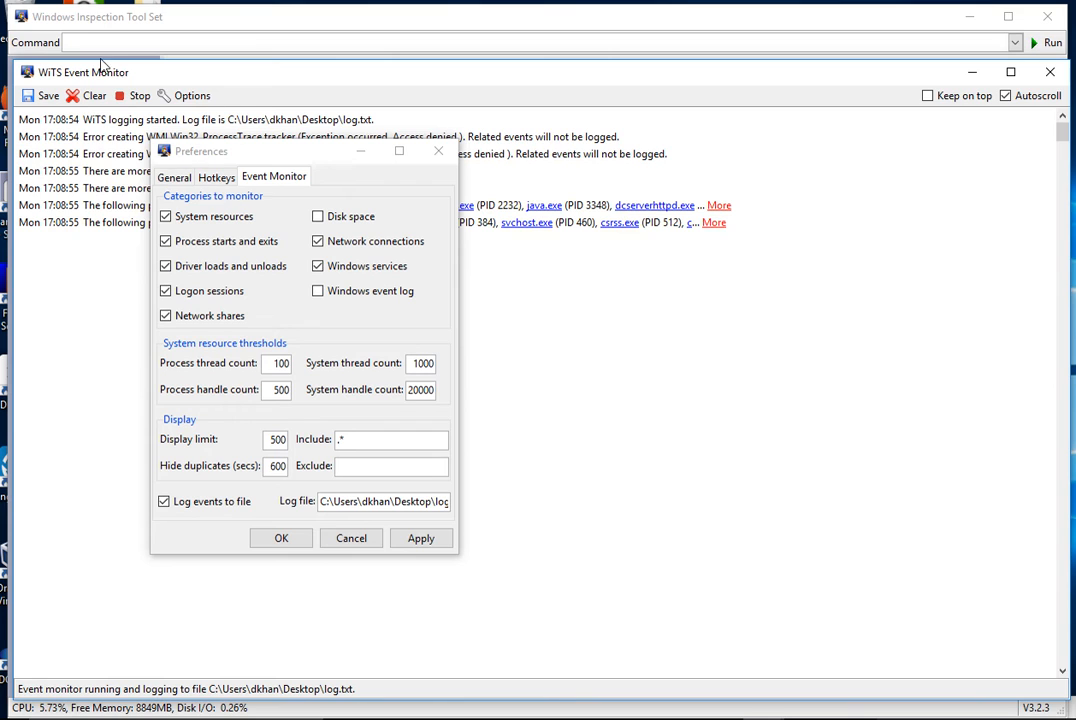
{"action": "mouse_move", "coordinate": [210, 164]}
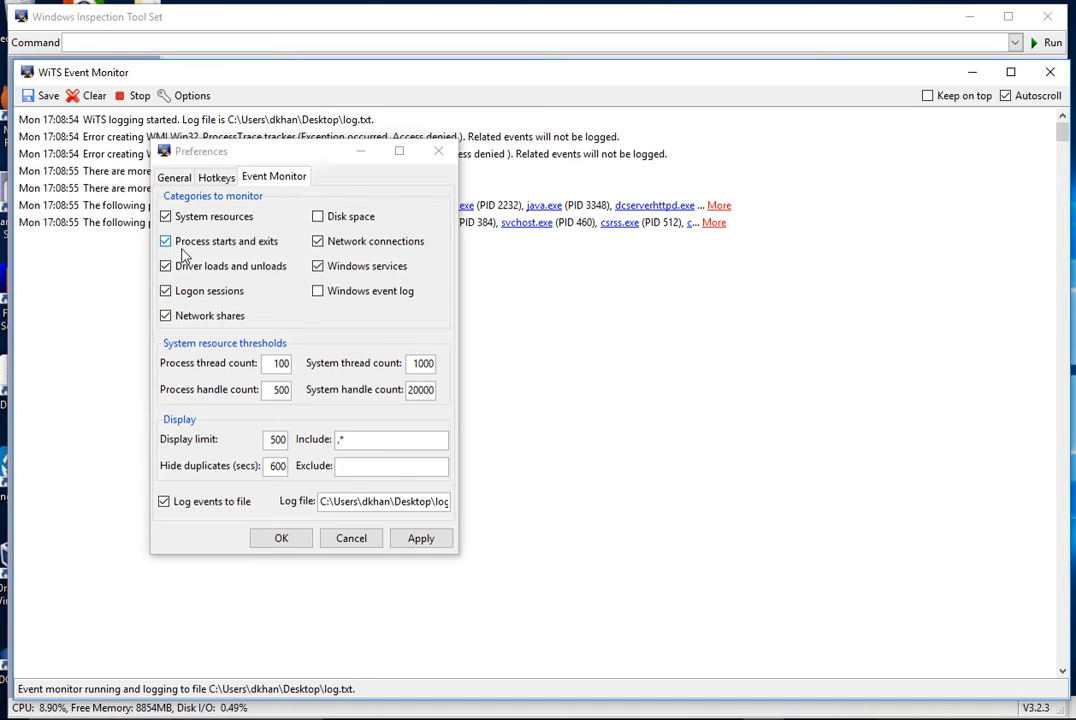
{"action": "mouse_move", "coordinate": [250, 264]}
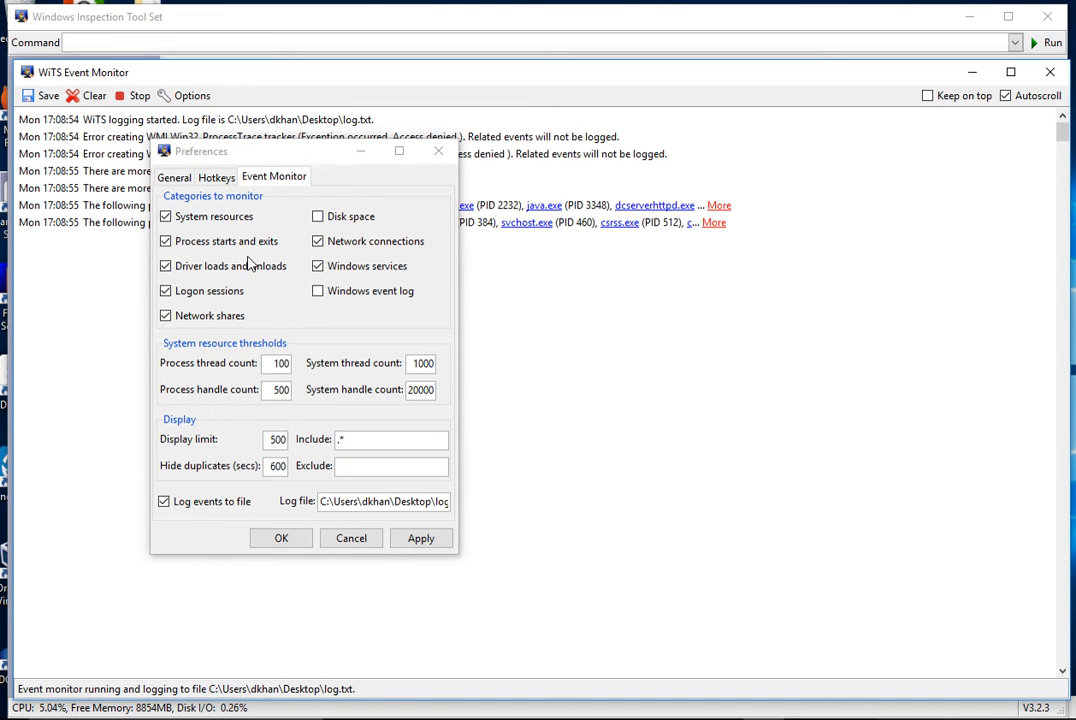
{"action": "mouse_move", "coordinate": [216, 286]}
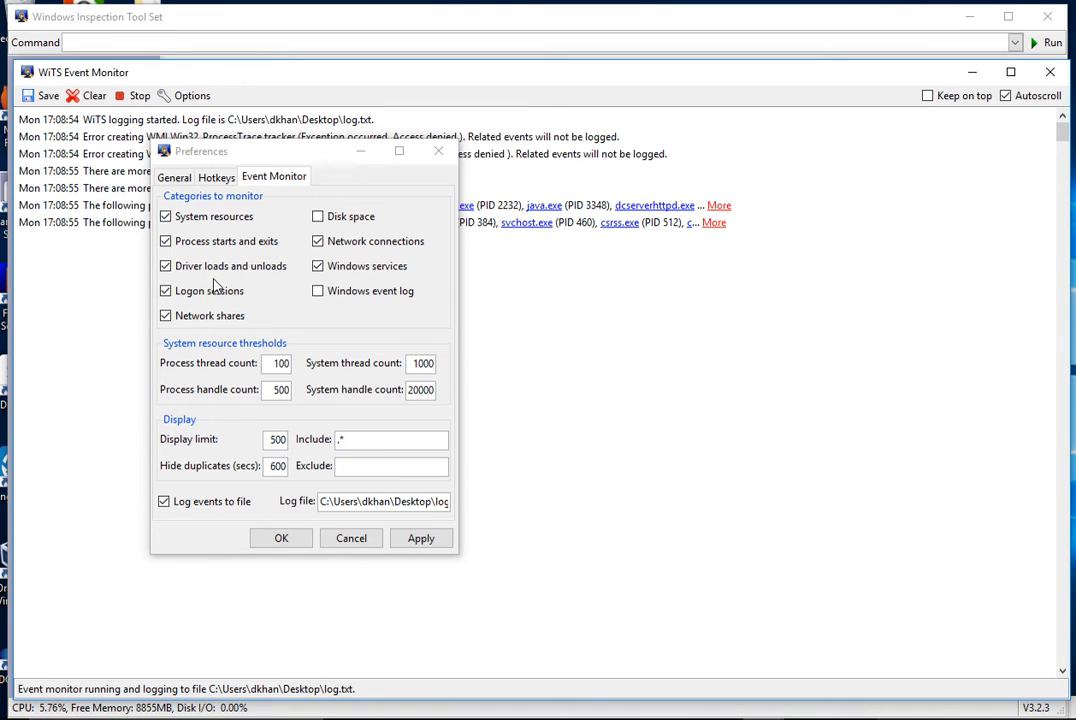
{"action": "mouse_move", "coordinate": [250, 284]}
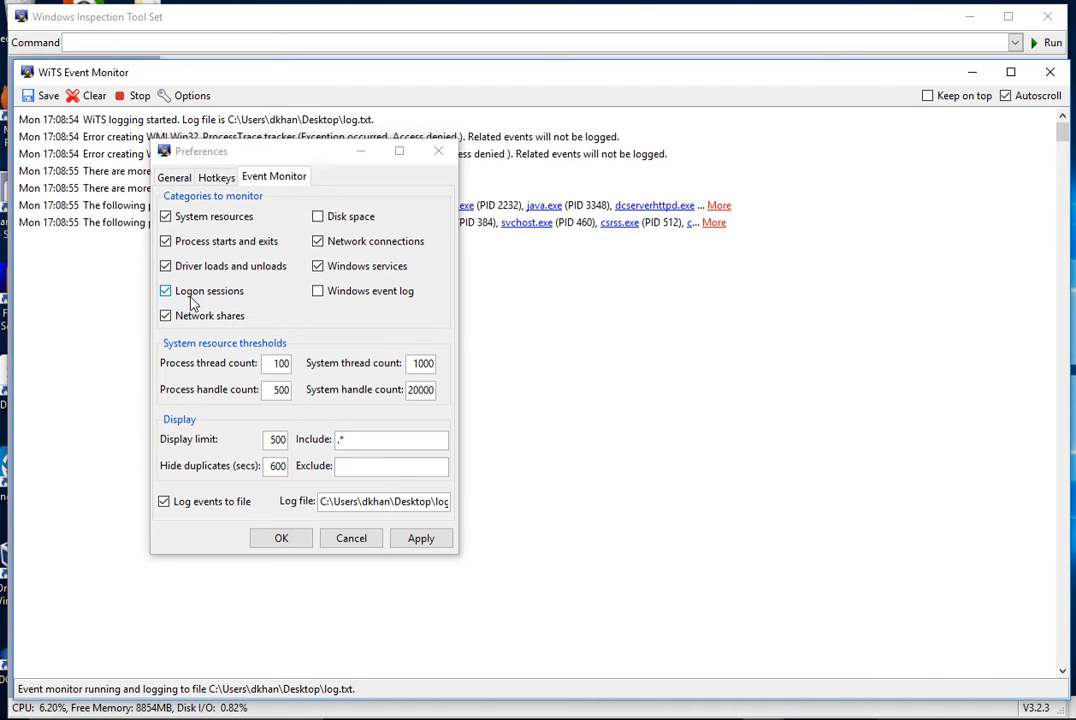
{"action": "mouse_move", "coordinate": [240, 328]}
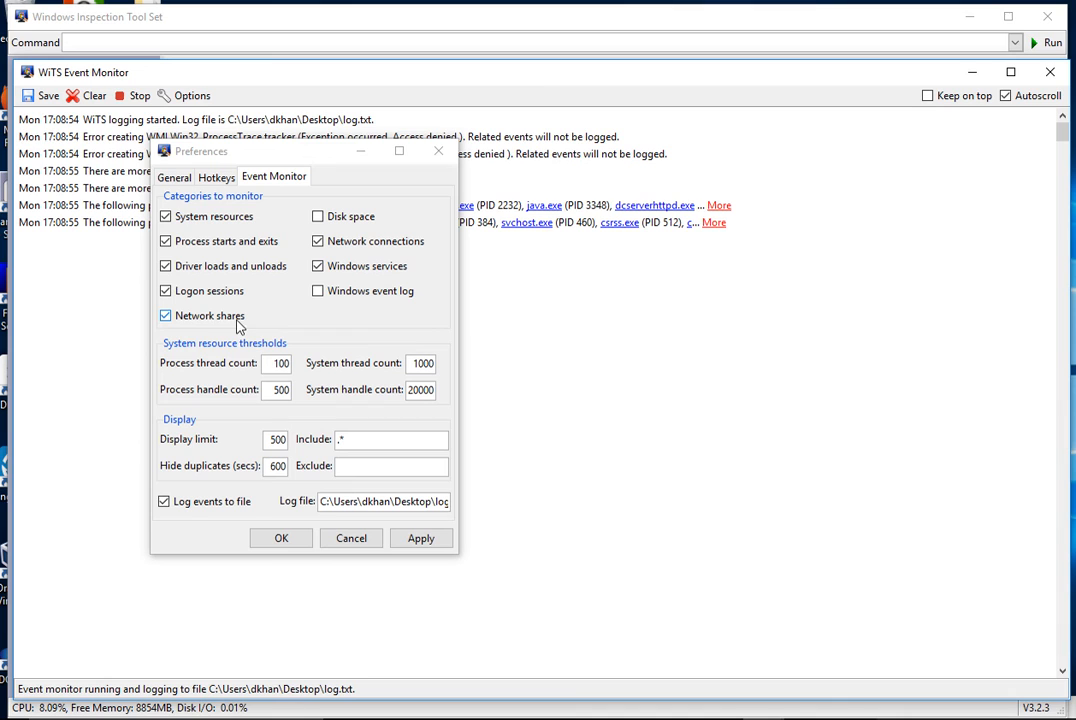
{"action": "mouse_move", "coordinate": [296, 320]}
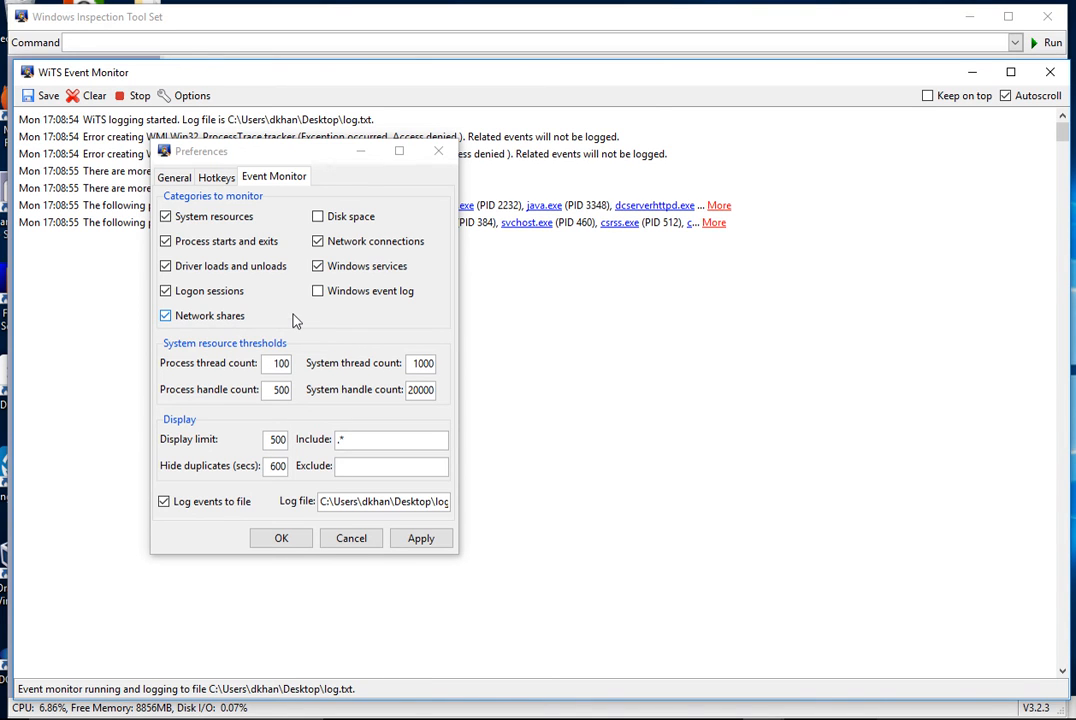
{"action": "left_click", "coordinate": [318, 240]}
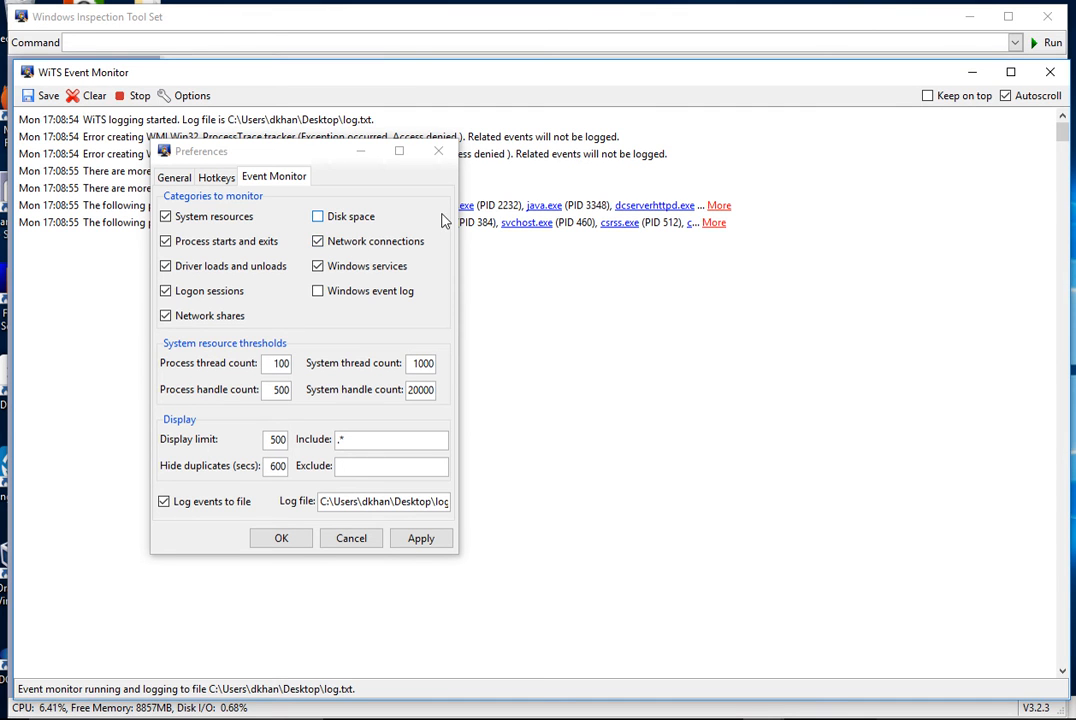
{"action": "left_click", "coordinate": [280, 538]}
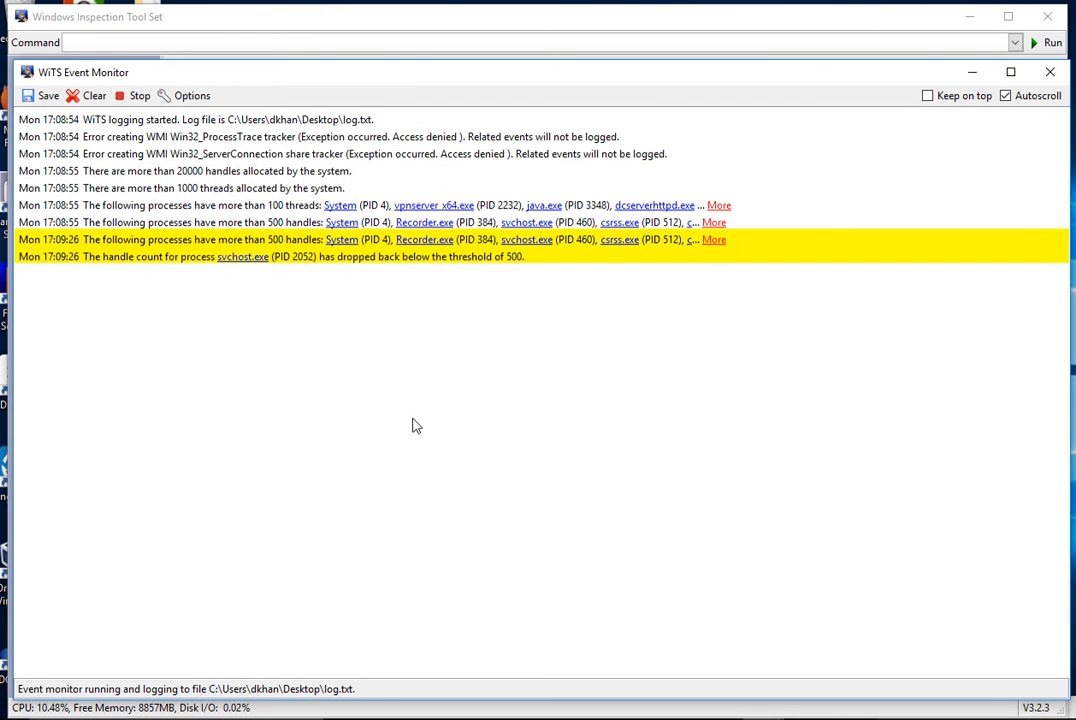
{"action": "mouse_move", "coordinate": [400, 400]}
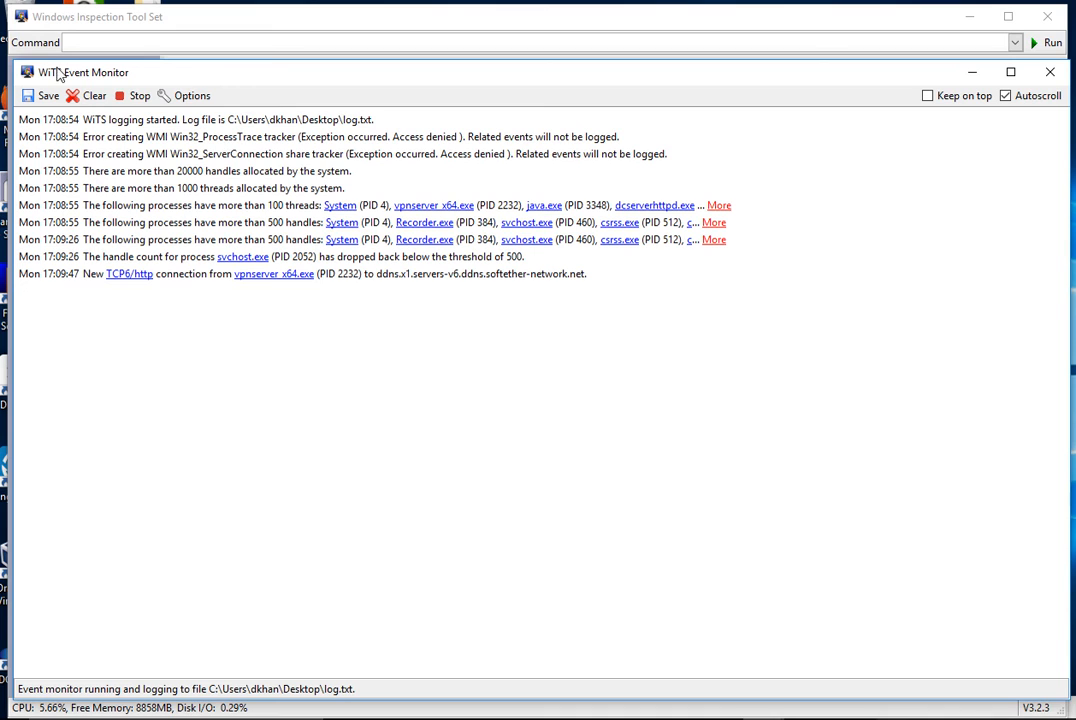
{"action": "mouse_move", "coordinate": [176, 248]}
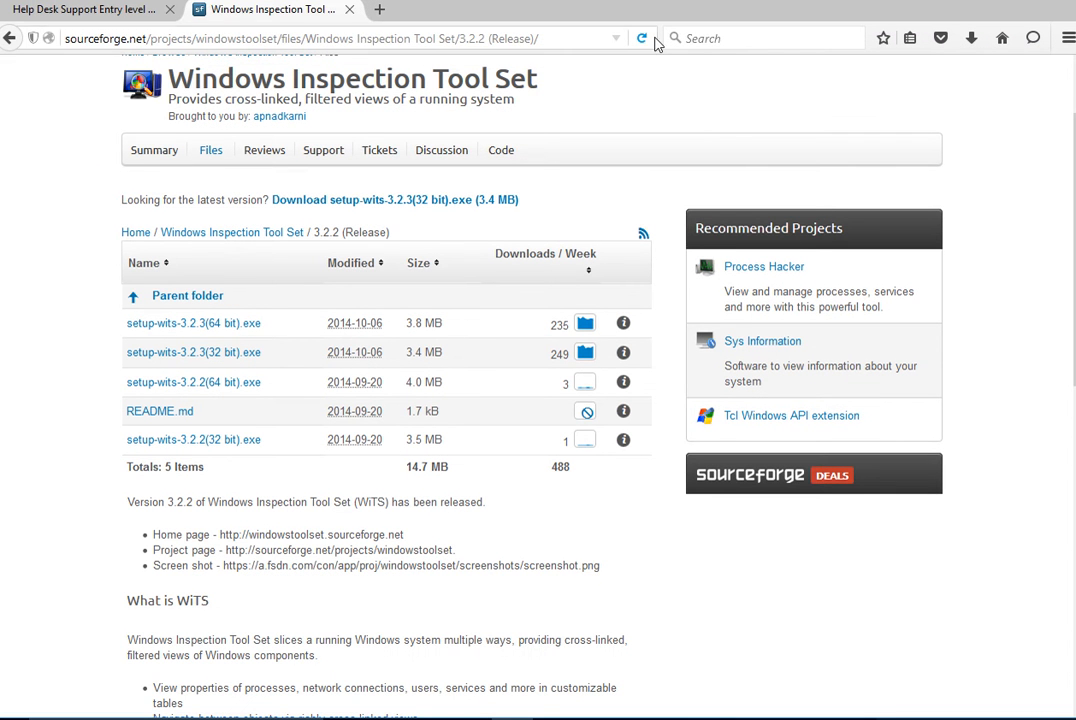
- Reload the SourceForge page so firefox.exe TCP/http connections appear in the event log
{"action": "left_click", "coordinate": [642, 38]}
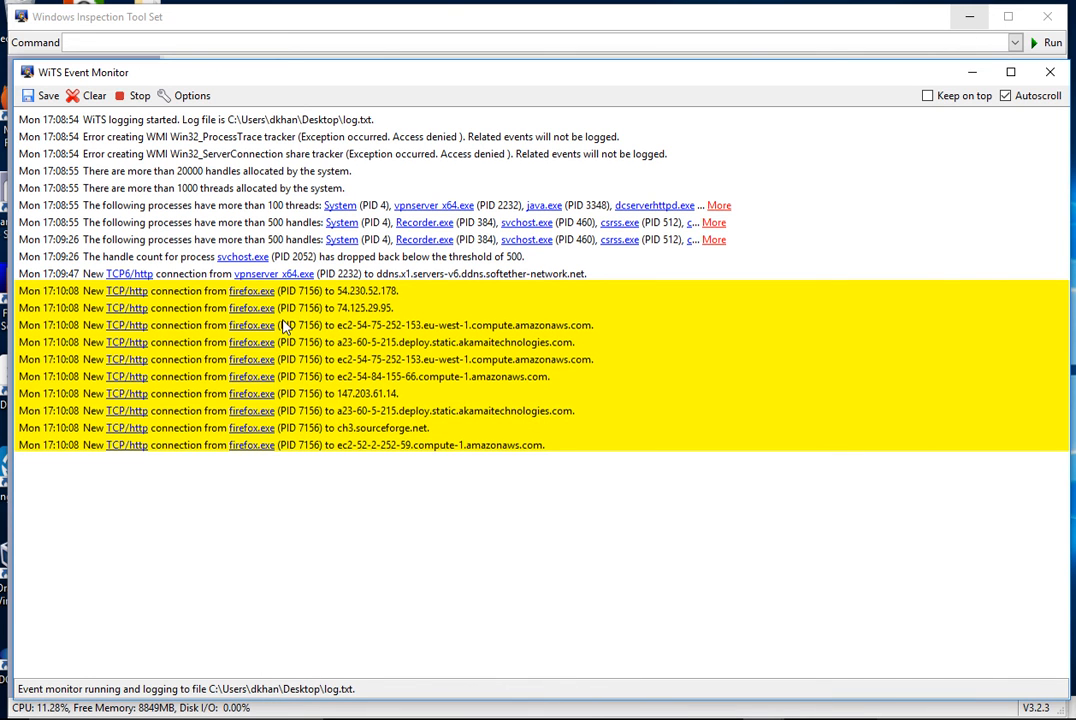
{"action": "mouse_move", "coordinate": [128, 308]}
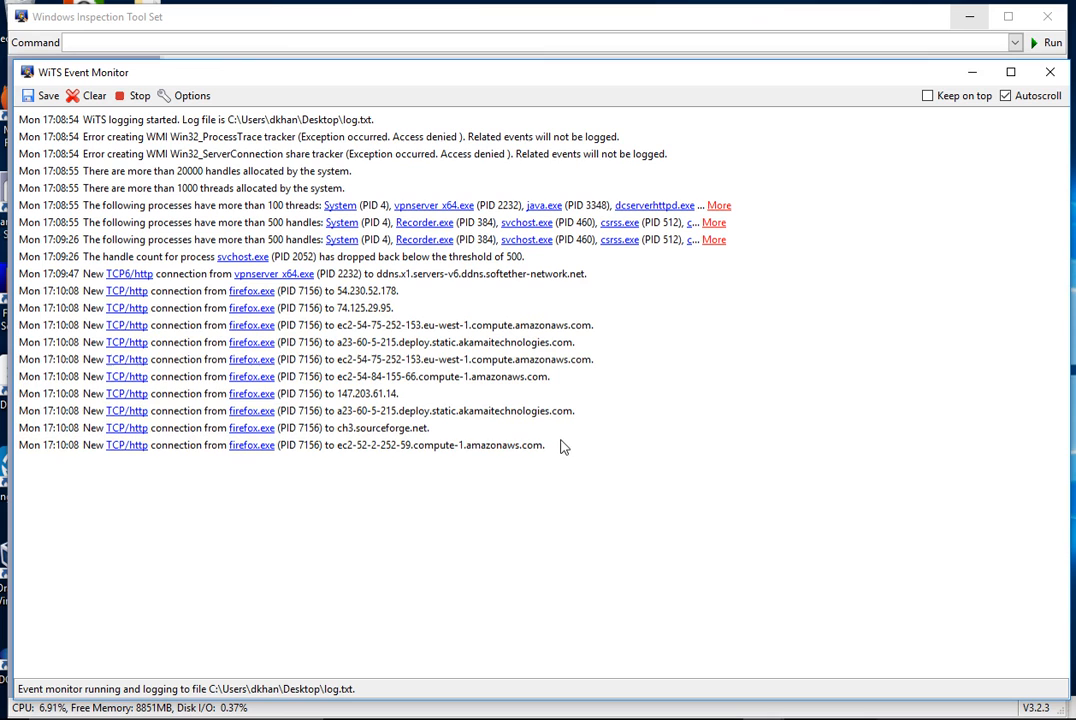
{"action": "mouse_move", "coordinate": [532, 520]}
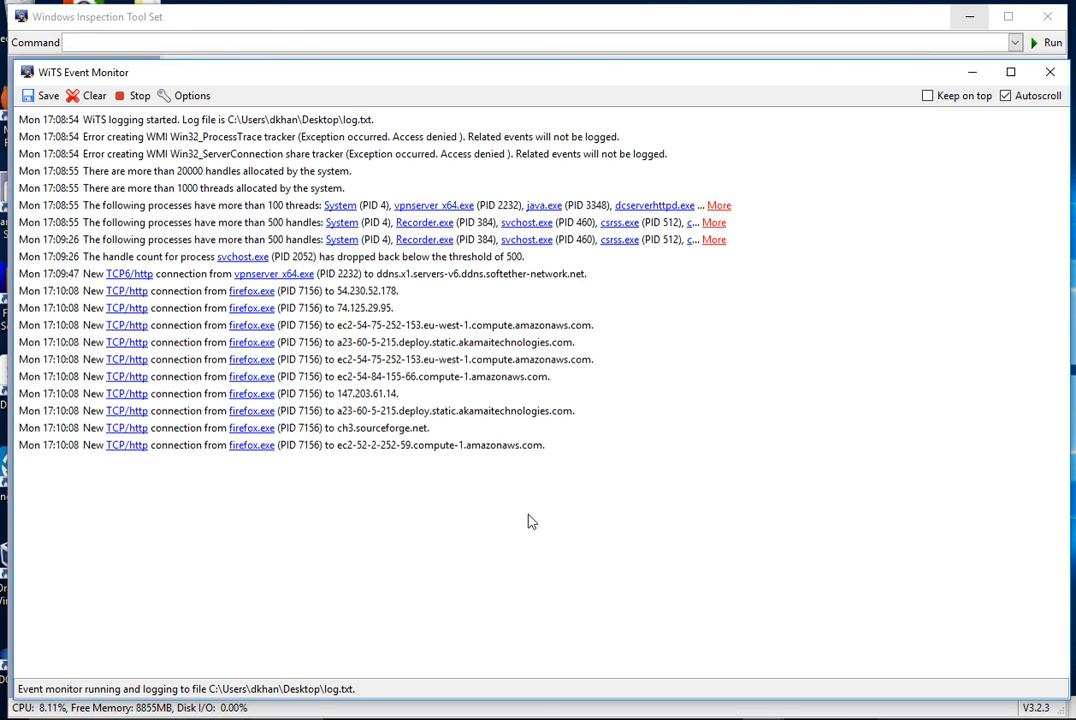
{"action": "mouse_move", "coordinate": [360, 292]}
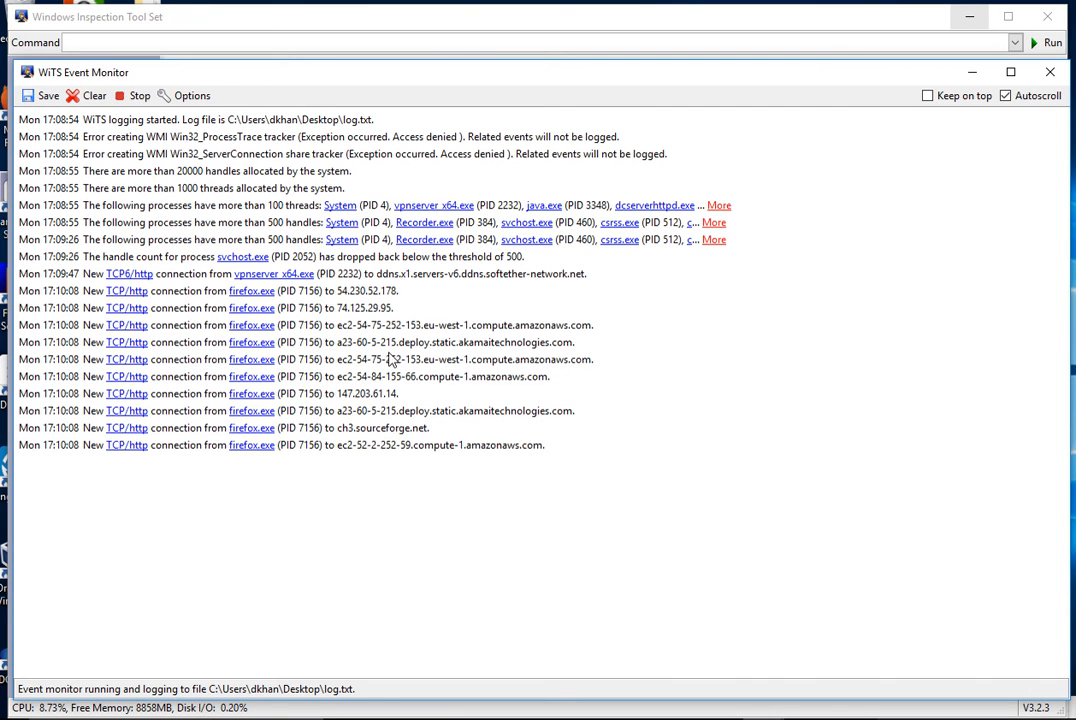
{"action": "mouse_move", "coordinate": [200, 390]}
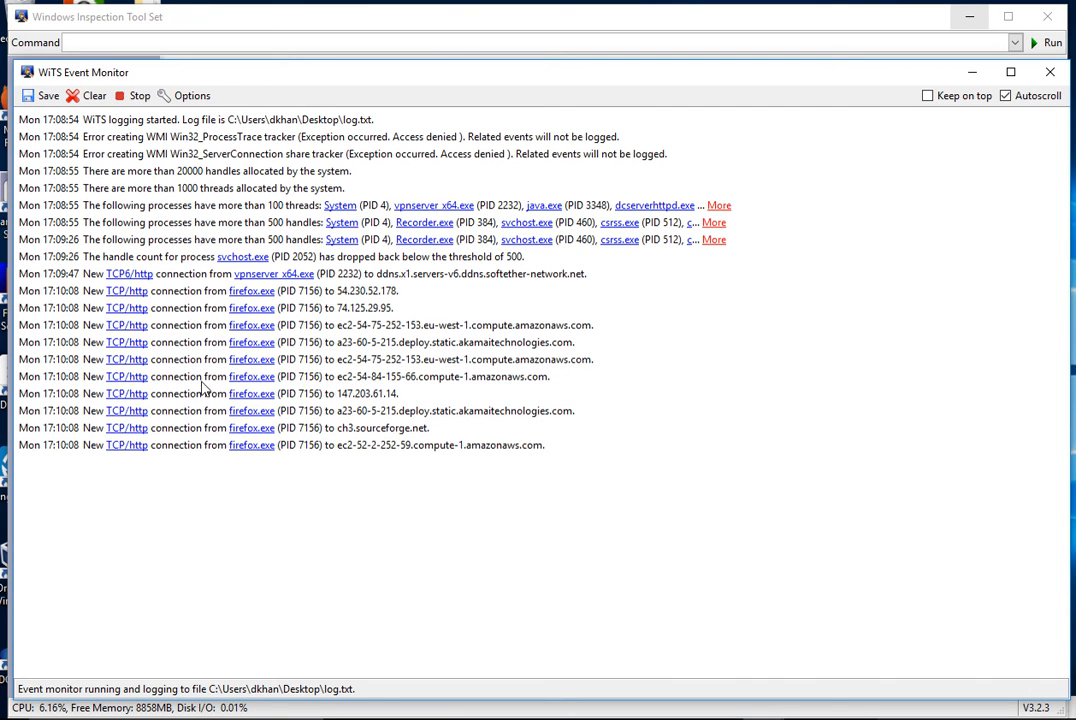
{"action": "mouse_move", "coordinate": [256, 392]}
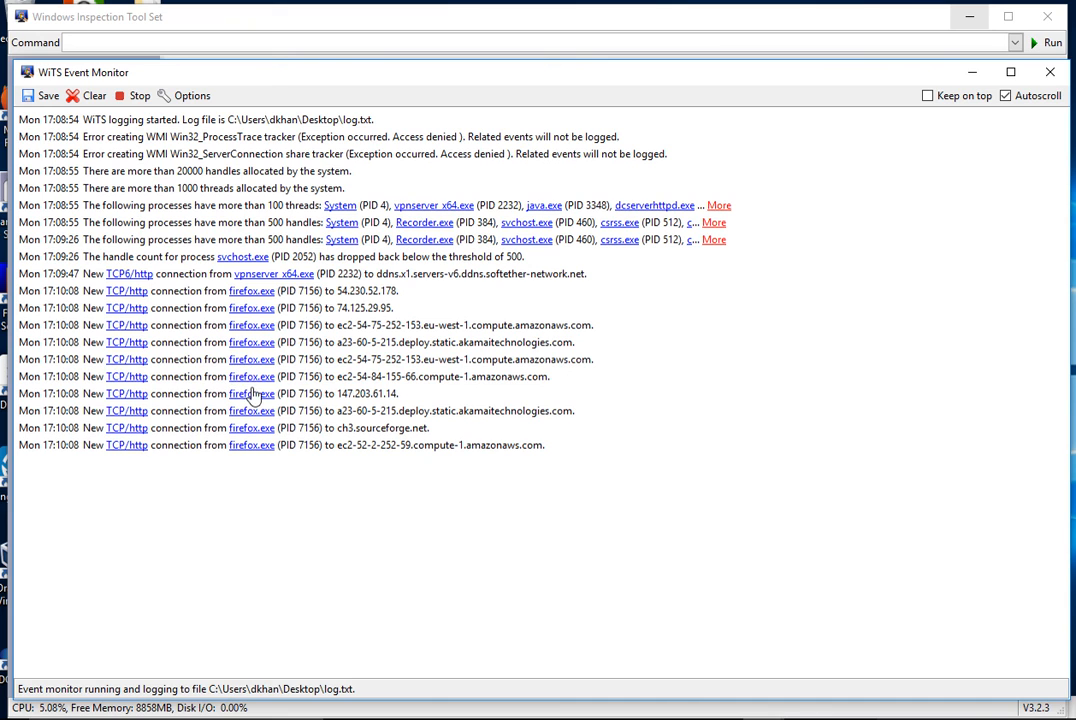
{"action": "mouse_move", "coordinate": [236, 456]}
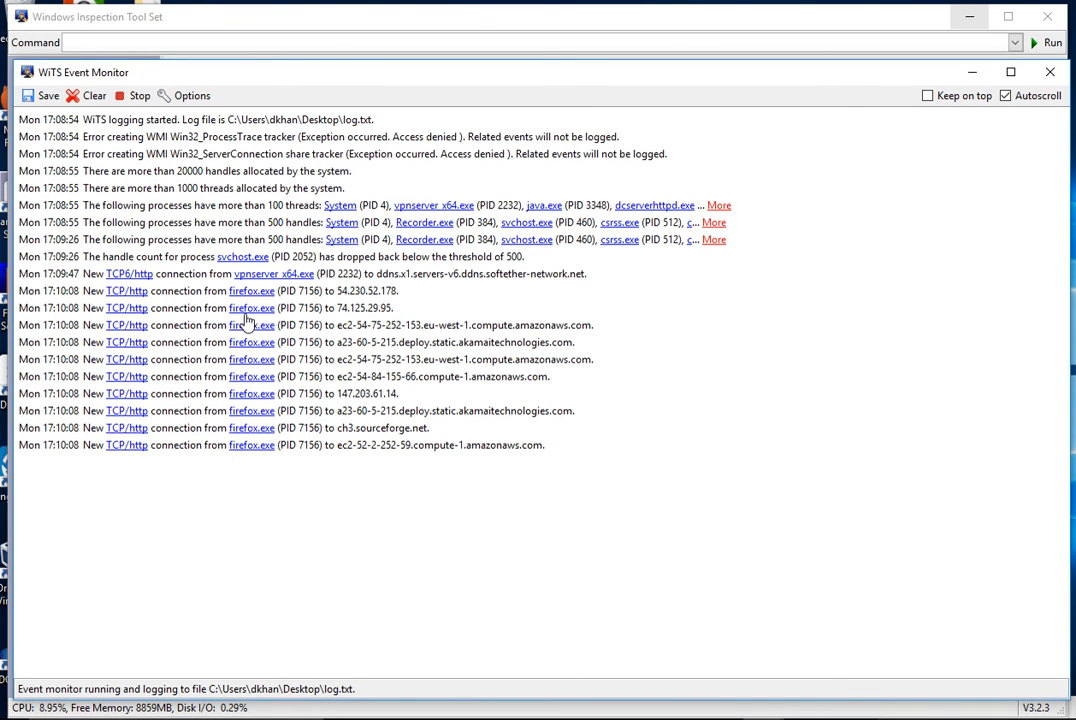
{"action": "mouse_move", "coordinate": [252, 330]}
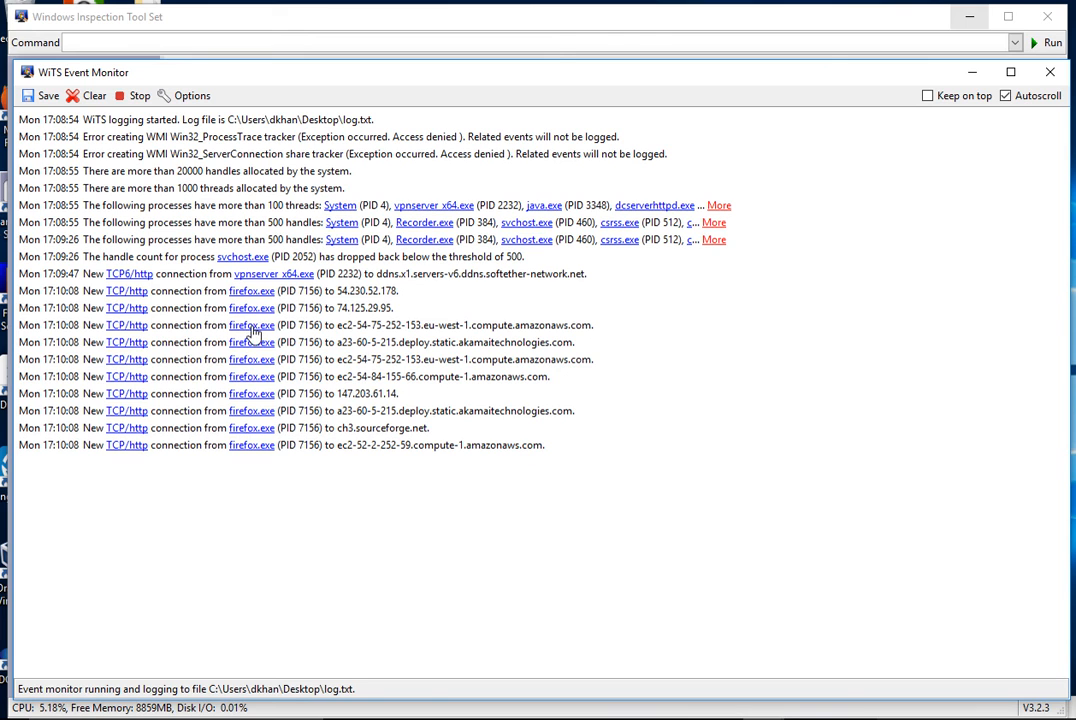
{"action": "mouse_move", "coordinate": [244, 318]}
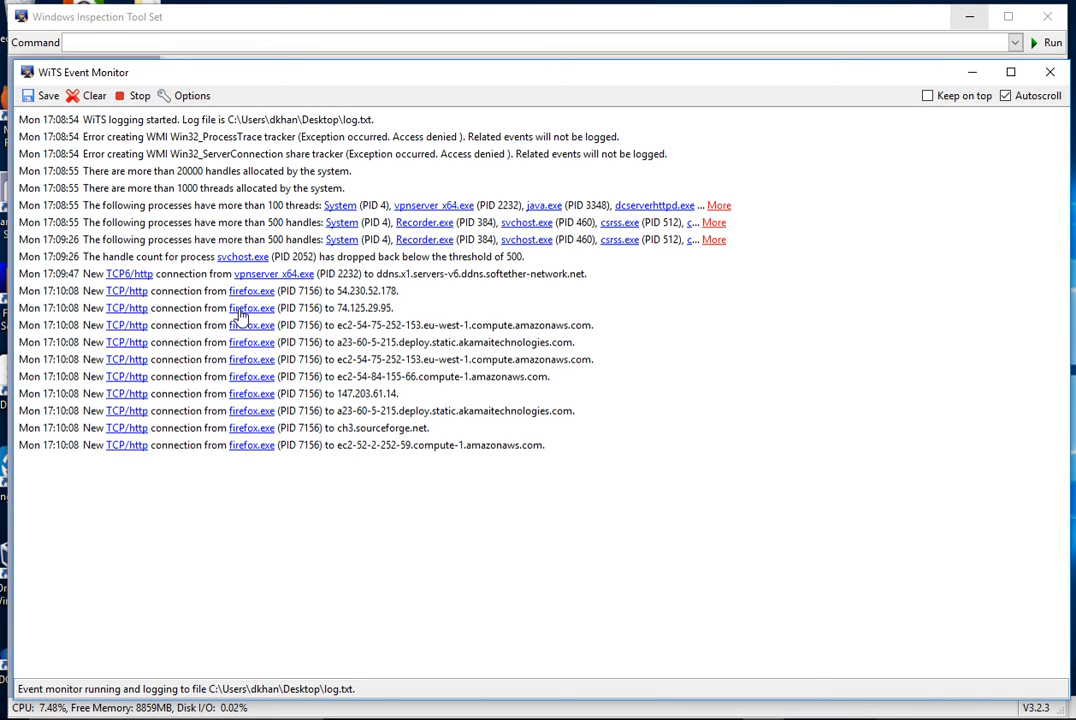
{"action": "mouse_move", "coordinate": [348, 464]}
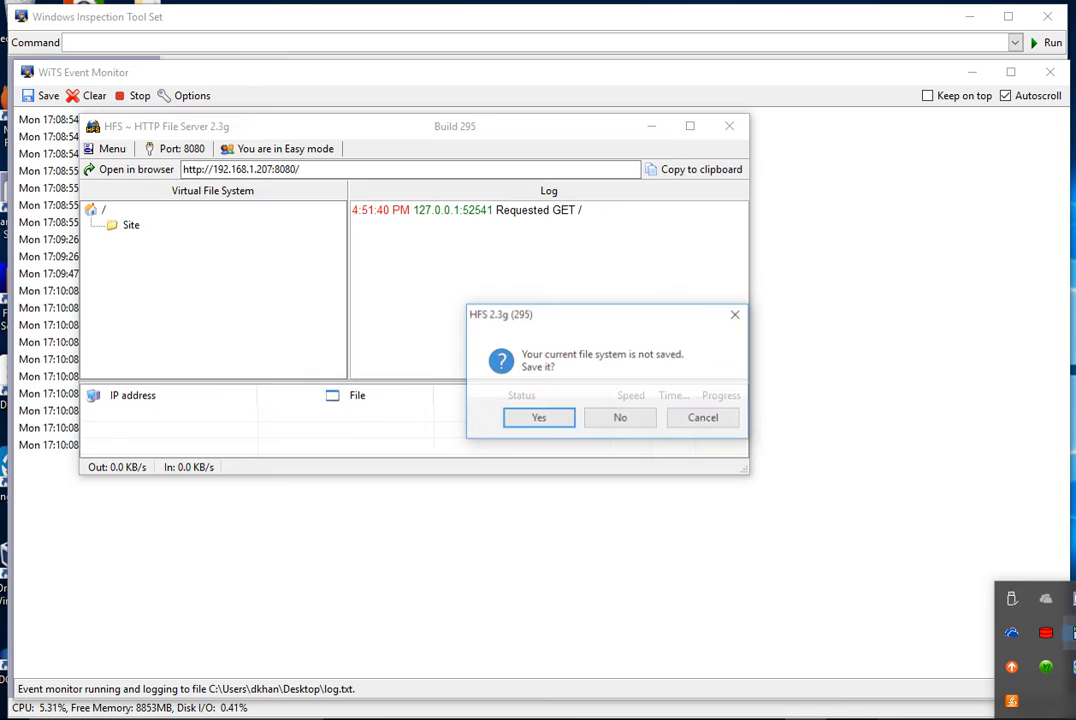
- Launch the HFS file server executable from the Downloads folder so it listens on TCP 8080
{"action": "left_click", "coordinate": [540, 418]}
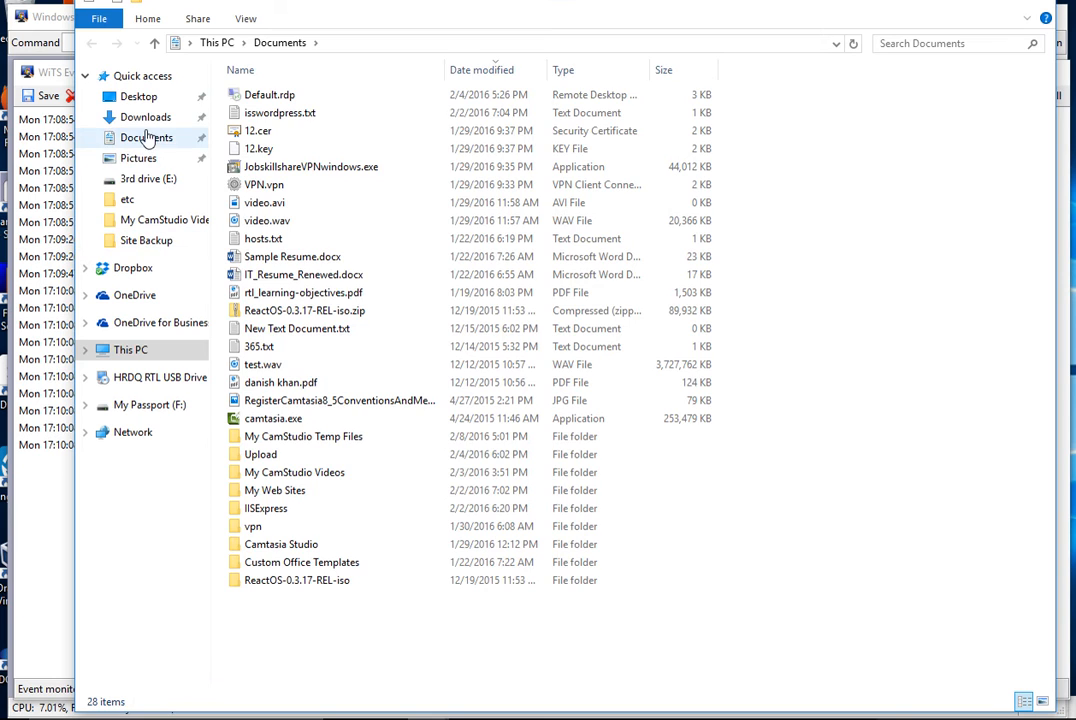
{"action": "left_click", "coordinate": [146, 116]}
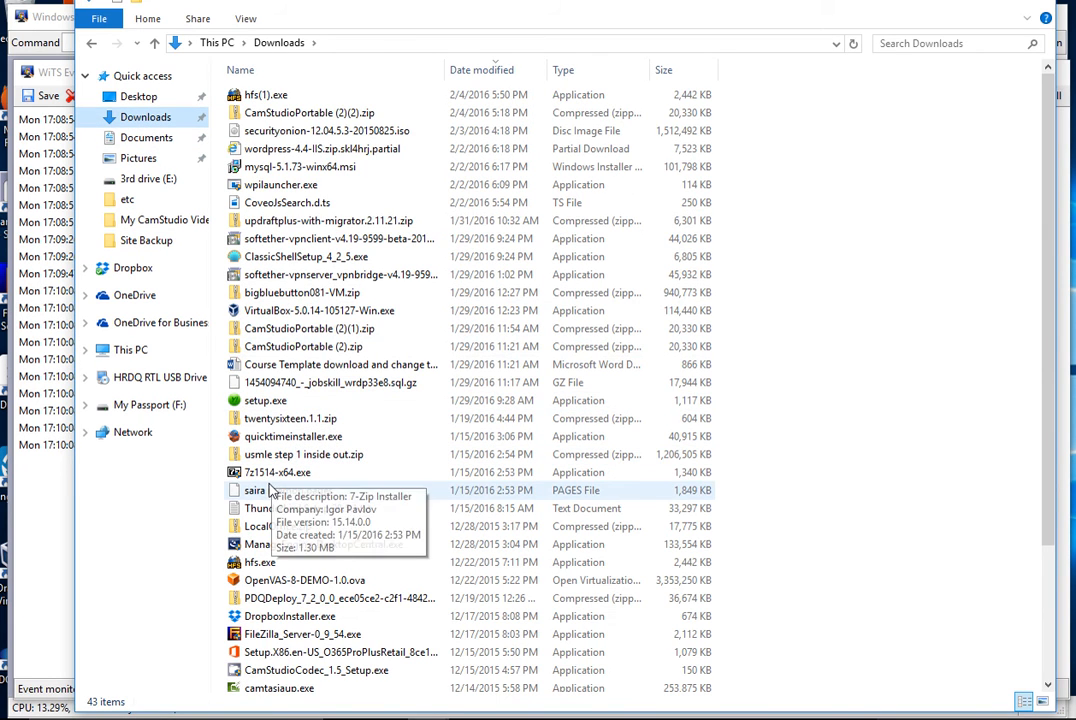
{"action": "mouse_move", "coordinate": [264, 220]}
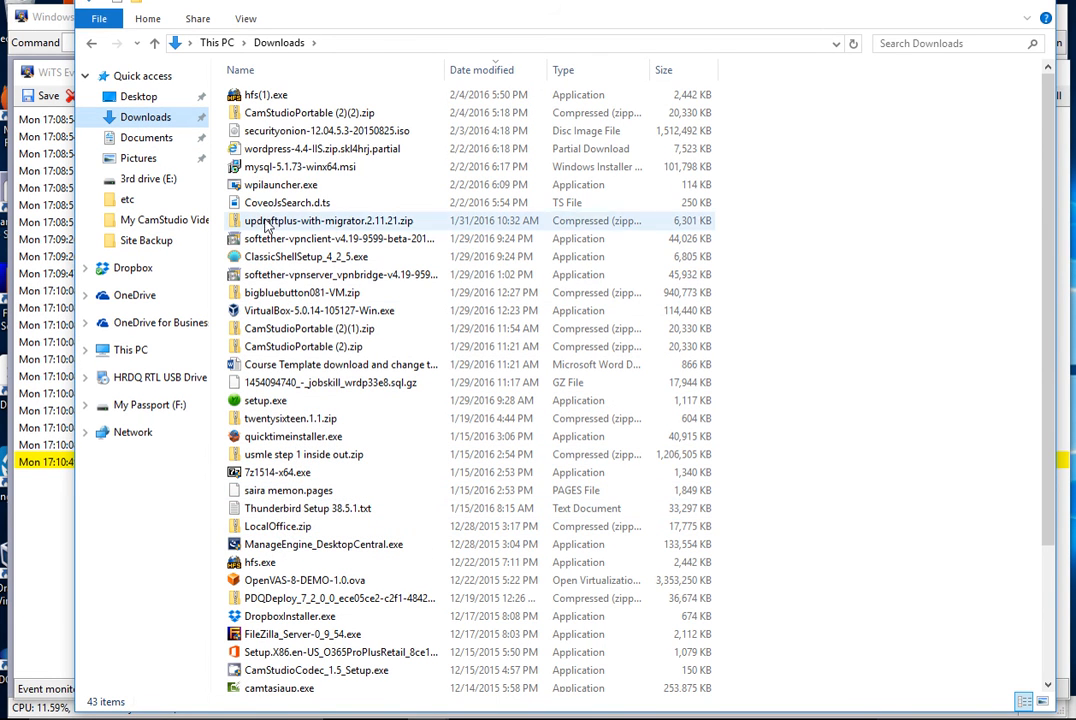
{"action": "mouse_move", "coordinate": [350, 100]}
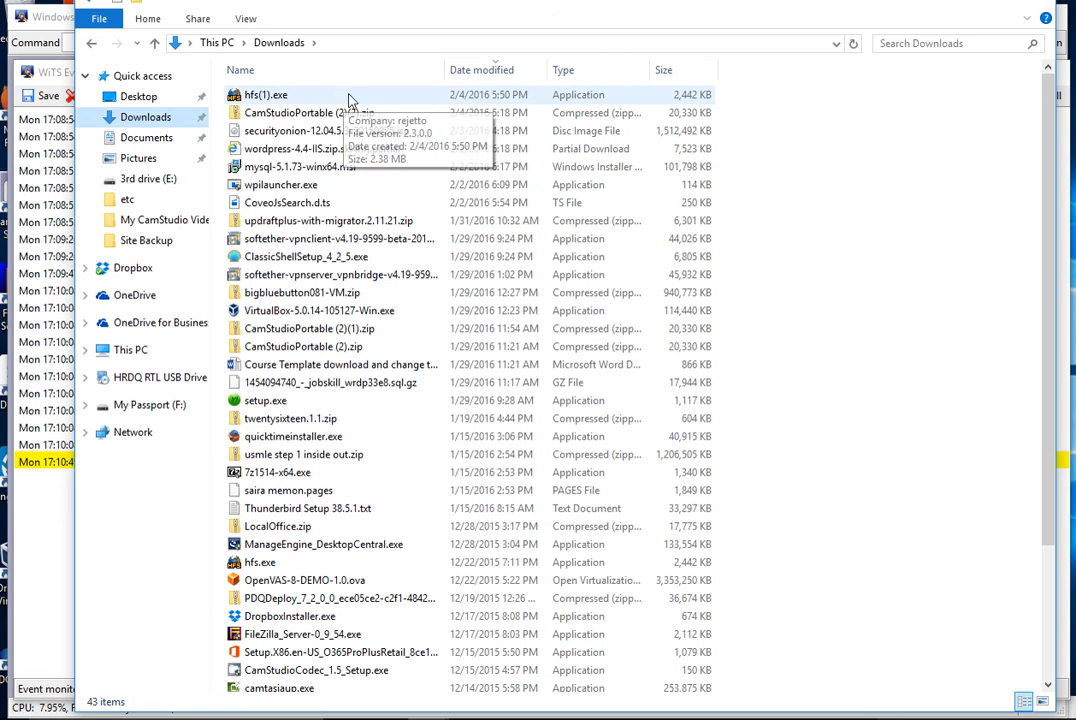
{"action": "mouse_move", "coordinate": [284, 104]}
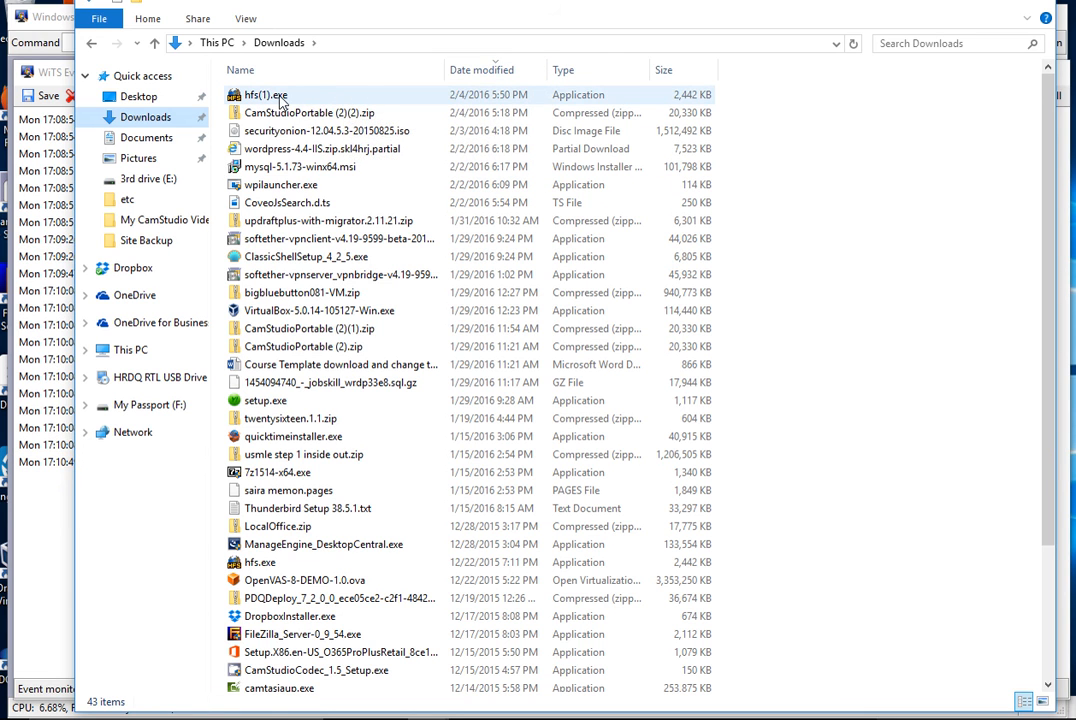
{"action": "double_click", "coordinate": [264, 94]}
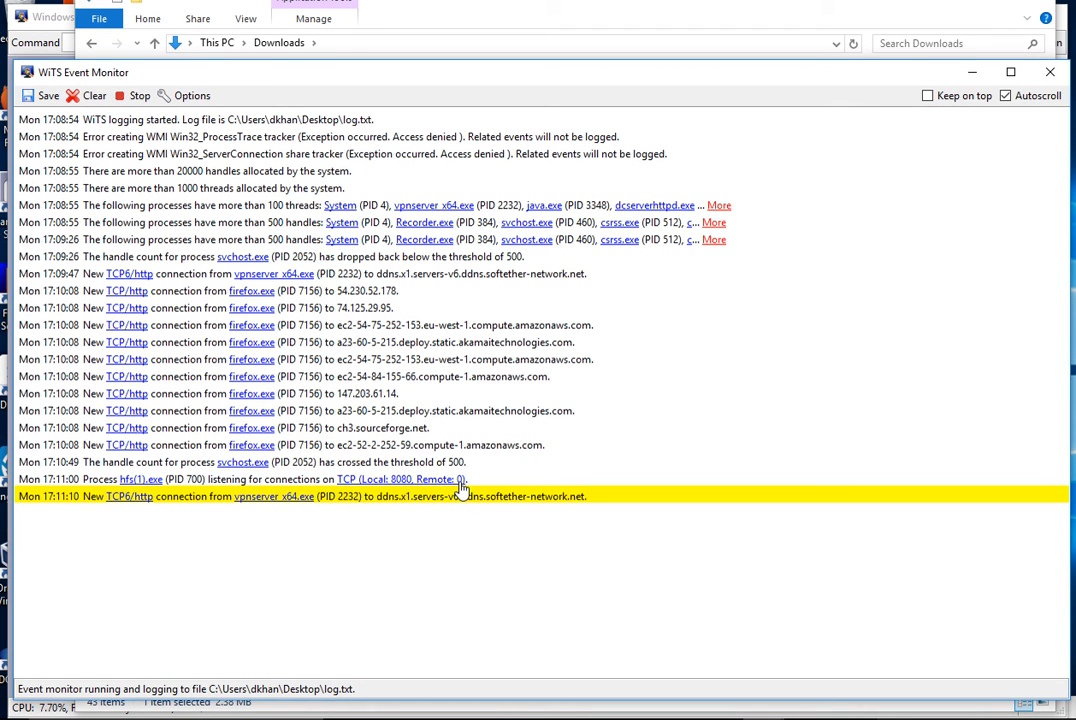
- Show process details for hfs(1).exe (PID 700): executable path, parent process 5356 and start time
{"action": "left_click", "coordinate": [424, 496]}
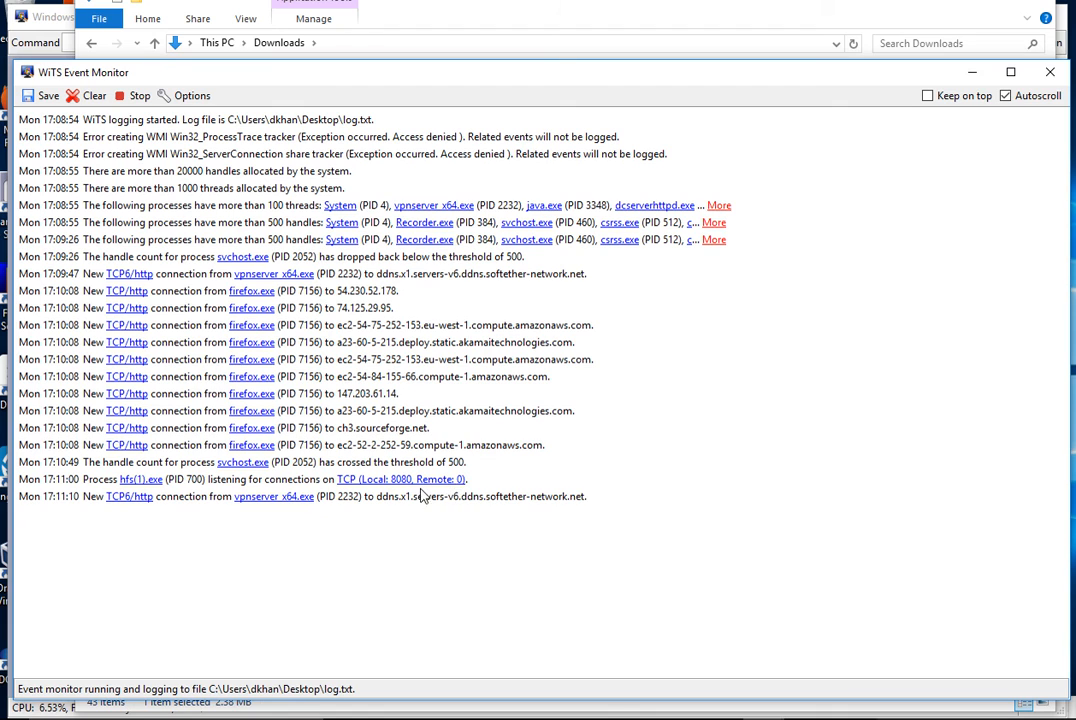
{"action": "mouse_move", "coordinate": [440, 496]}
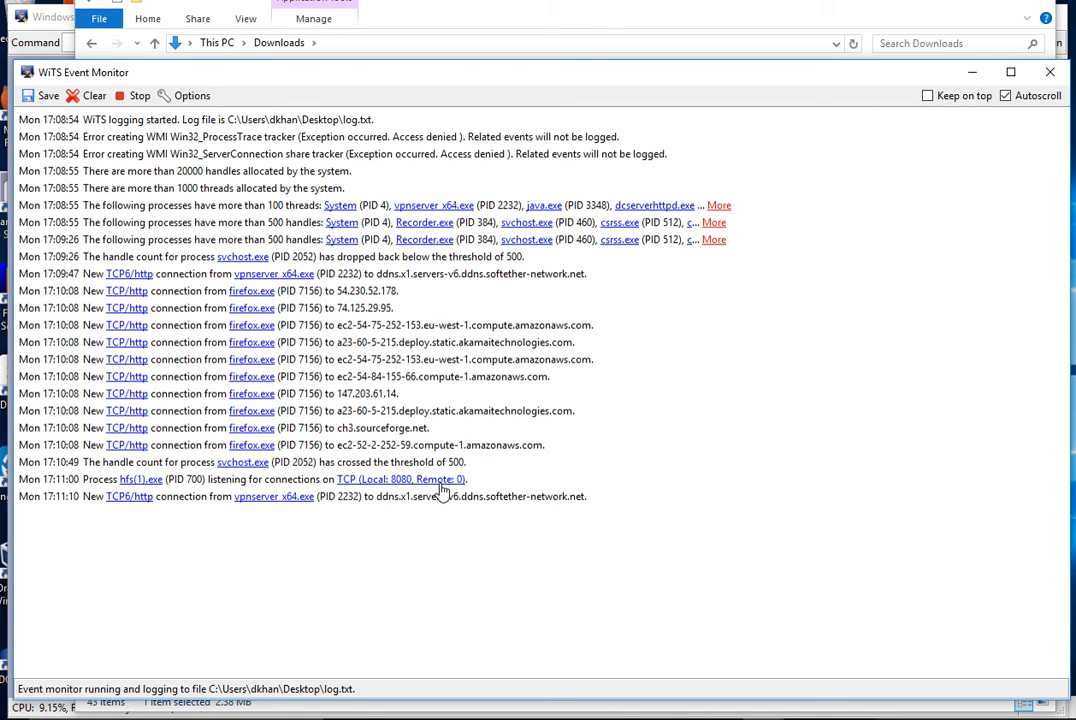
{"action": "mouse_move", "coordinate": [148, 496]}
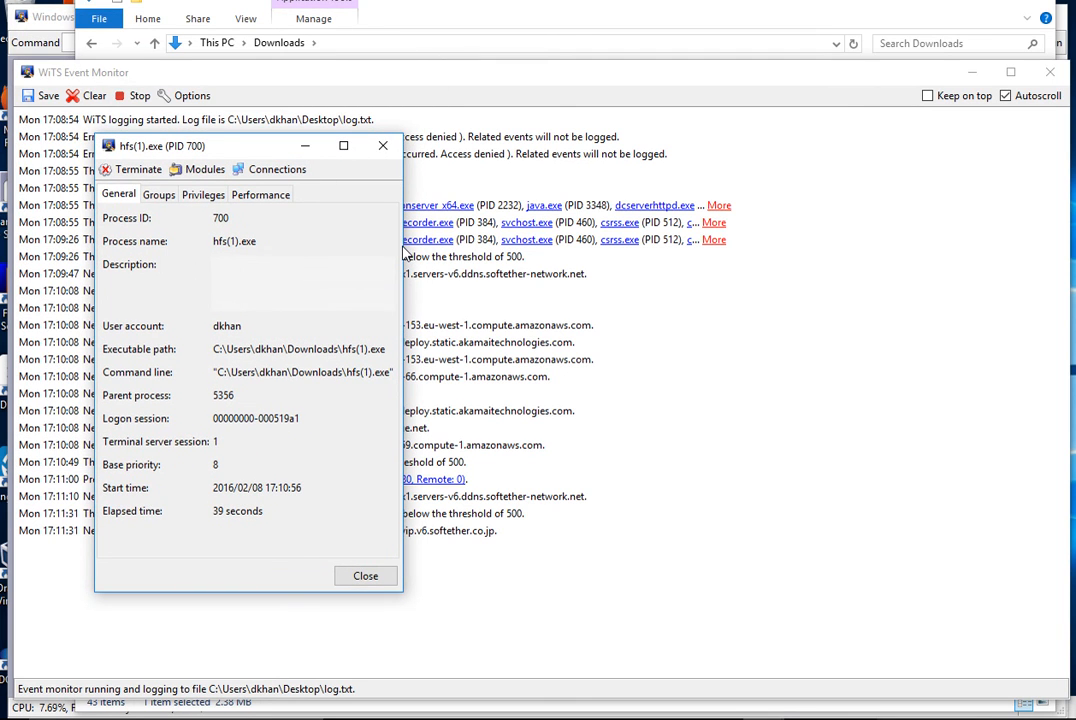
{"action": "mouse_move", "coordinate": [378, 360]}
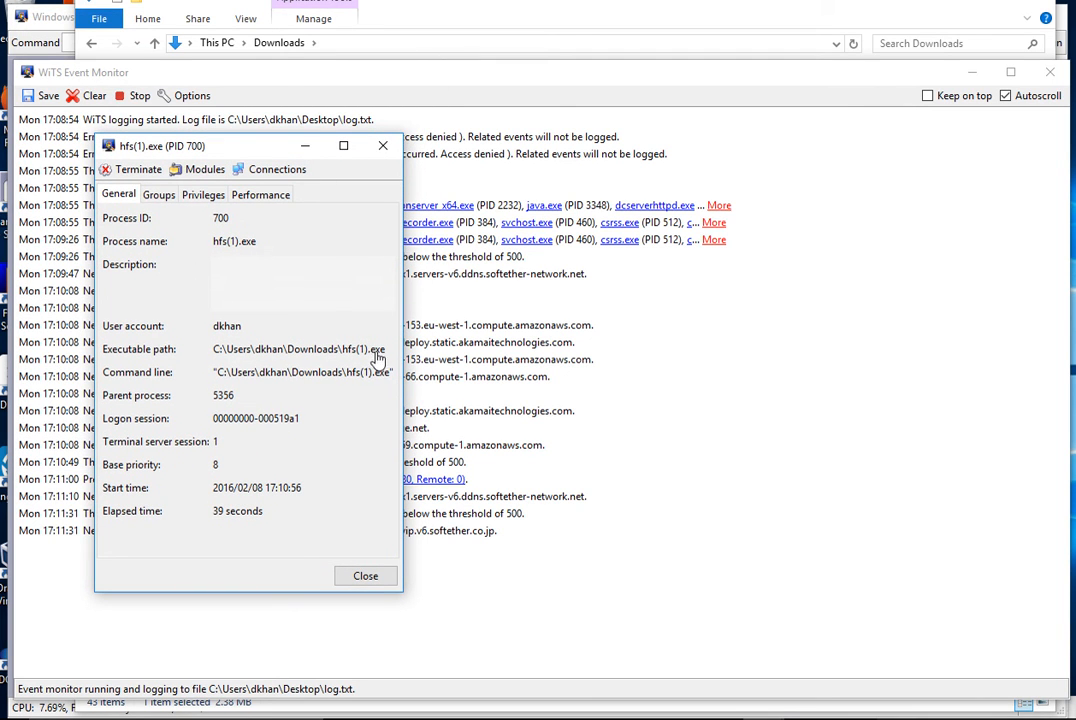
{"action": "mouse_move", "coordinate": [230, 380]}
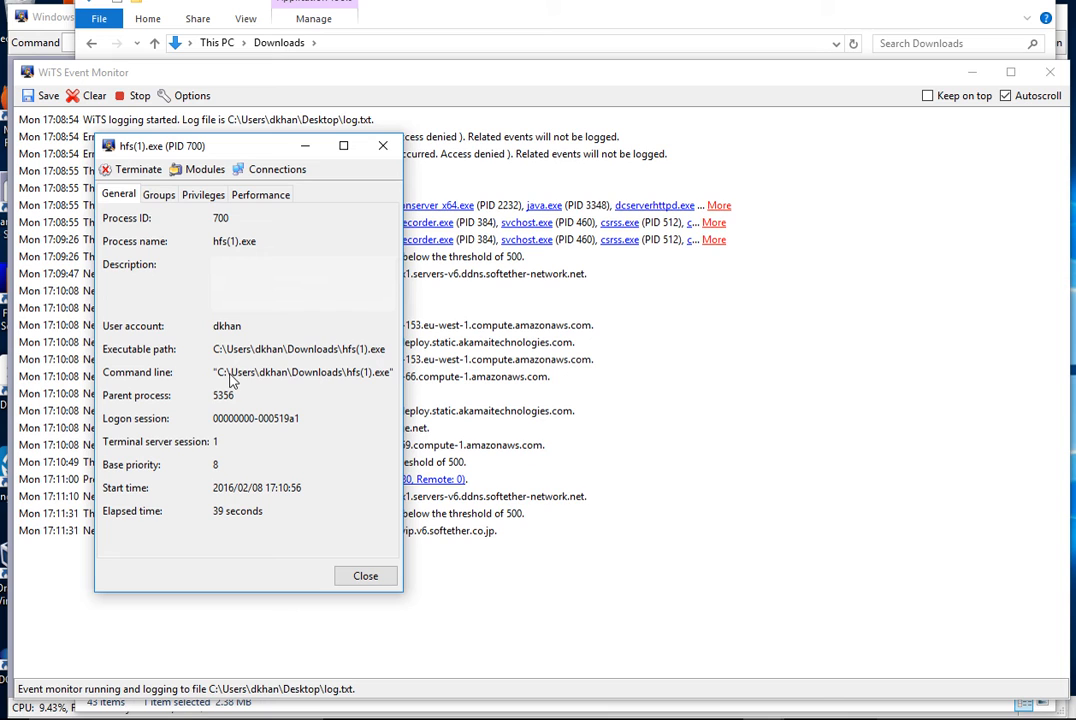
{"action": "mouse_move", "coordinate": [358, 376]}
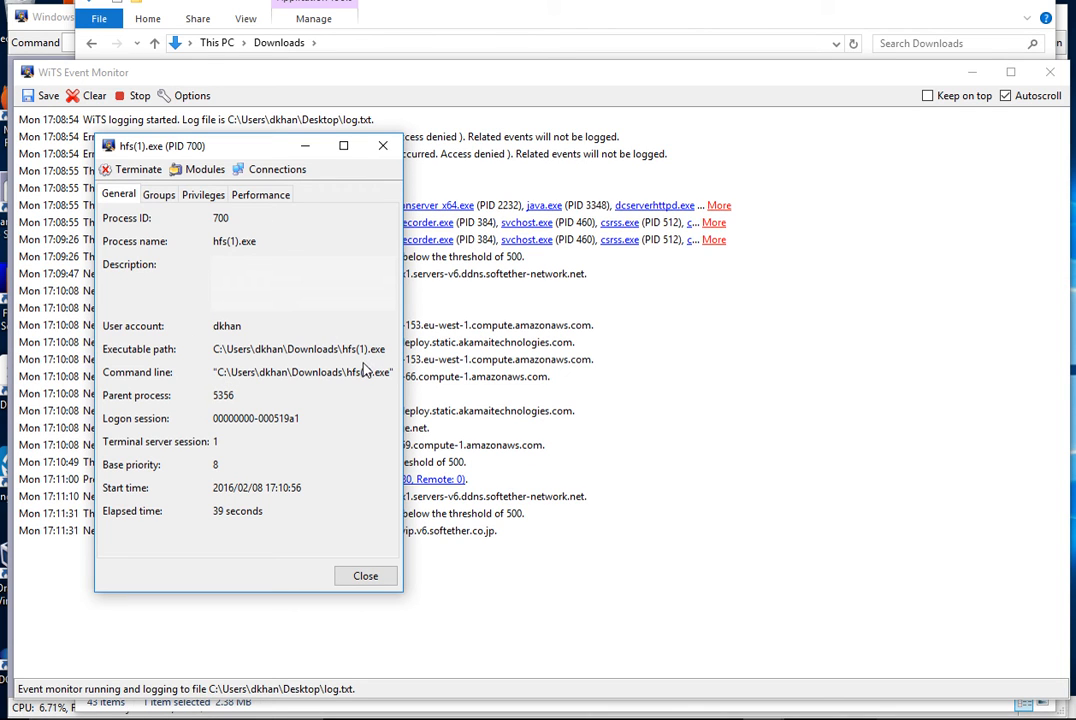
{"action": "mouse_move", "coordinate": [390, 376]}
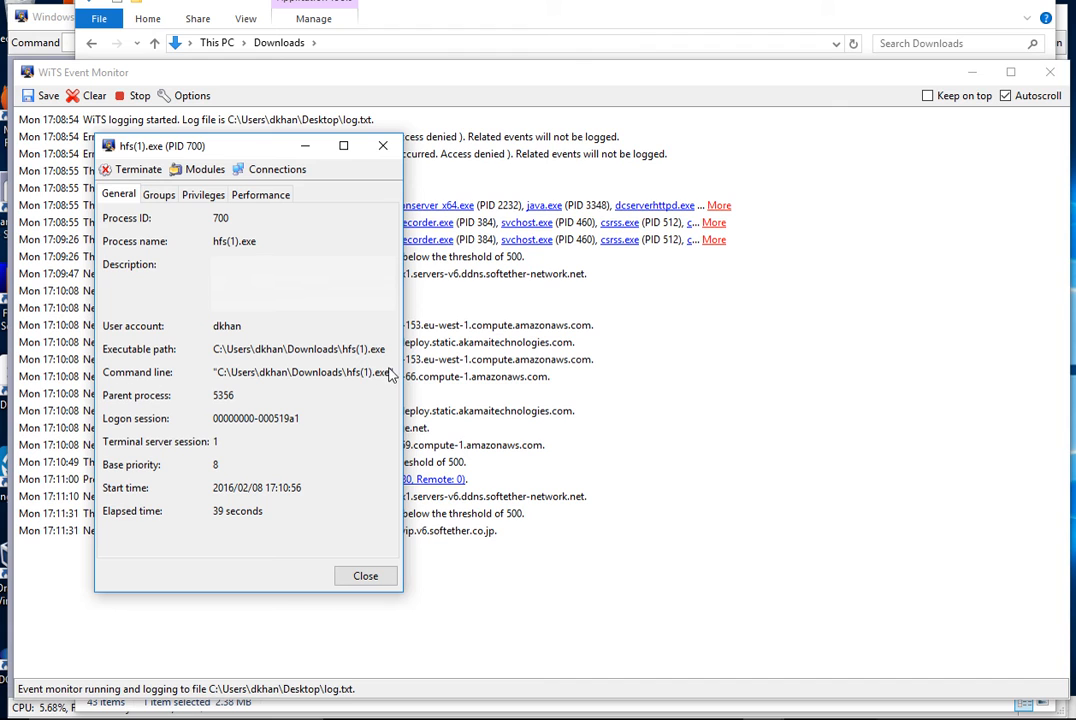
{"action": "mouse_move", "coordinate": [208, 360]}
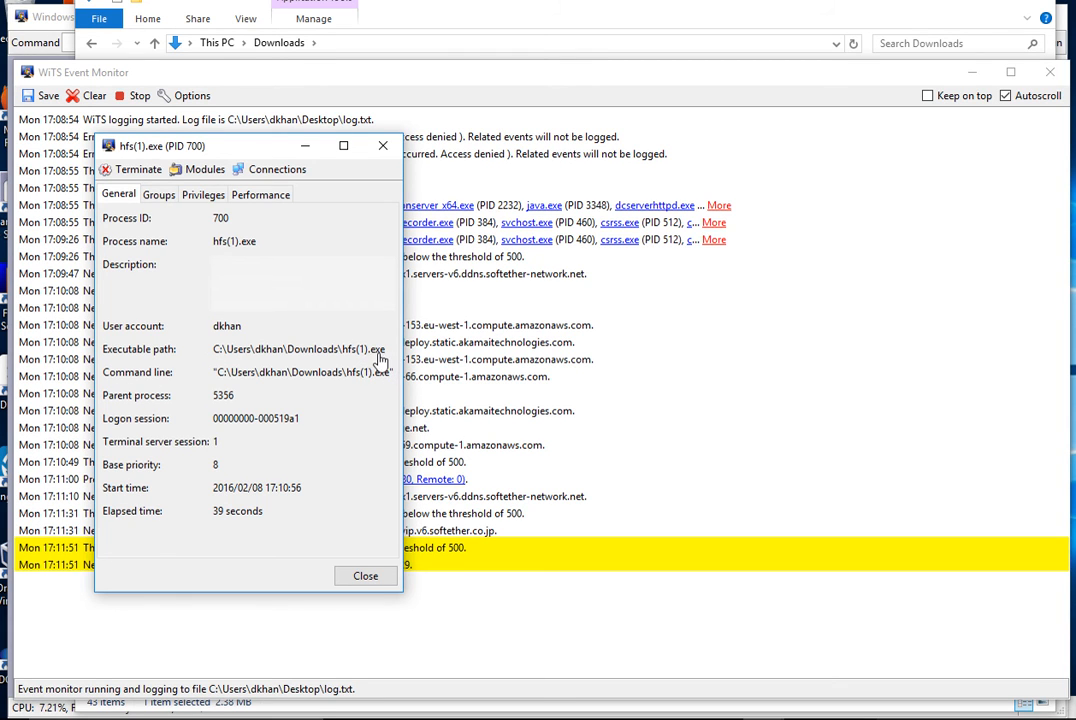
{"action": "mouse_move", "coordinate": [276, 356]}
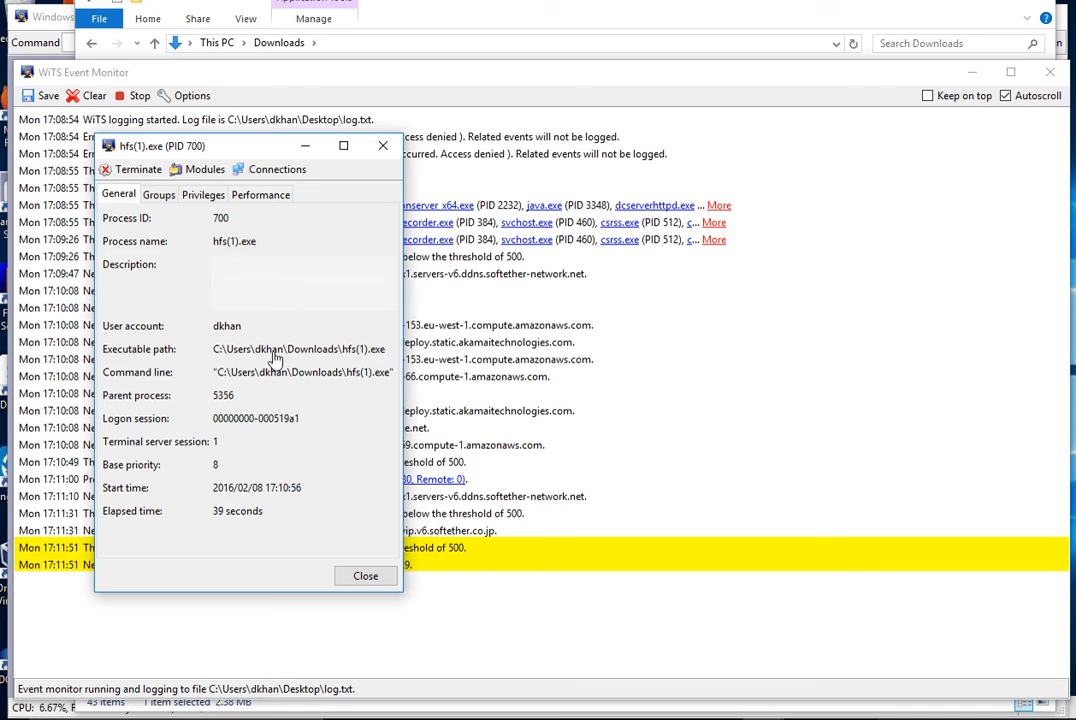
{"action": "mouse_move", "coordinate": [368, 360]}
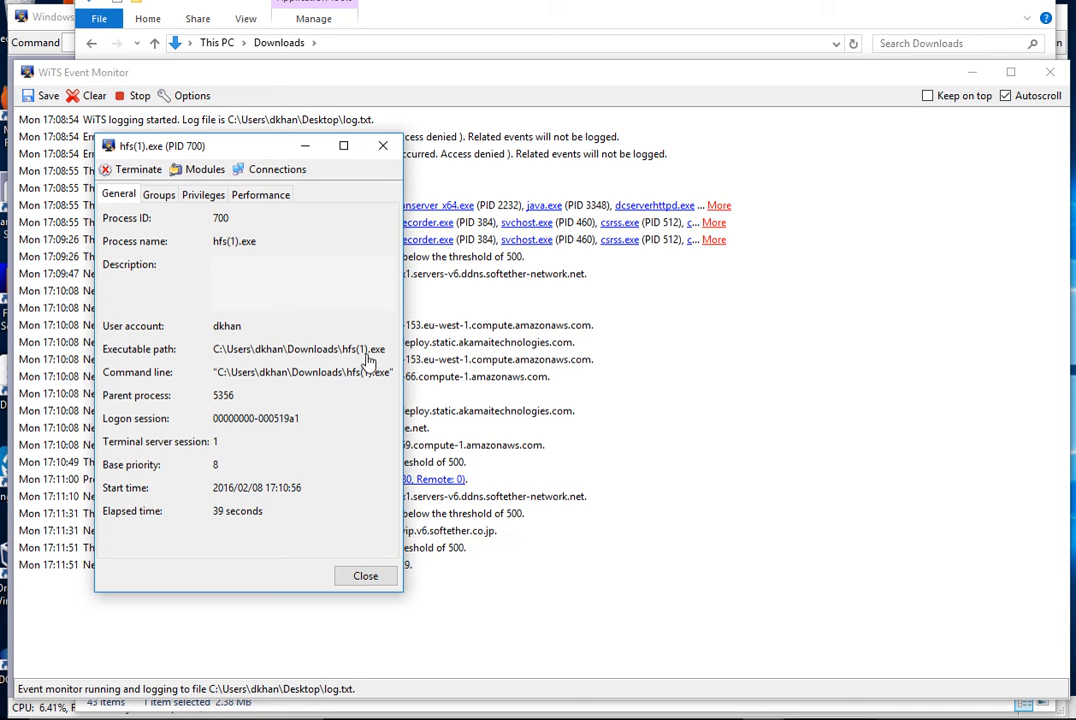
{"action": "mouse_move", "coordinate": [248, 404]}
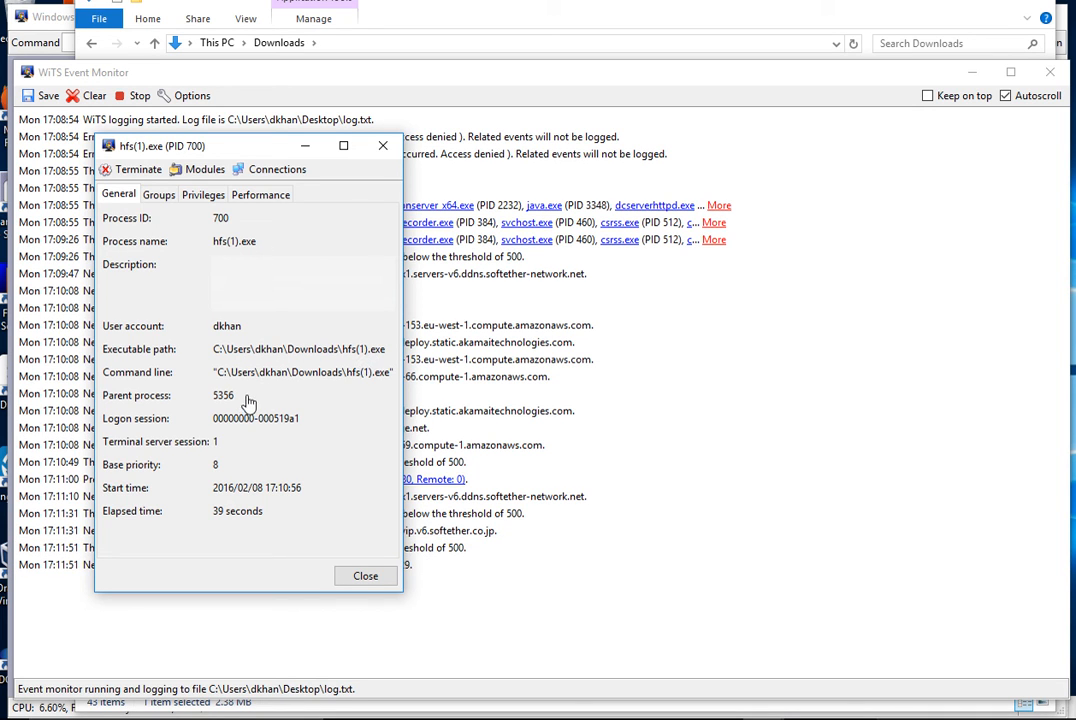
{"action": "mouse_move", "coordinate": [348, 358]}
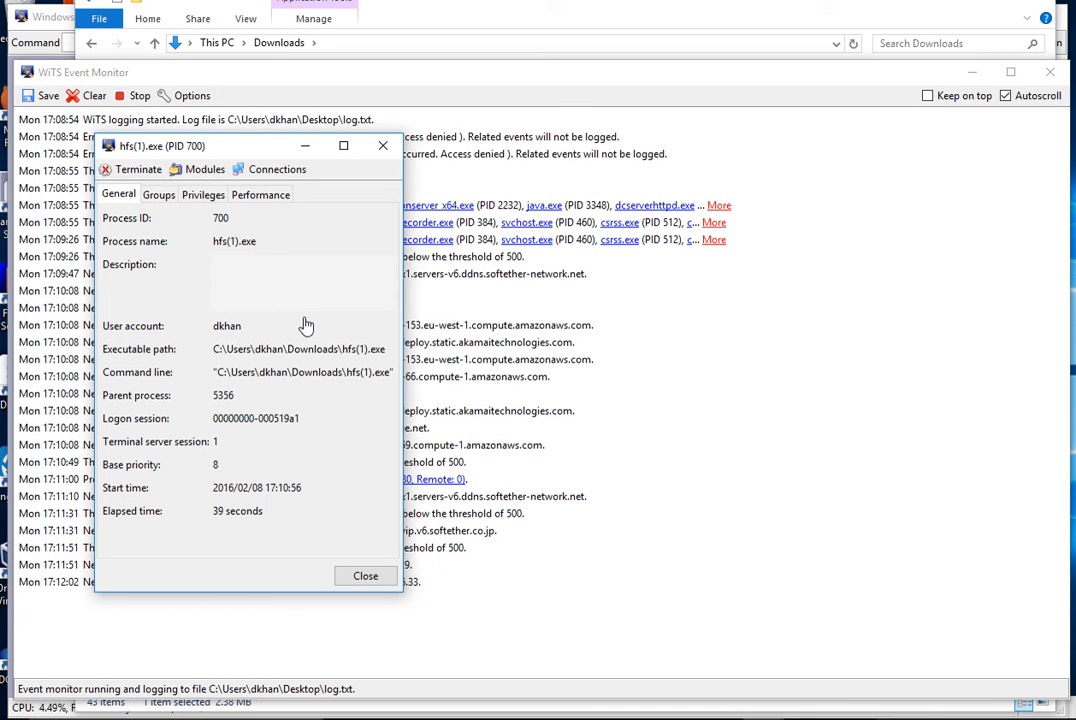
{"action": "mouse_move", "coordinate": [318, 392]}
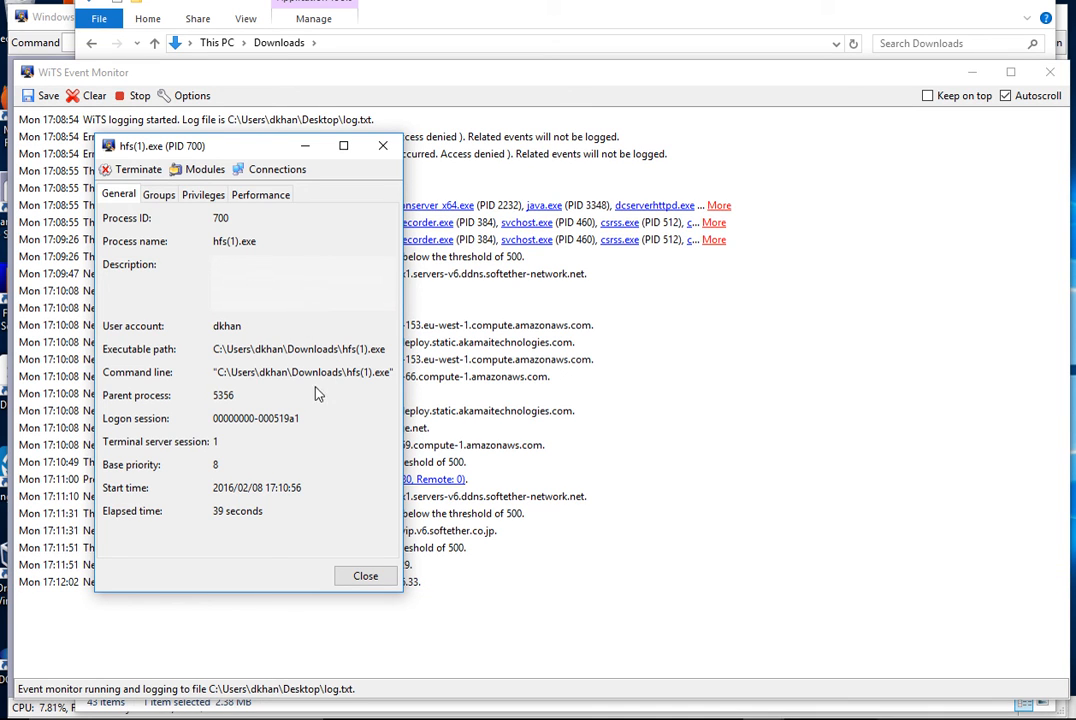
{"action": "mouse_move", "coordinate": [270, 390]}
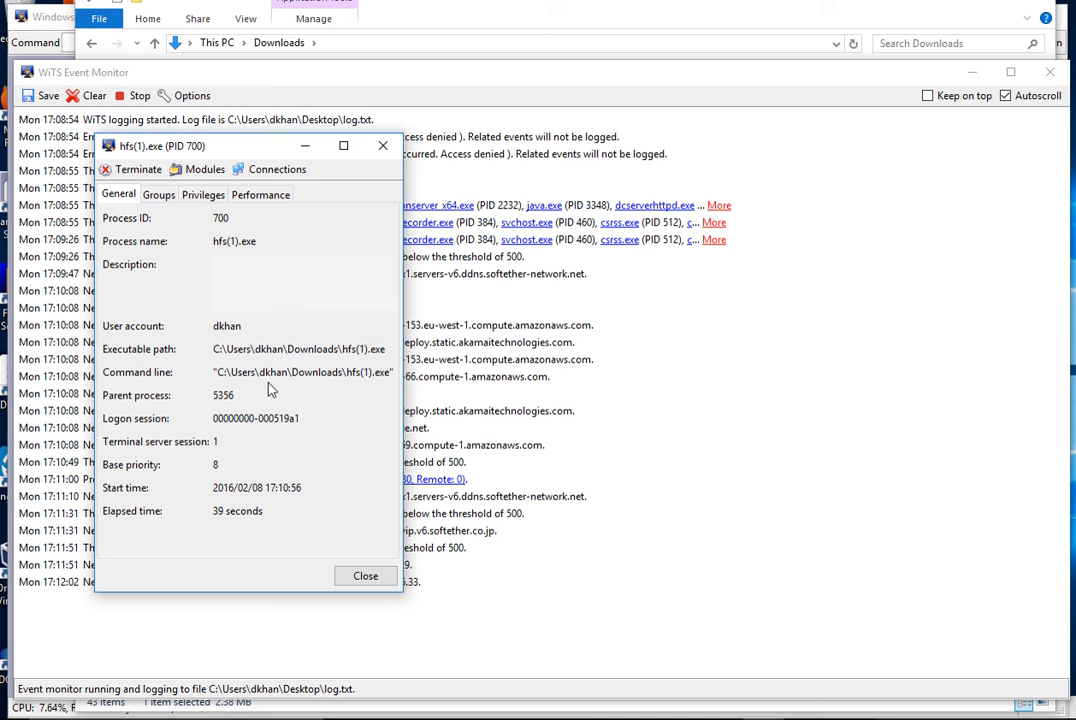
{"action": "mouse_move", "coordinate": [264, 336]}
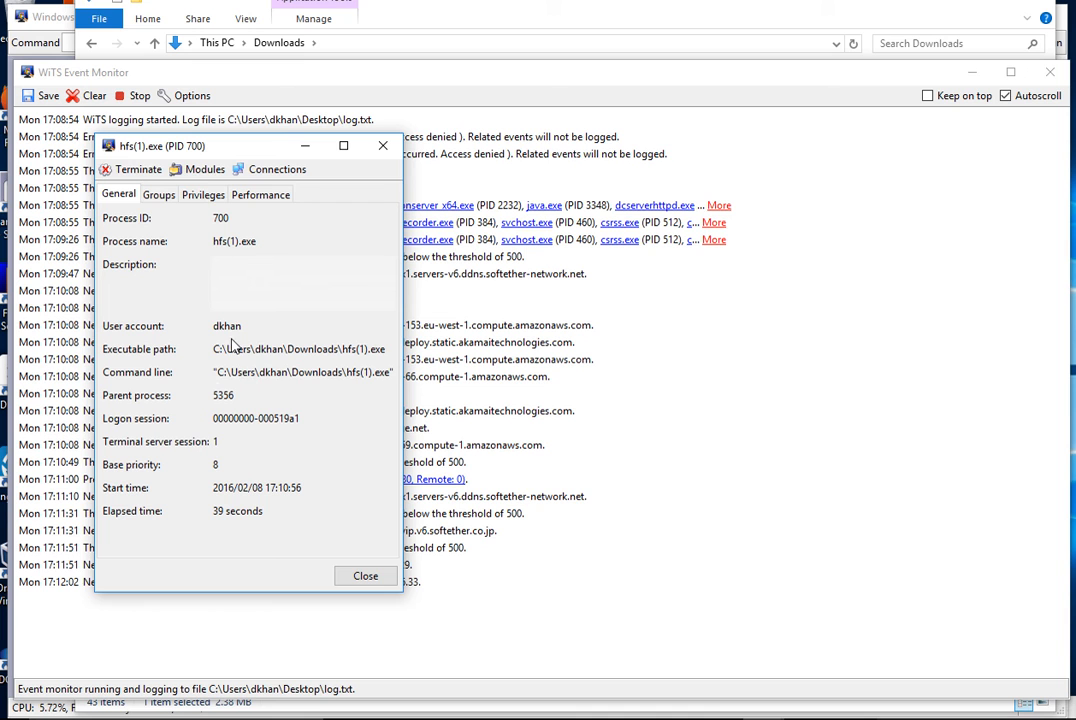
{"action": "mouse_move", "coordinate": [386, 382]}
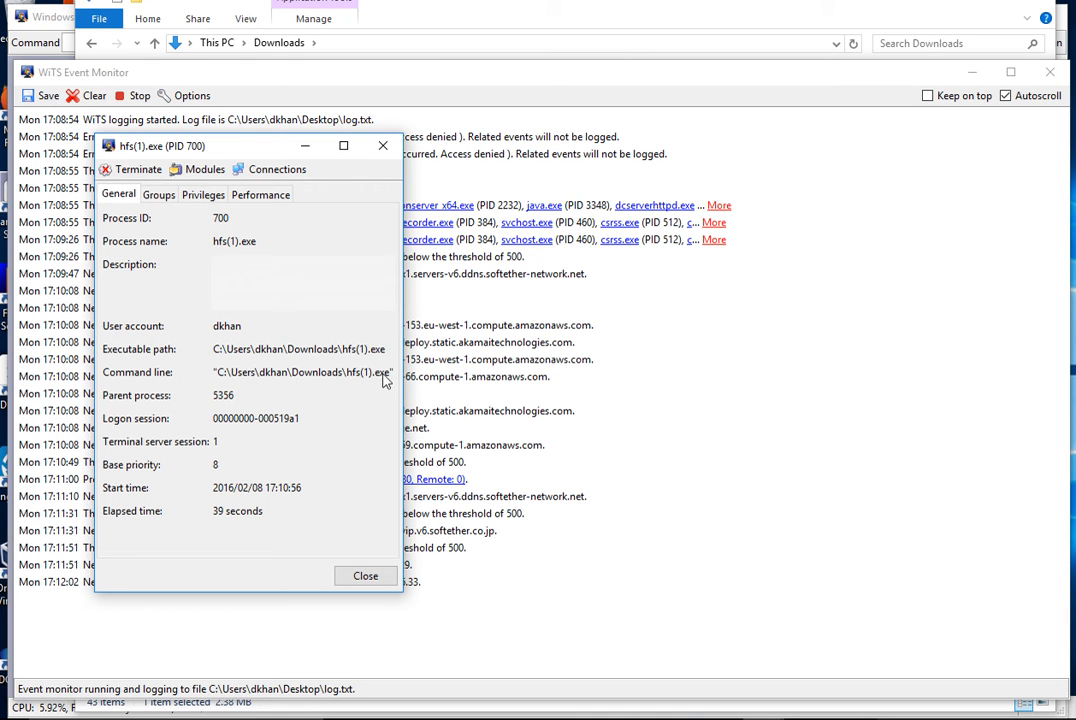
{"action": "mouse_move", "coordinate": [244, 148]}
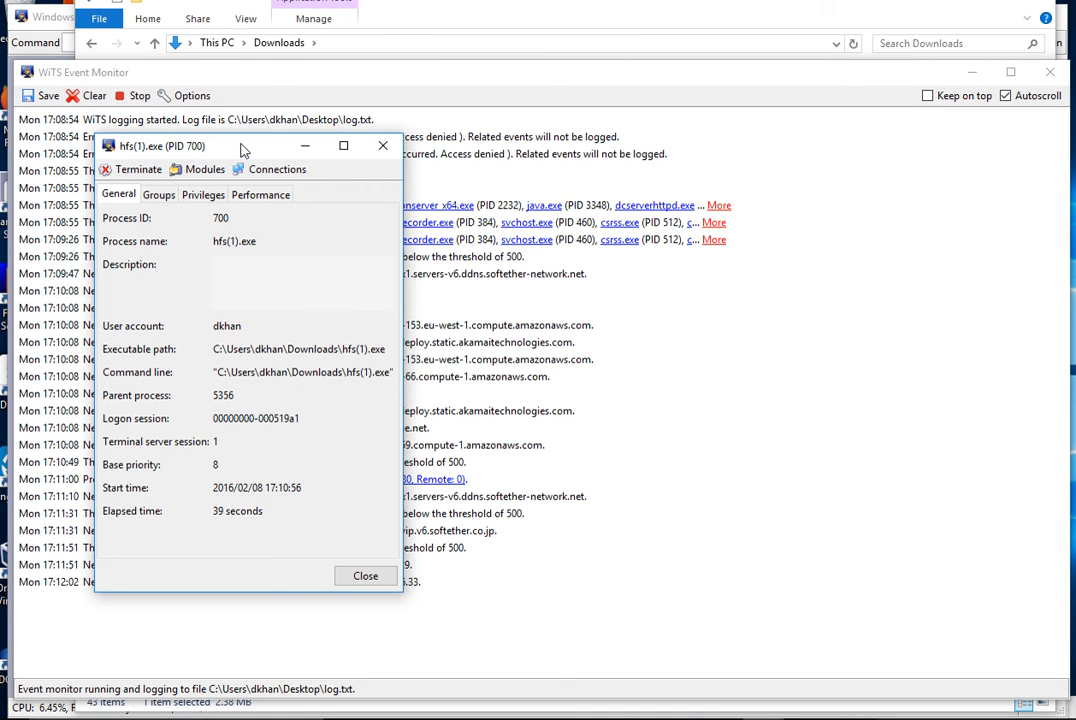
- Move the hfs(1).exe details window aside to uncover the OneDrive.exe and GROOVE.EXE TCP connection lines
{"action": "left_click_drag", "start_coordinate": [240, 144], "coordinate": [318, 100]}
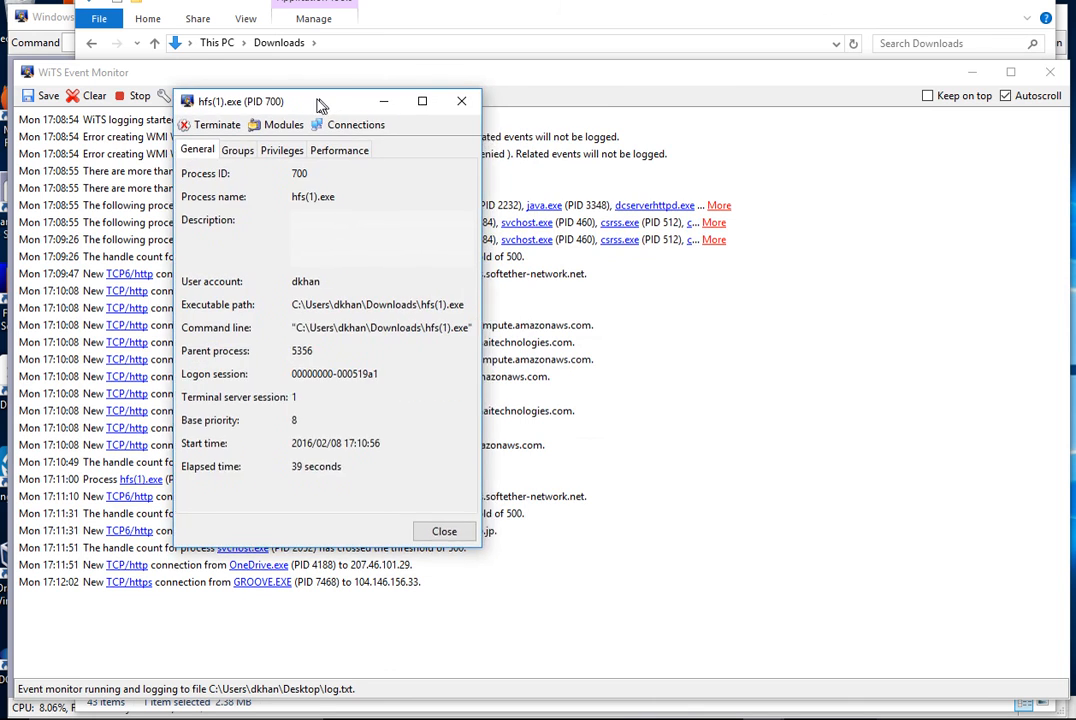
{"action": "left_click_drag", "start_coordinate": [320, 100], "coordinate": [320, 72]}
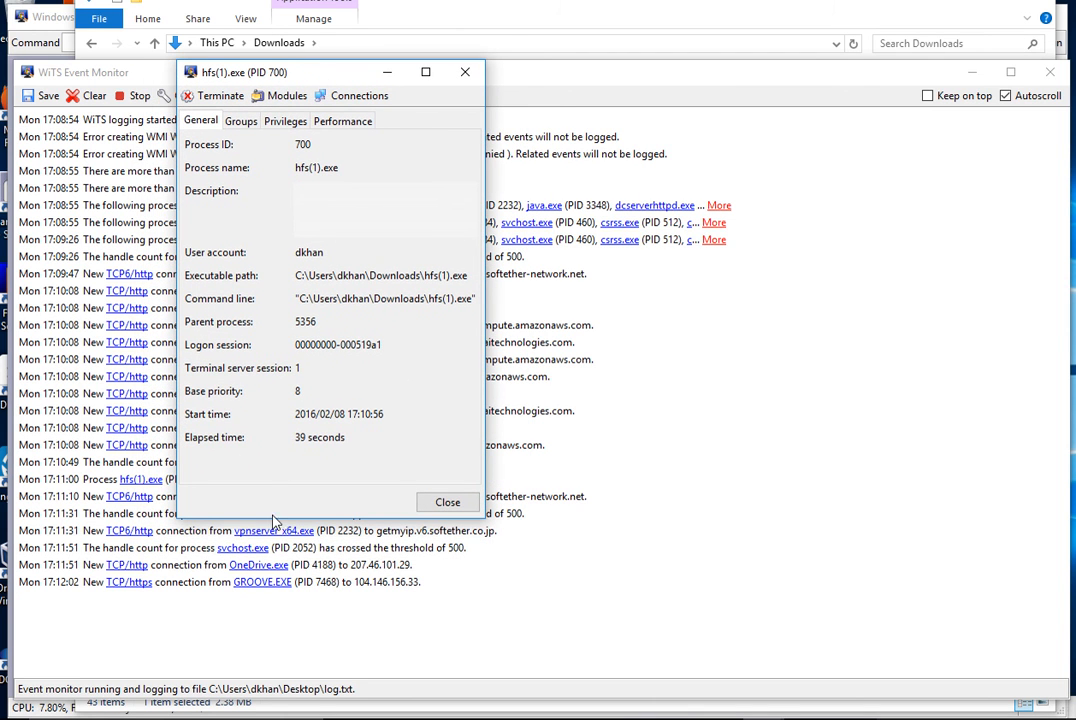
{"action": "mouse_move", "coordinate": [292, 572]}
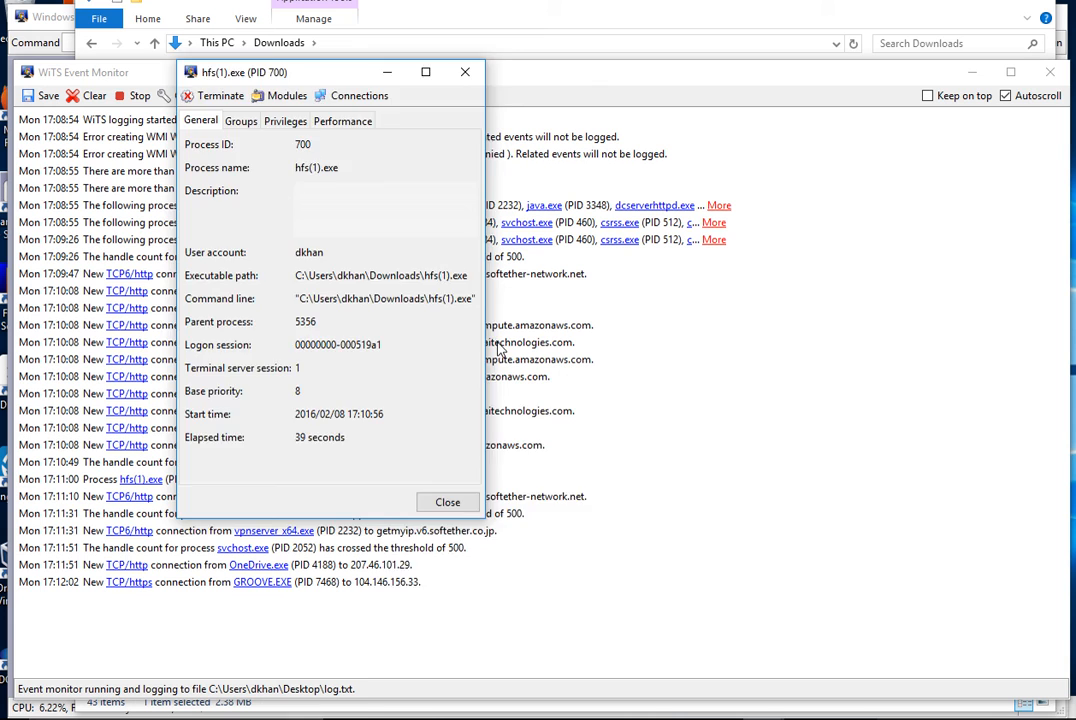
{"action": "left_click_drag", "start_coordinate": [300, 72], "coordinate": [528, 390]}
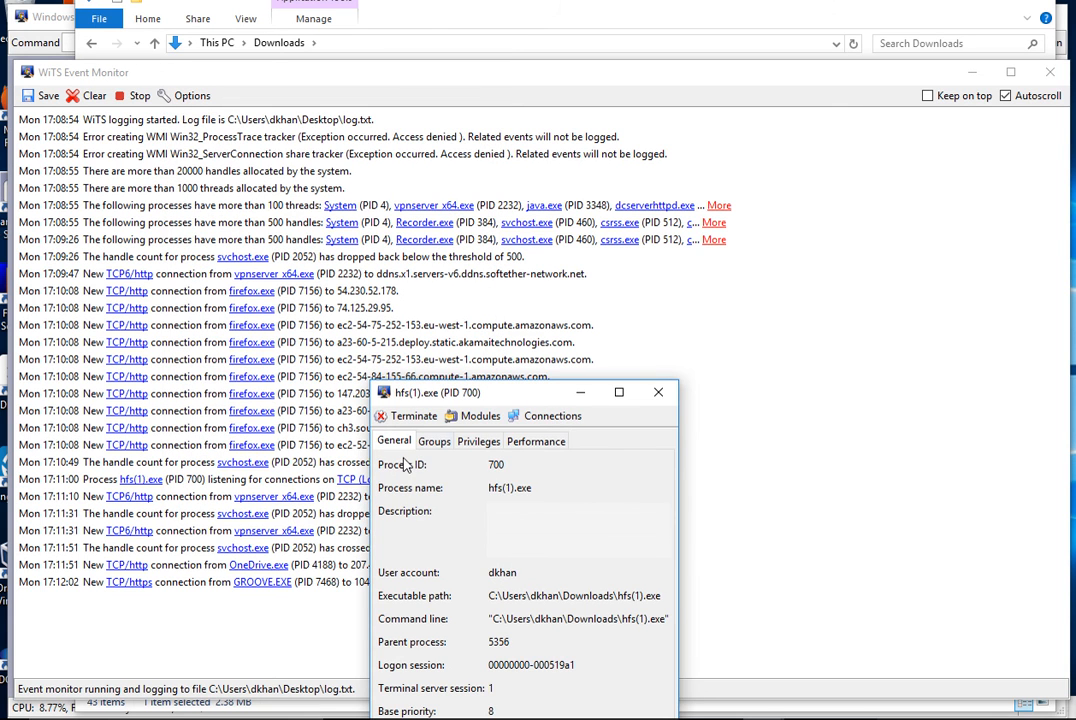
{"action": "left_click_drag", "start_coordinate": [520, 392], "coordinate": [280, 140]}
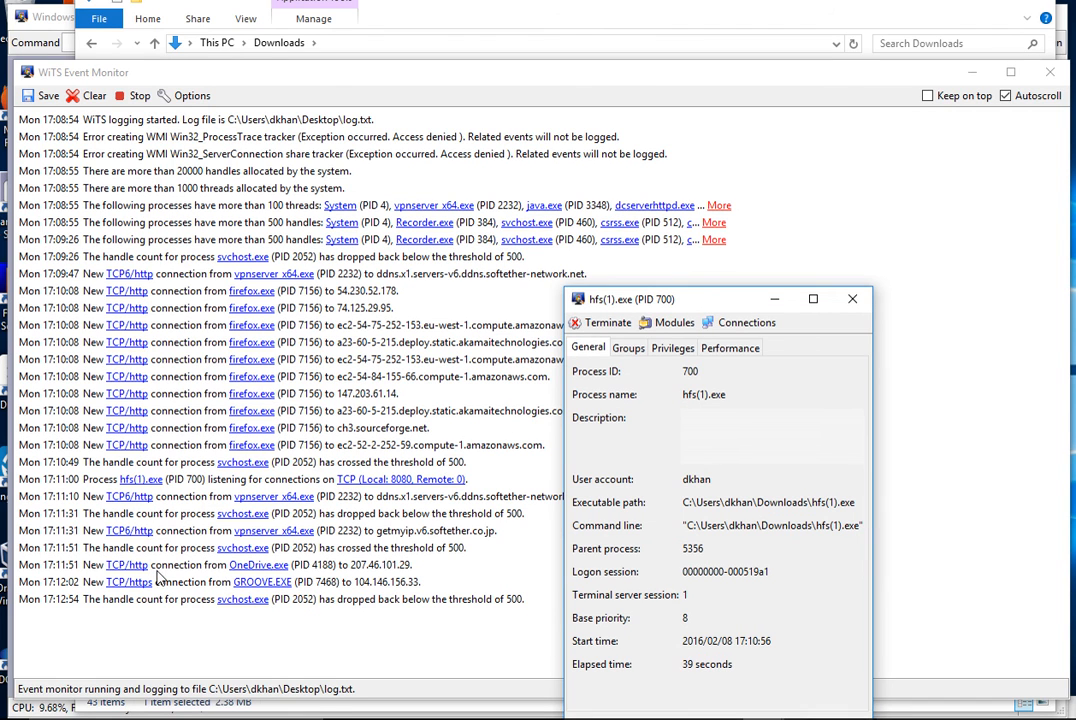
{"action": "mouse_move", "coordinate": [296, 536]}
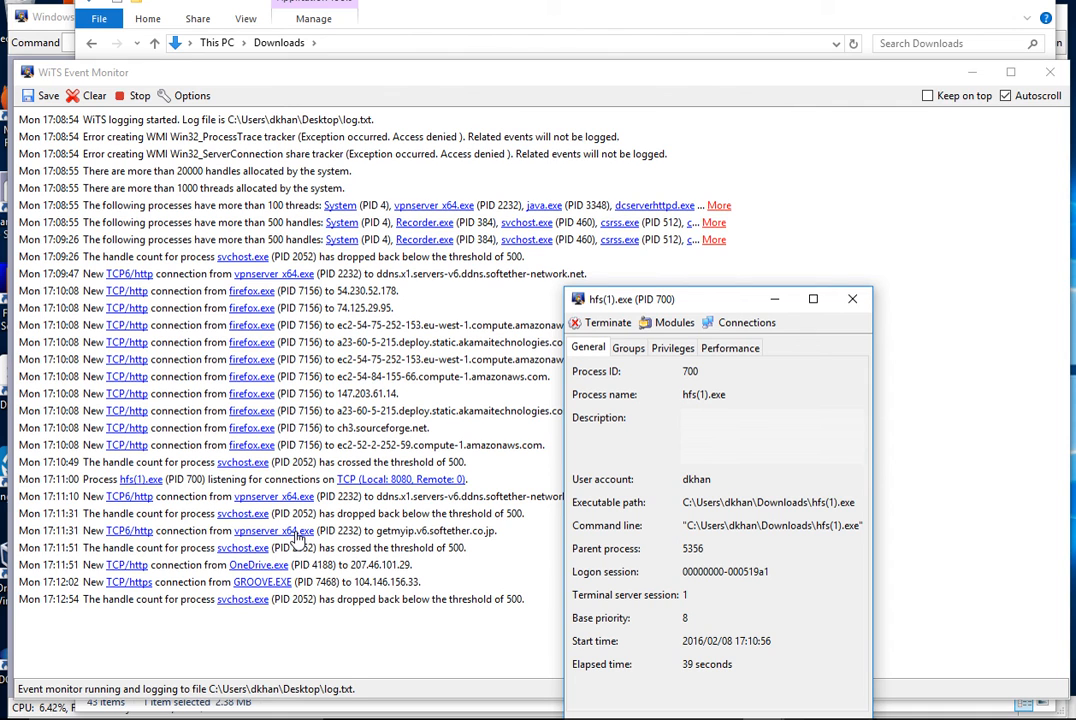
{"action": "mouse_move", "coordinate": [160, 572]}
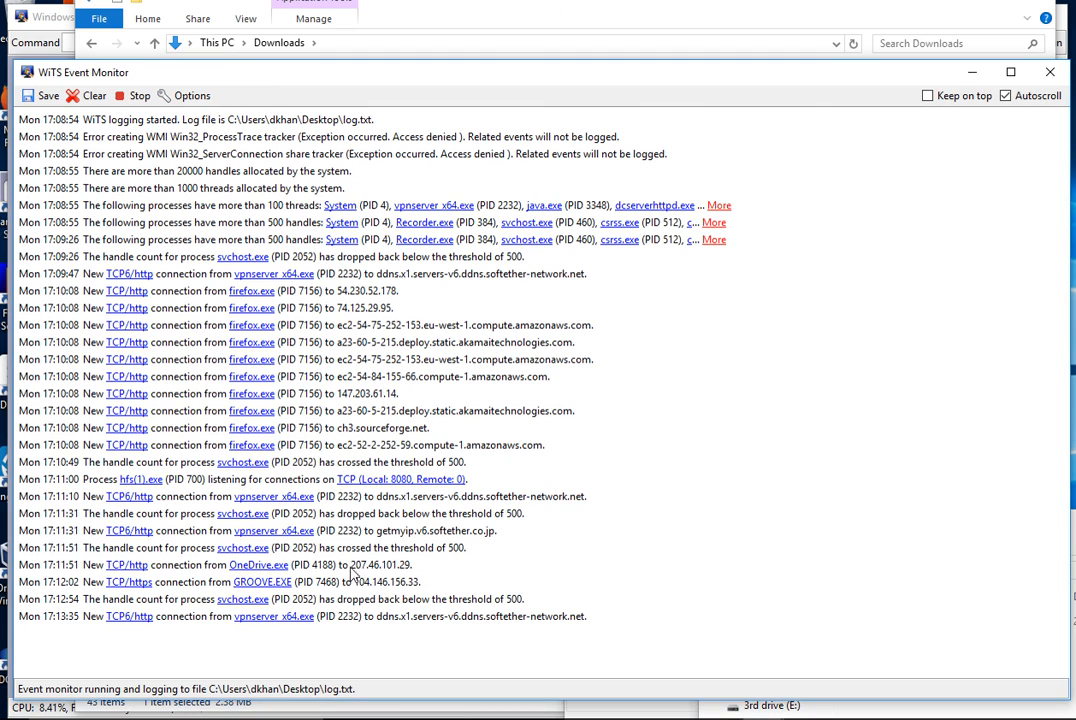
{"action": "mouse_move", "coordinate": [260, 564]}
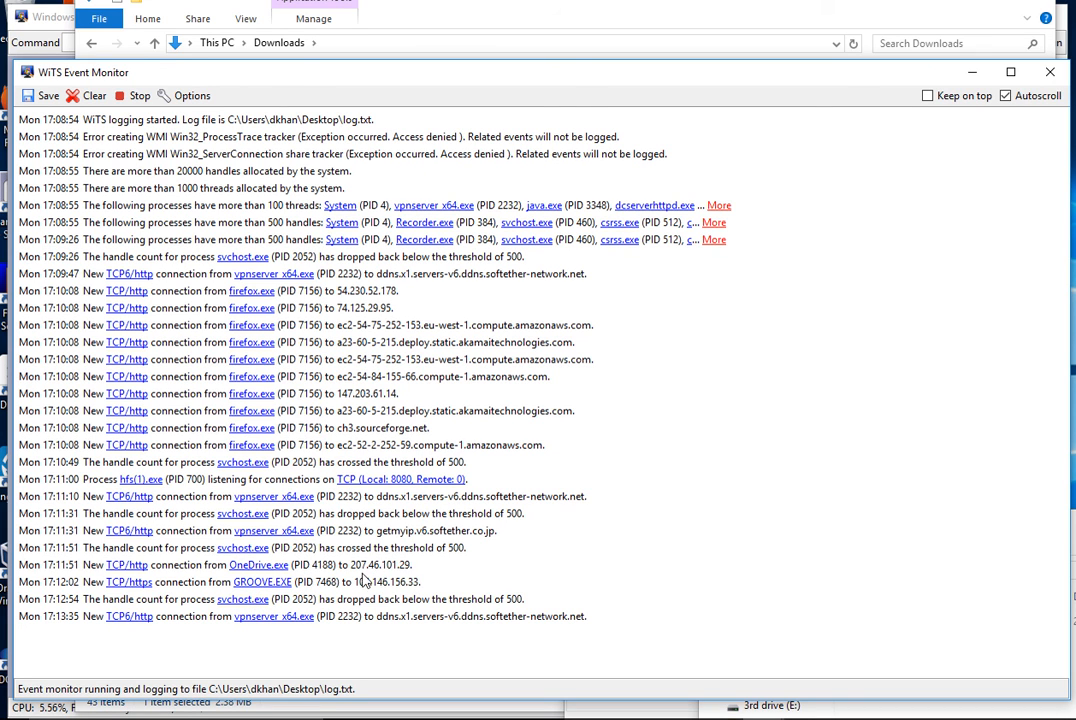
{"action": "mouse_move", "coordinate": [364, 578]}
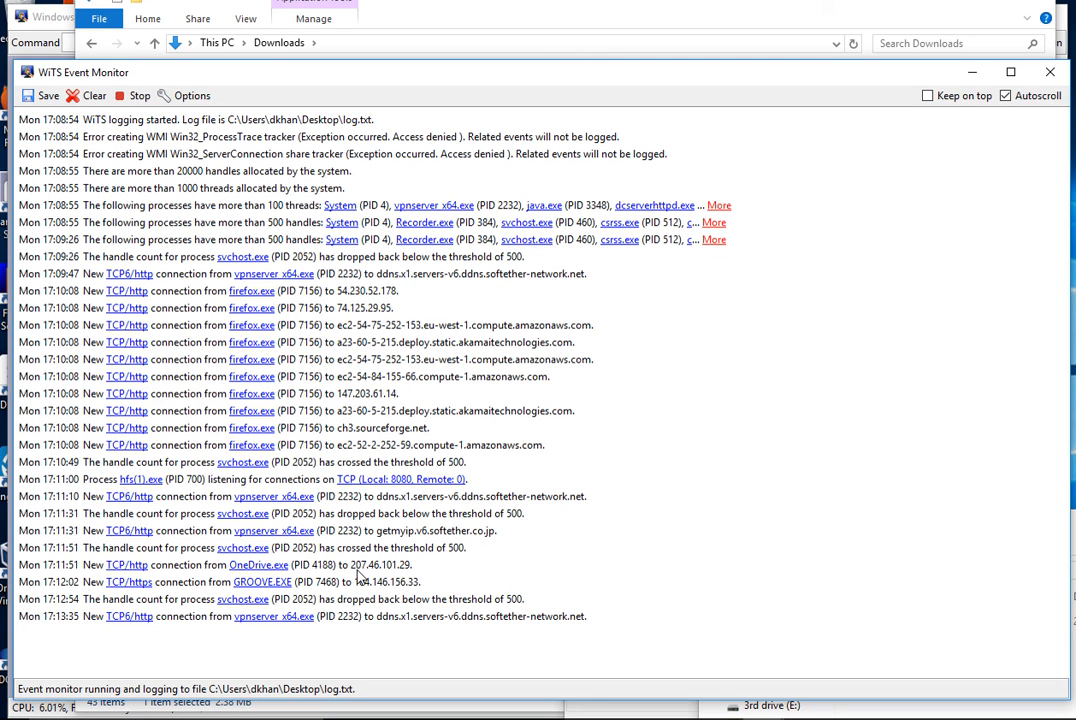
{"action": "mouse_move", "coordinate": [420, 576]}
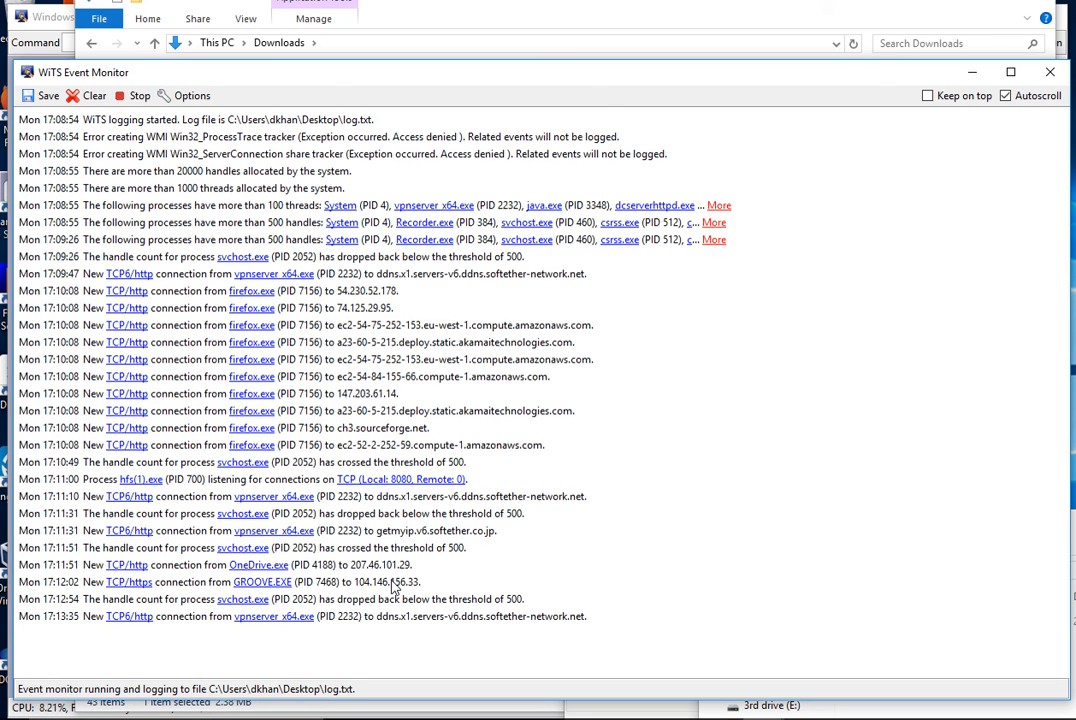
{"action": "mouse_move", "coordinate": [200, 282]}
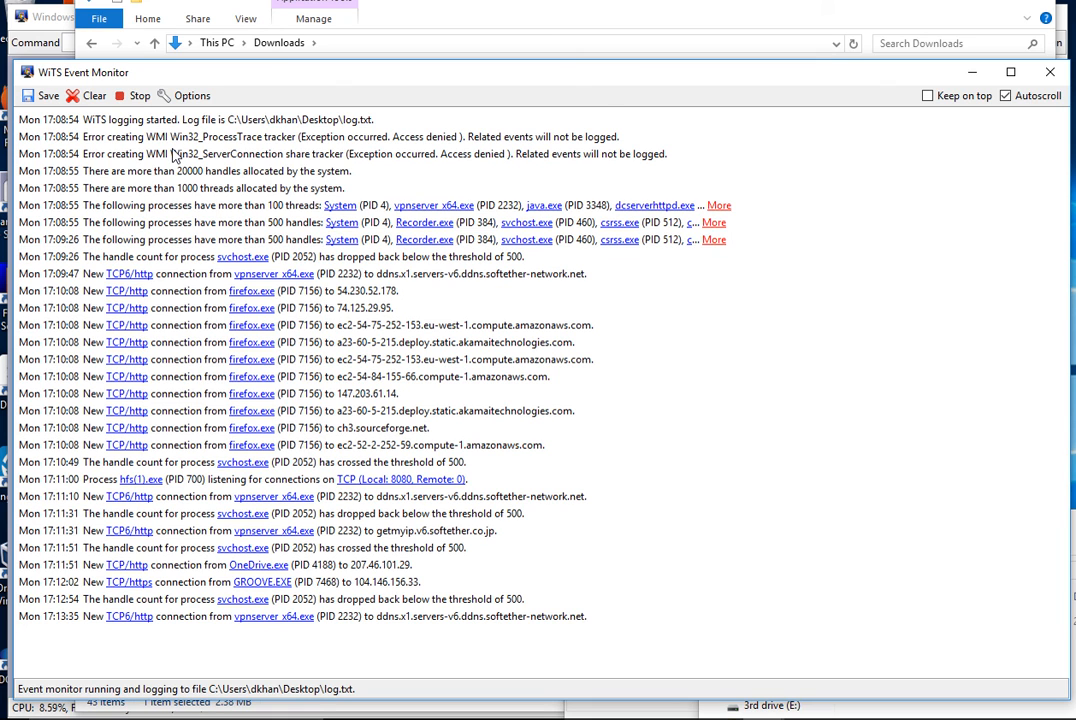
{"action": "mouse_move", "coordinate": [804, 590]}
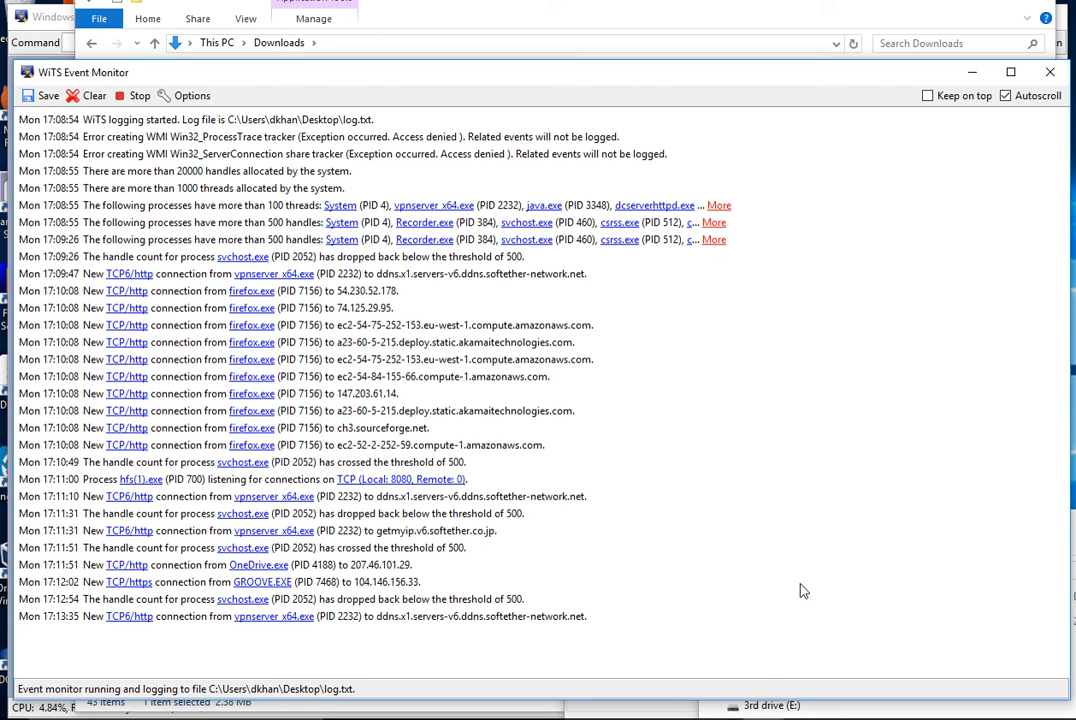